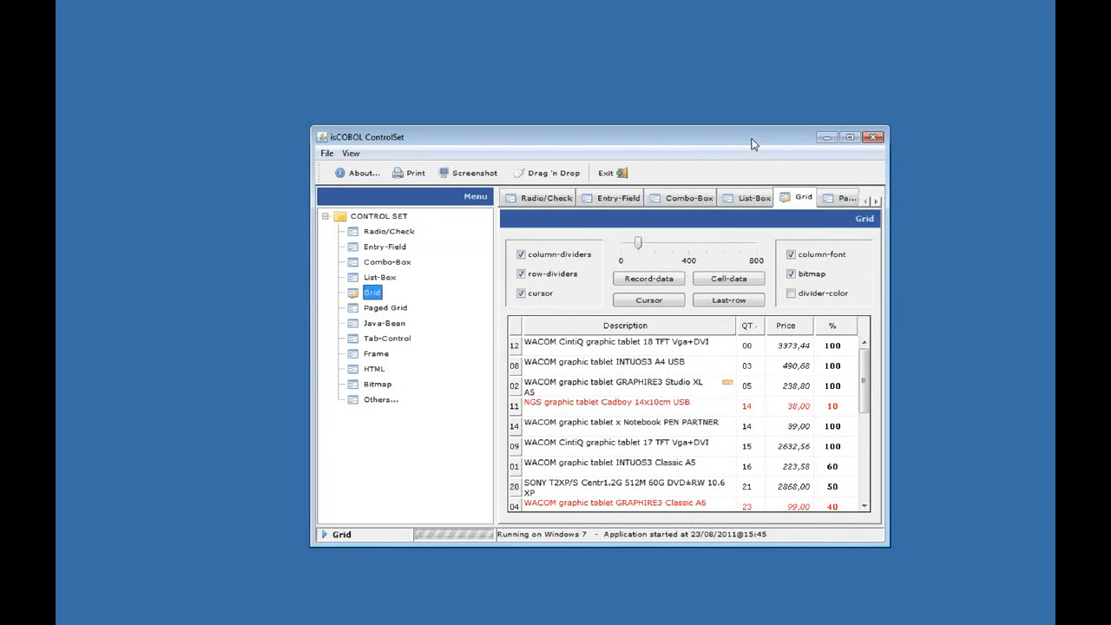
mouse_move(475, 153)
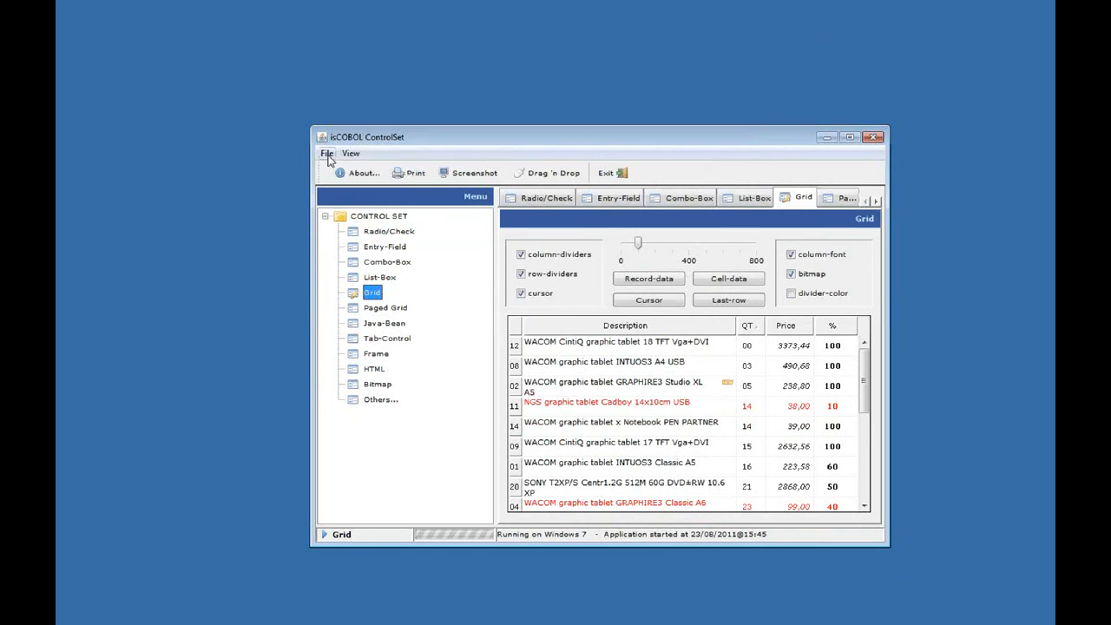
Open and dismiss the file commands, browse List-Box and HTML, then return to Grid
left_click(327, 153)
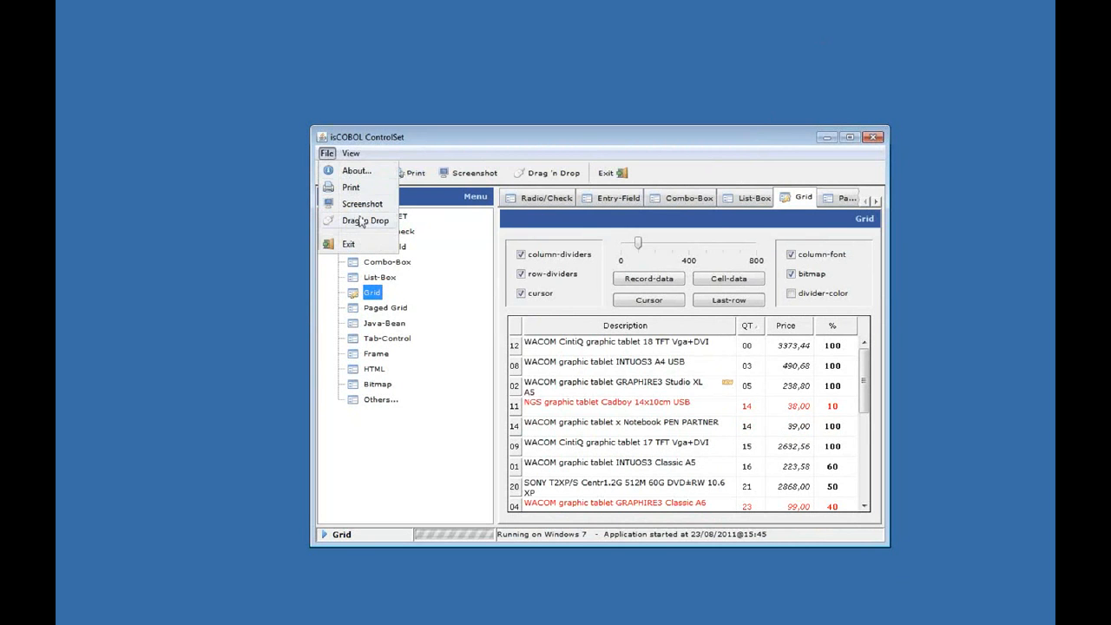
left_click(350, 153)
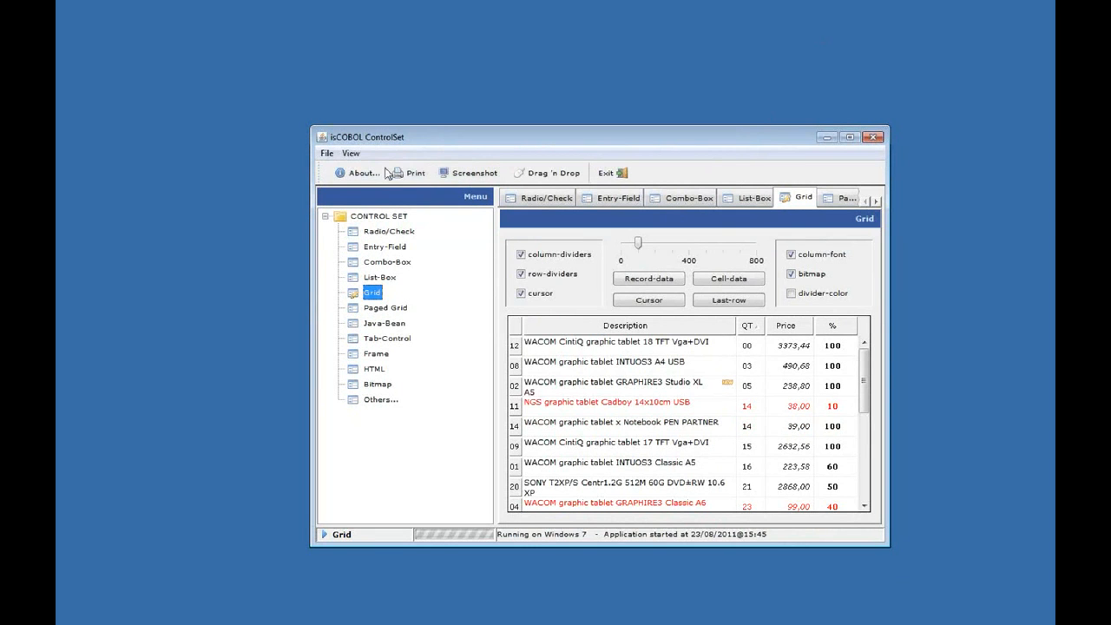
mouse_move(546, 173)
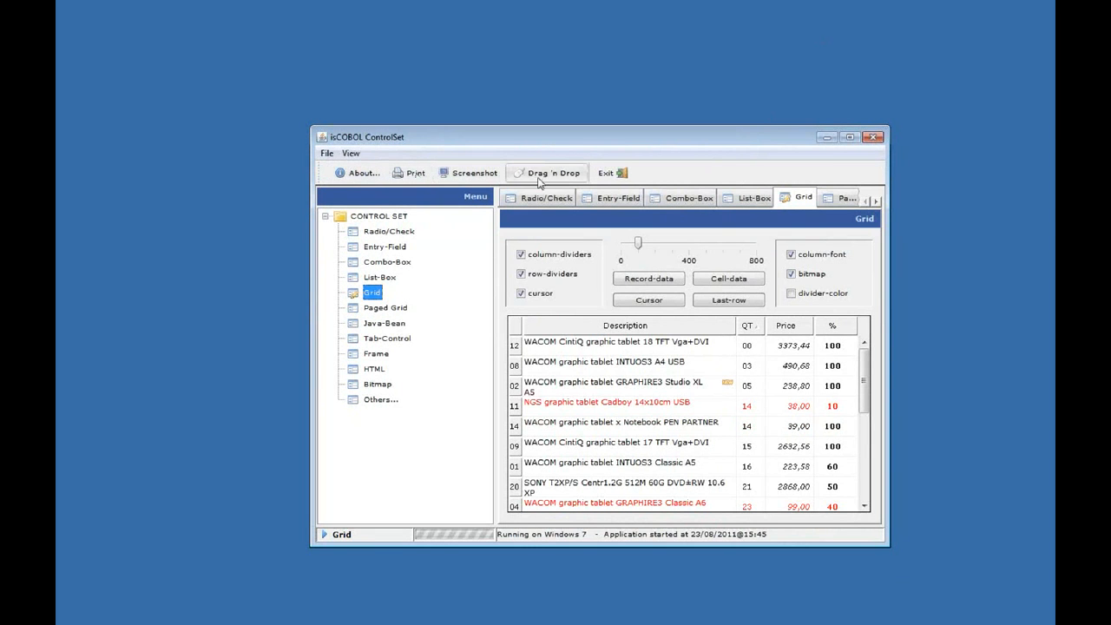
mouse_move(618, 183)
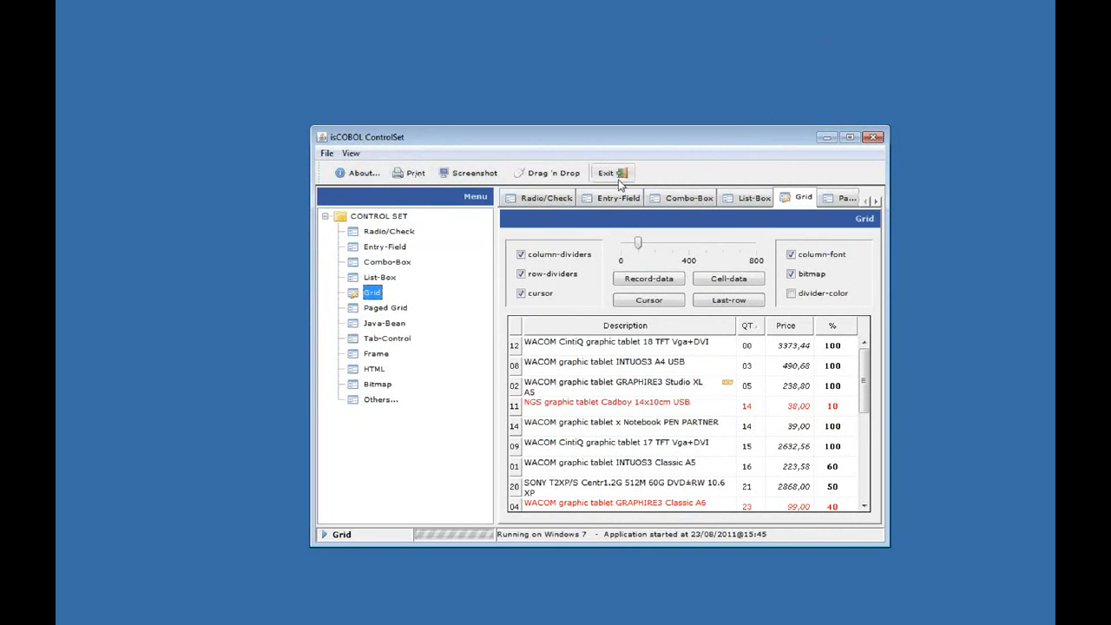
mouse_move(408, 172)
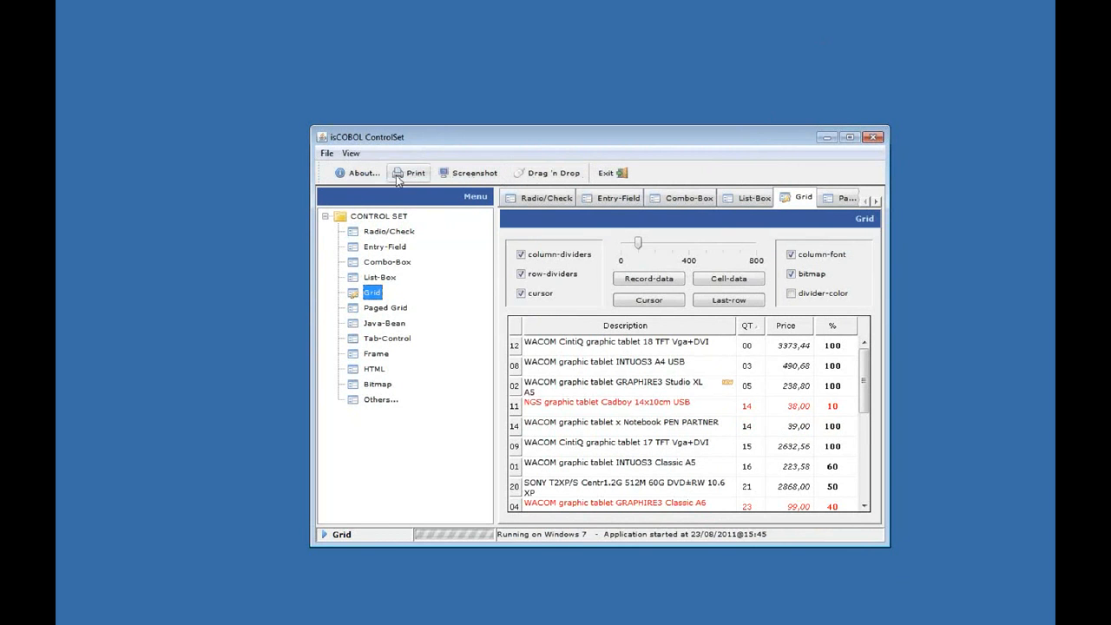
mouse_move(399, 195)
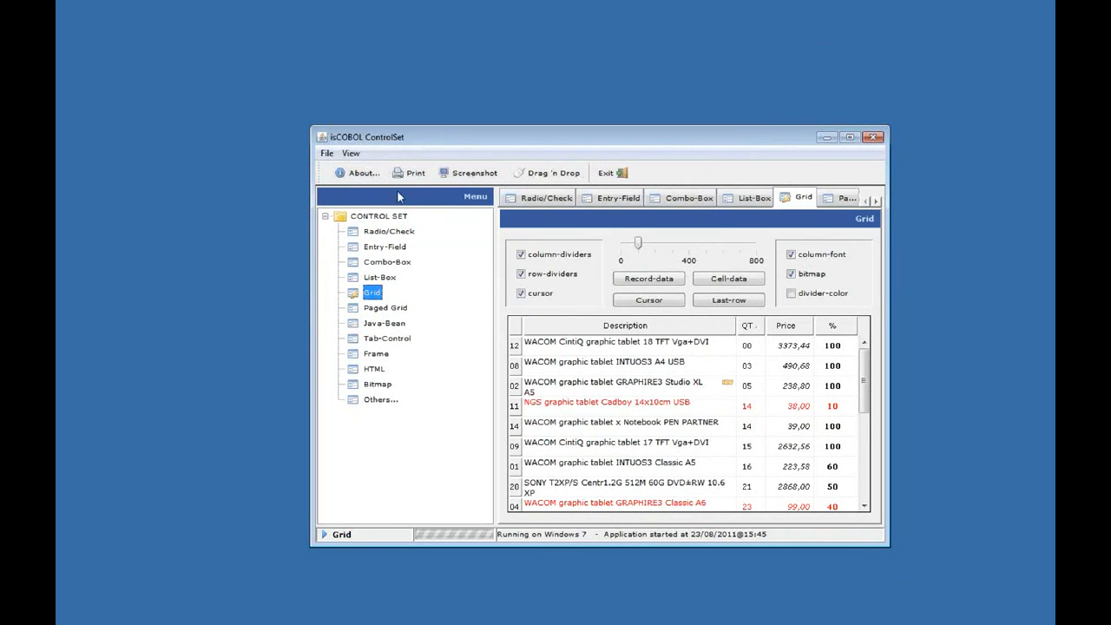
mouse_move(443, 204)
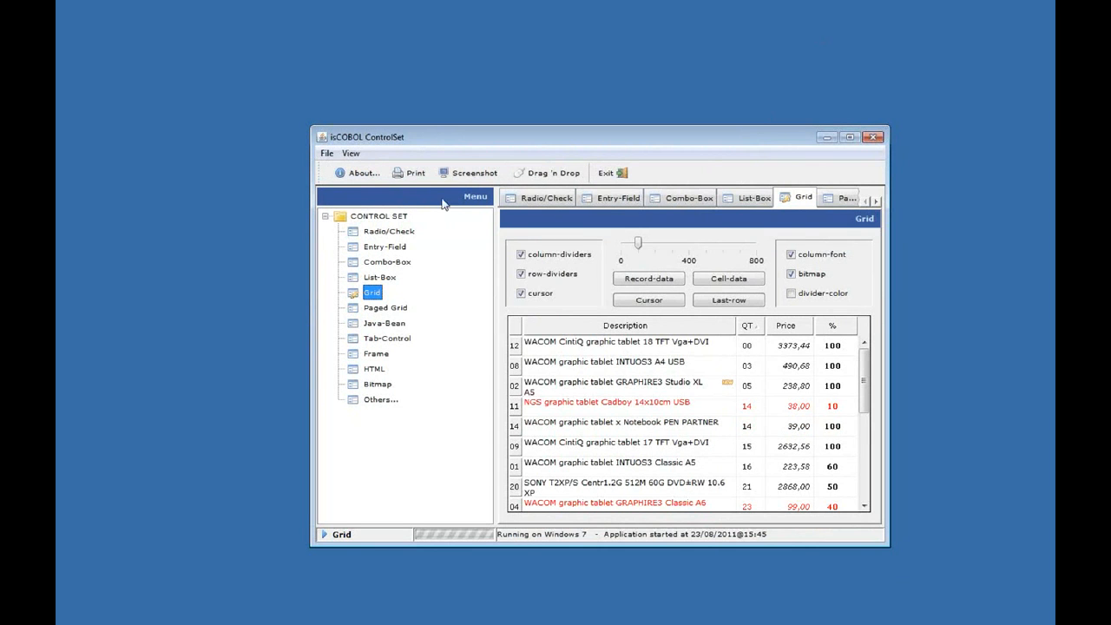
mouse_move(344, 225)
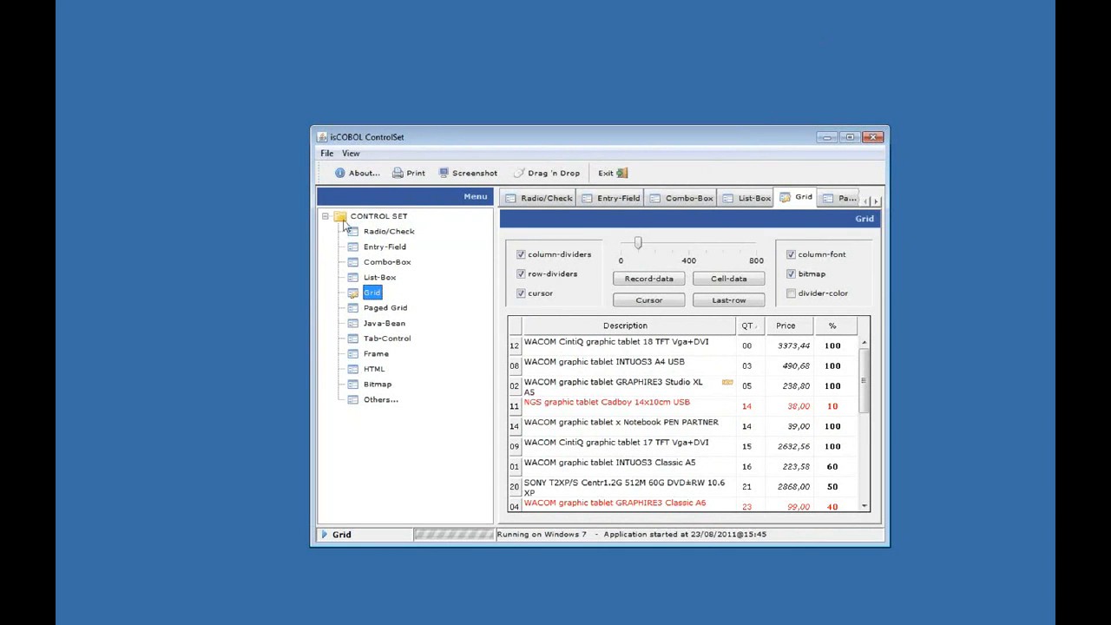
mouse_move(443, 277)
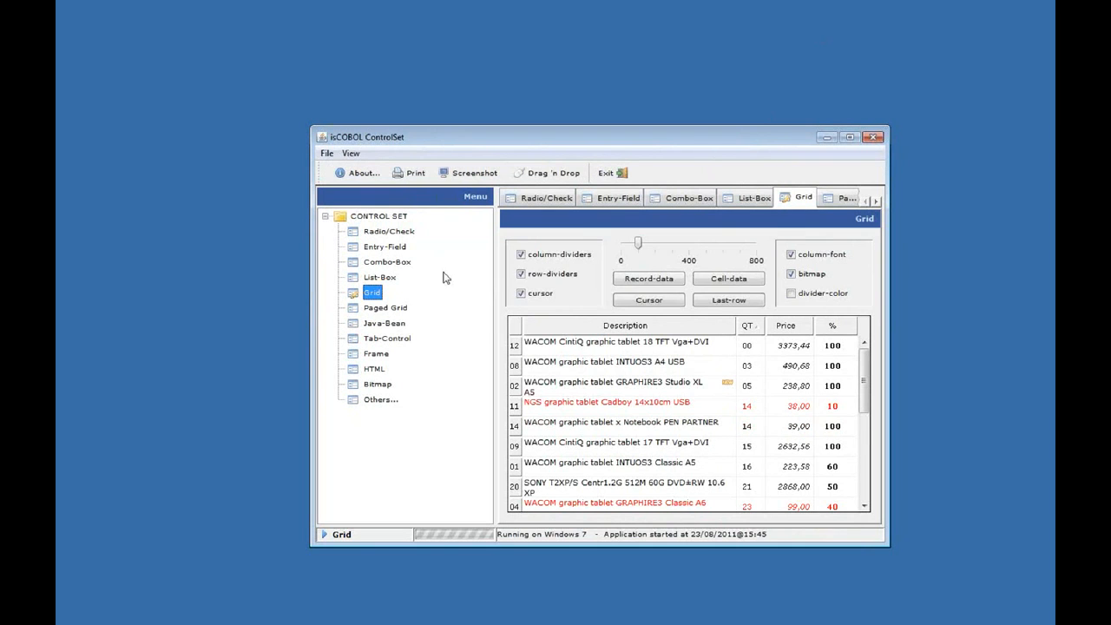
mouse_move(469, 263)
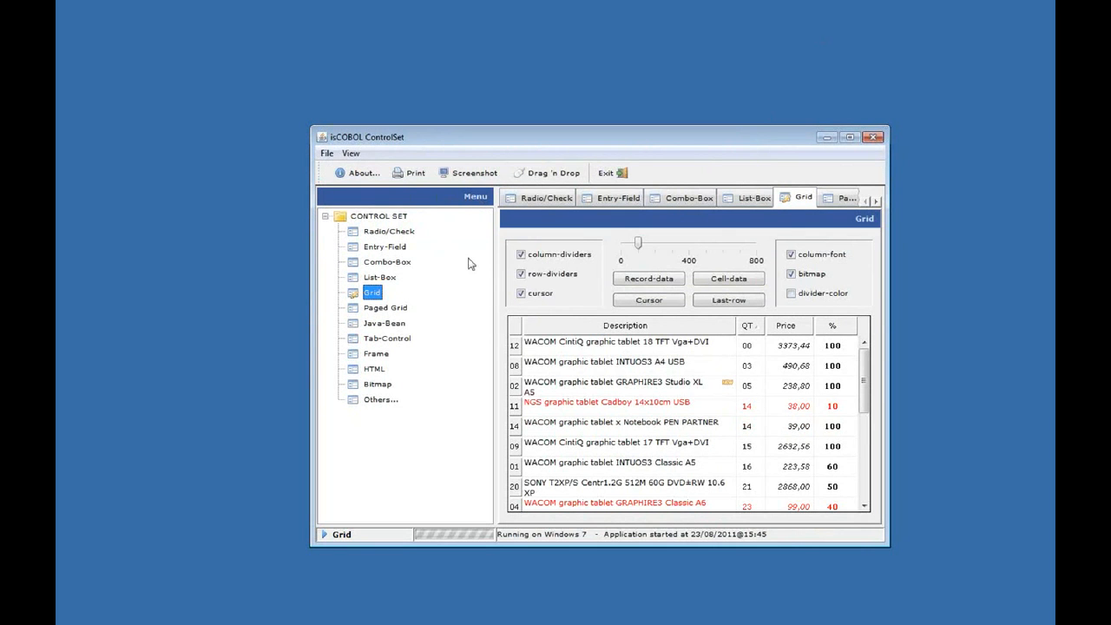
mouse_move(456, 246)
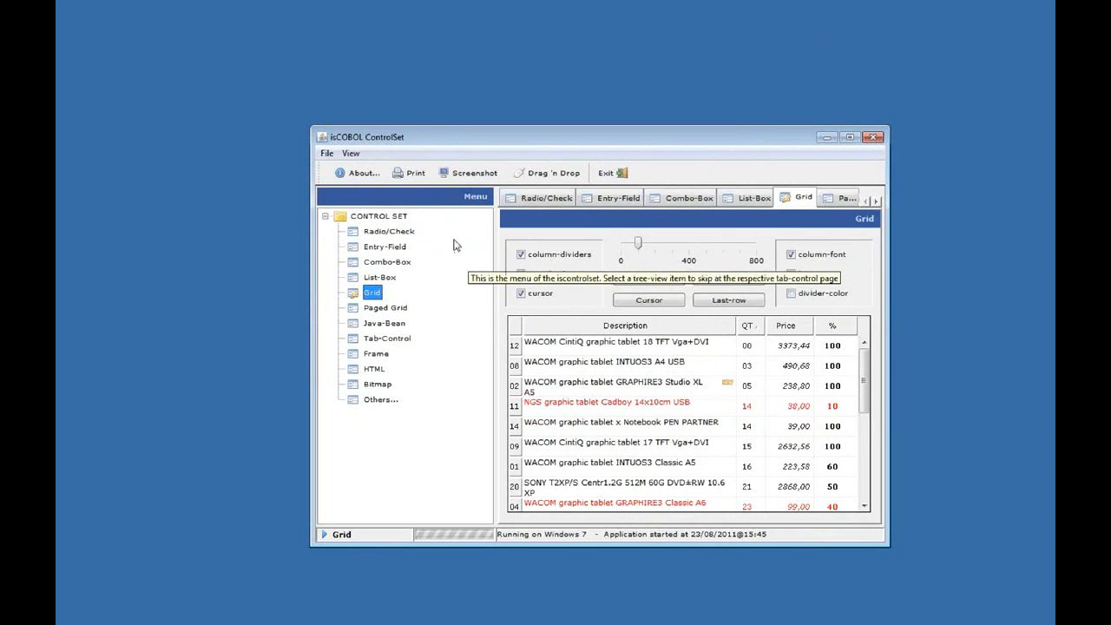
mouse_move(434, 333)
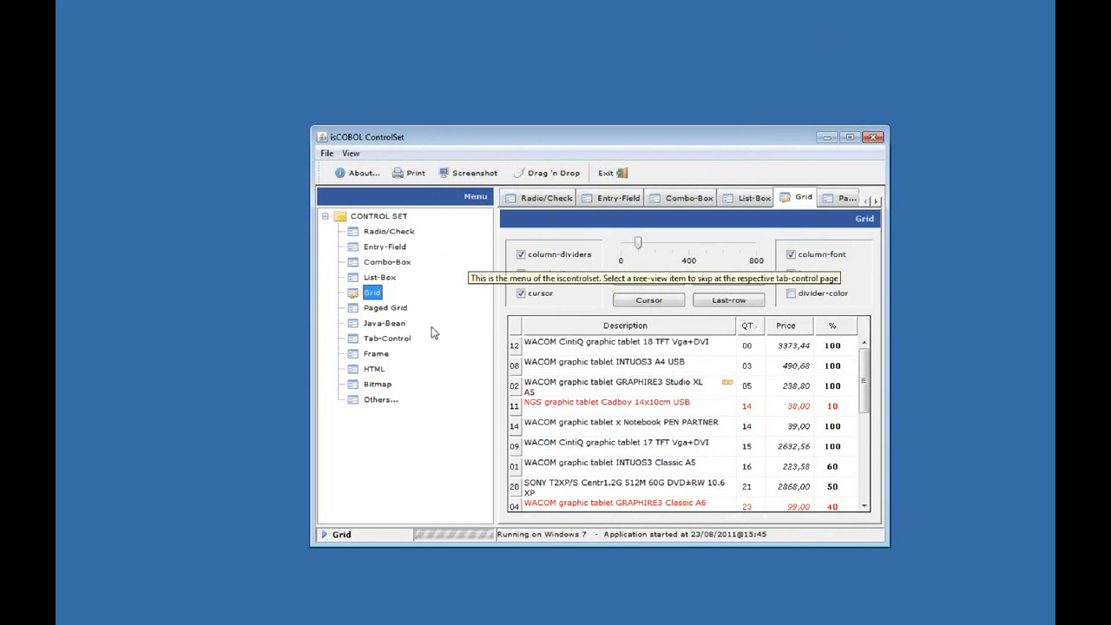
mouse_move(419, 422)
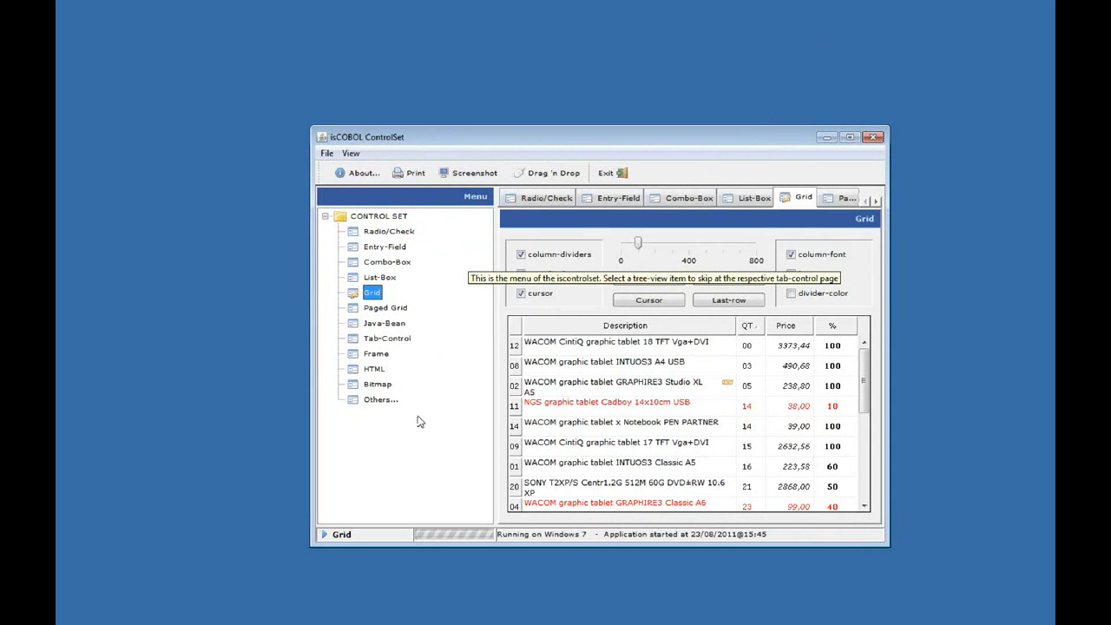
mouse_move(416, 350)
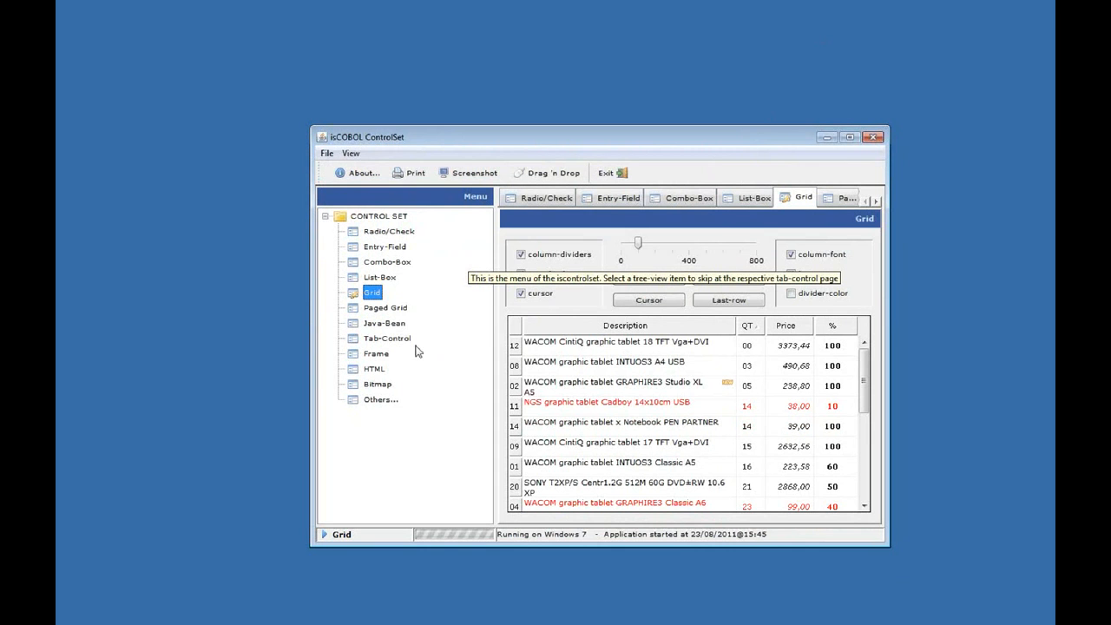
mouse_move(461, 274)
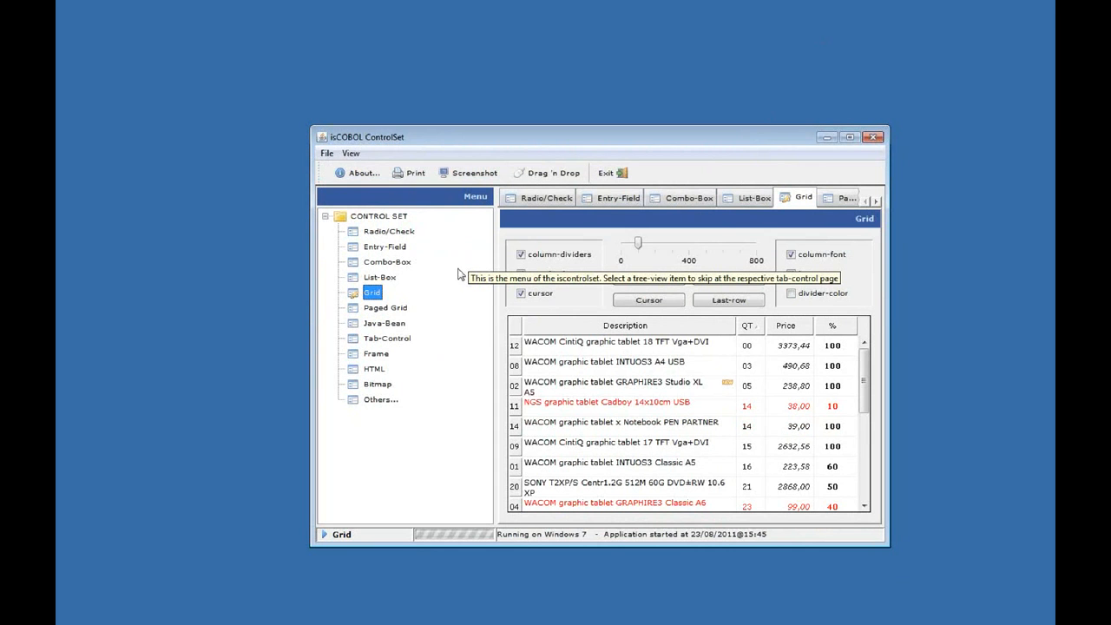
left_click(379, 277)
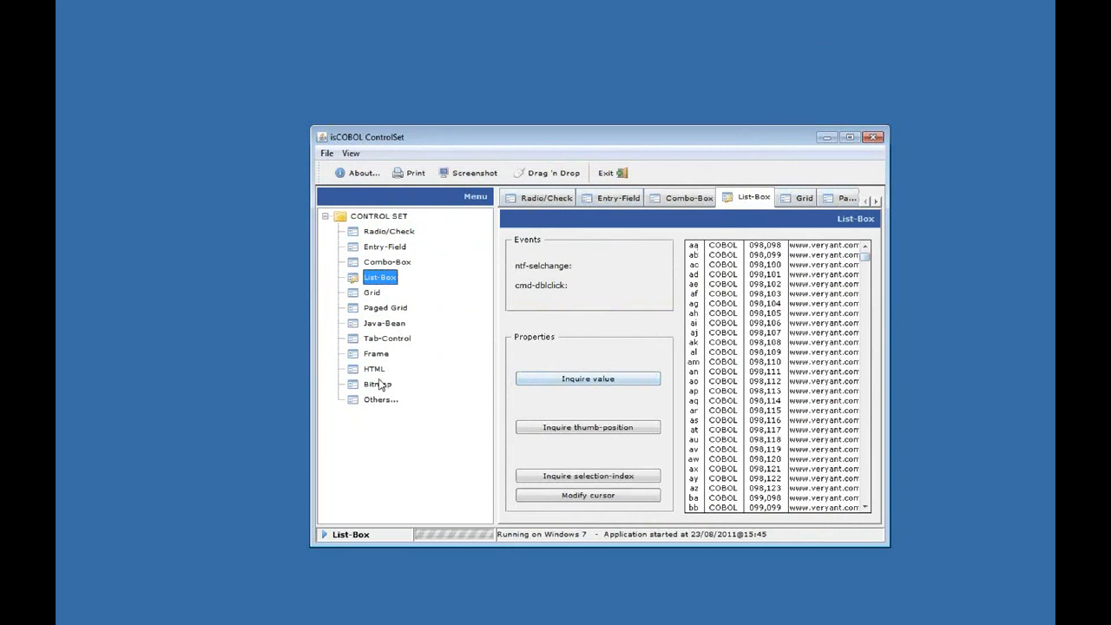
left_click(374, 368)
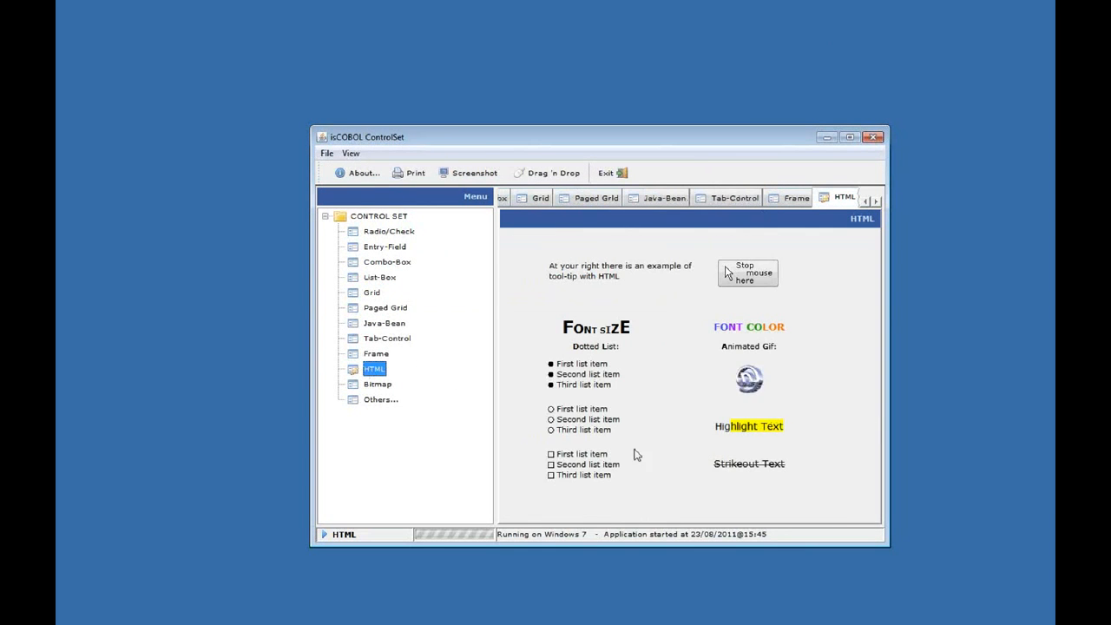
left_click(379, 277)
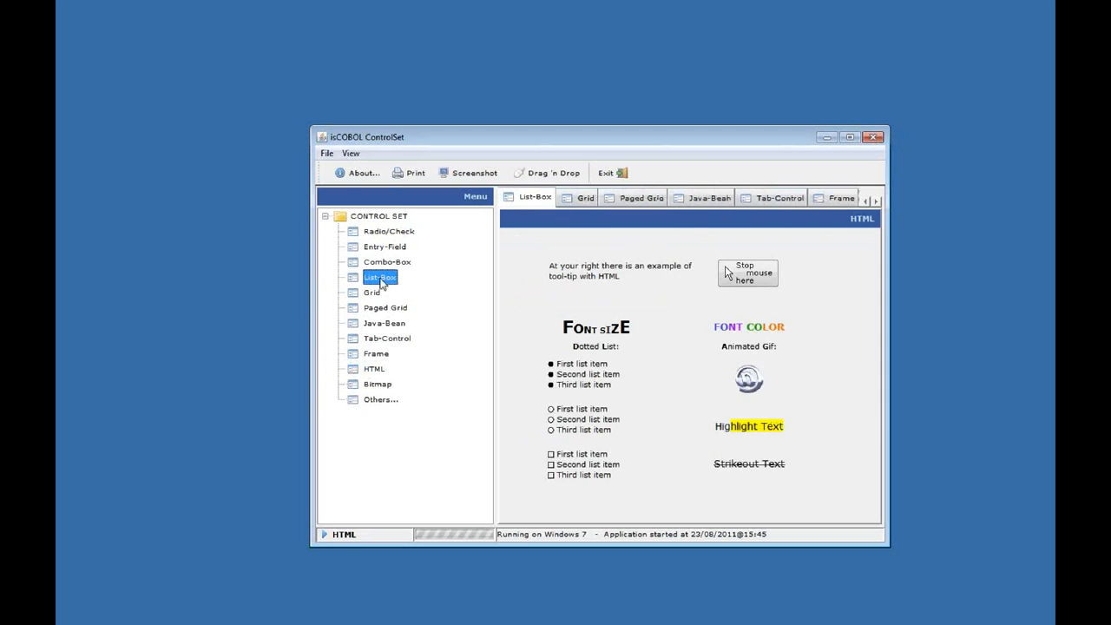
left_click(371, 293)
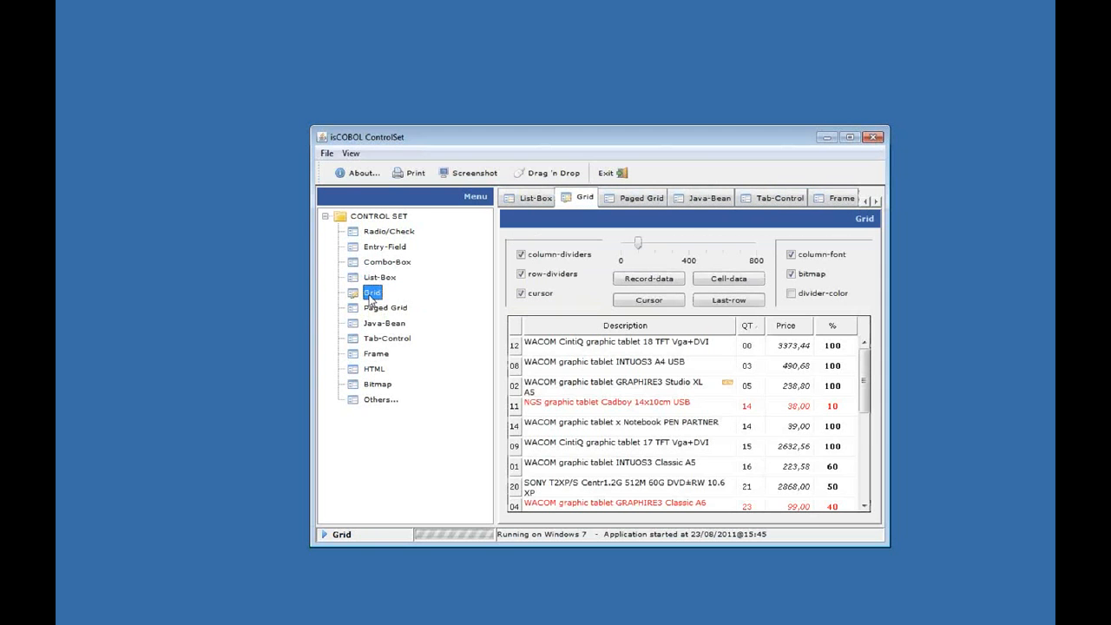
mouse_move(434, 273)
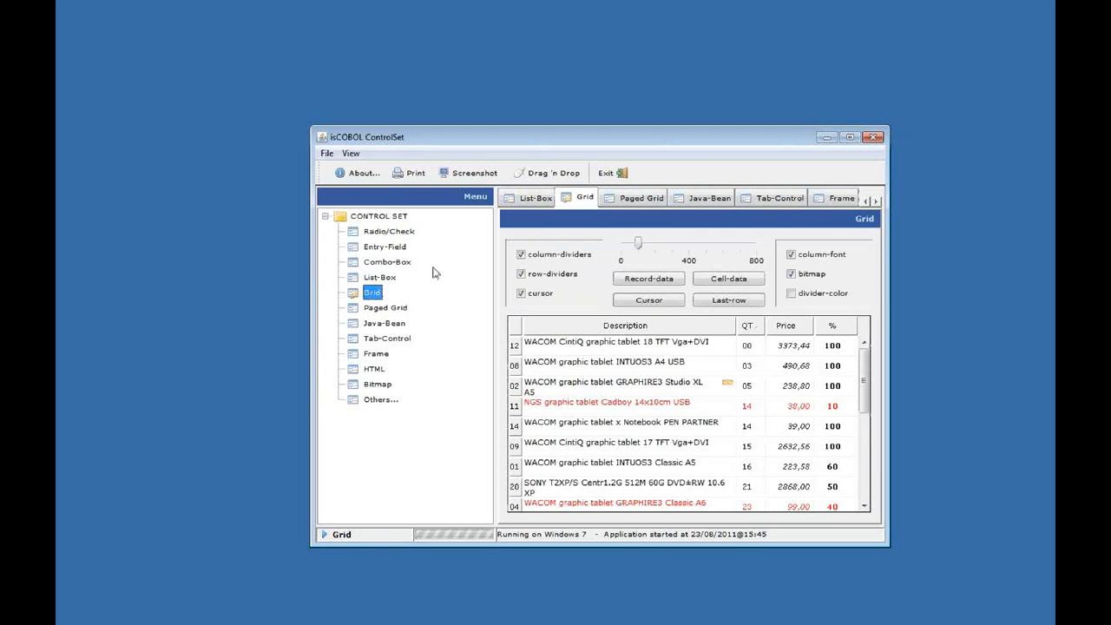
mouse_move(404, 274)
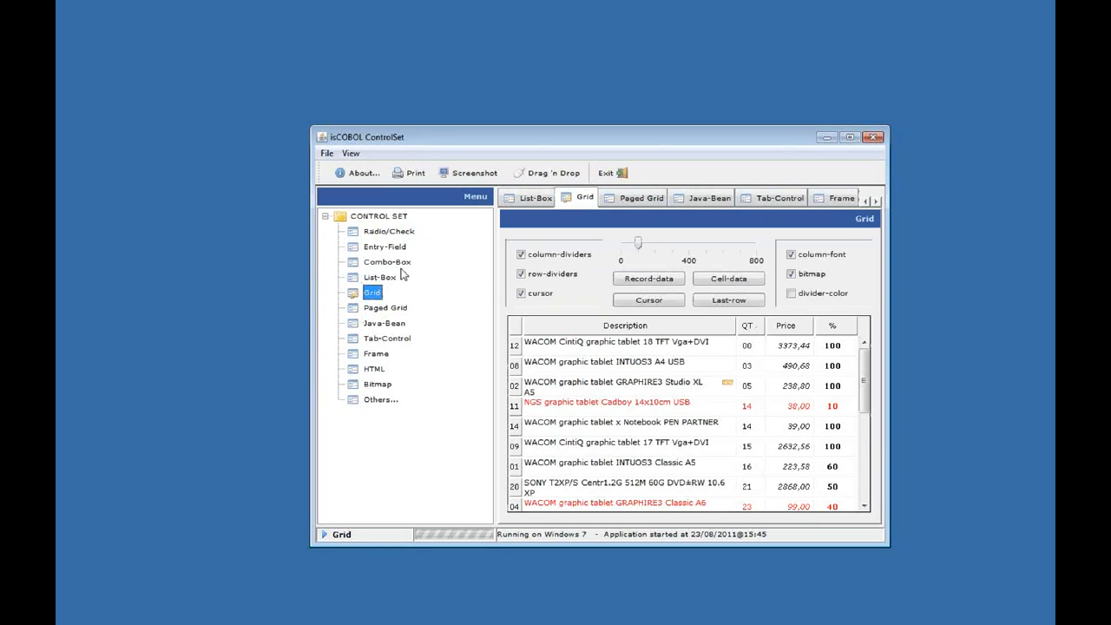
mouse_move(562, 243)
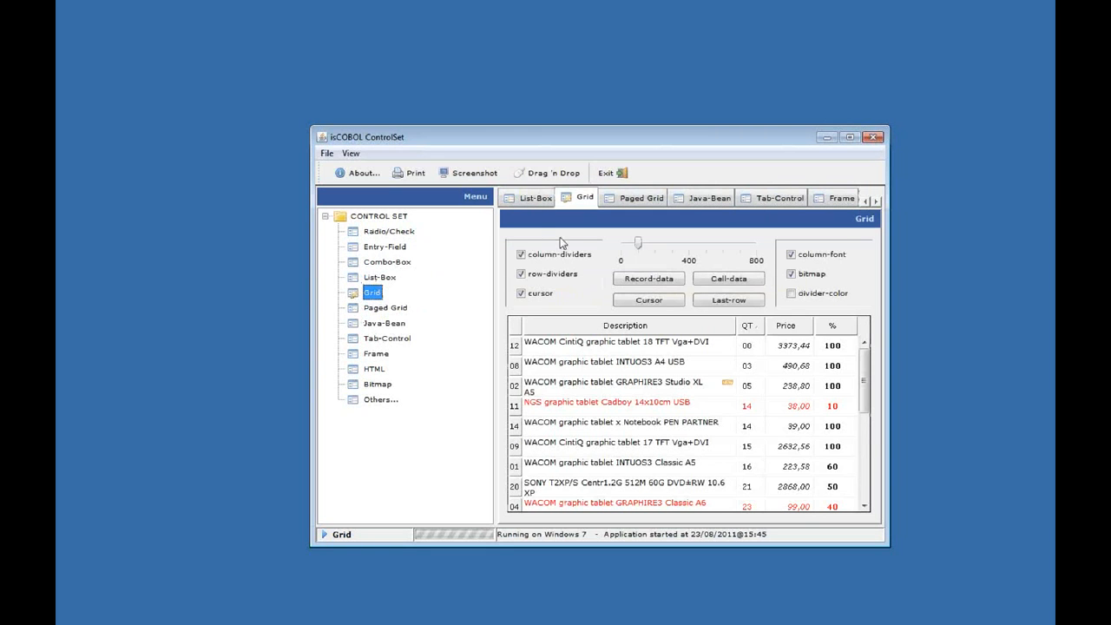
mouse_move(837, 190)
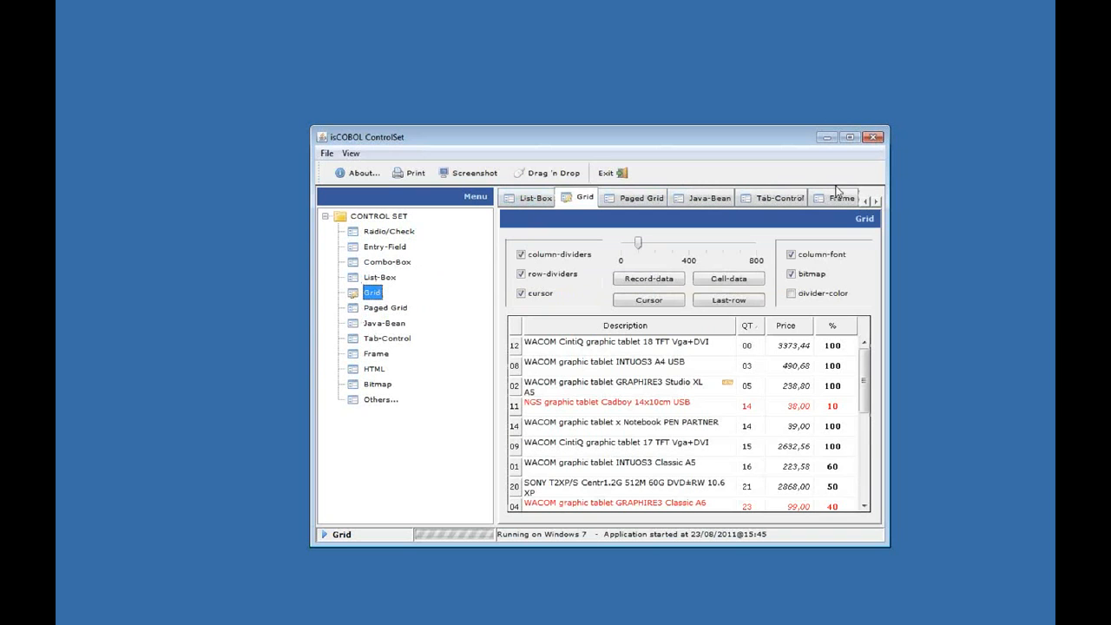
mouse_move(875, 309)
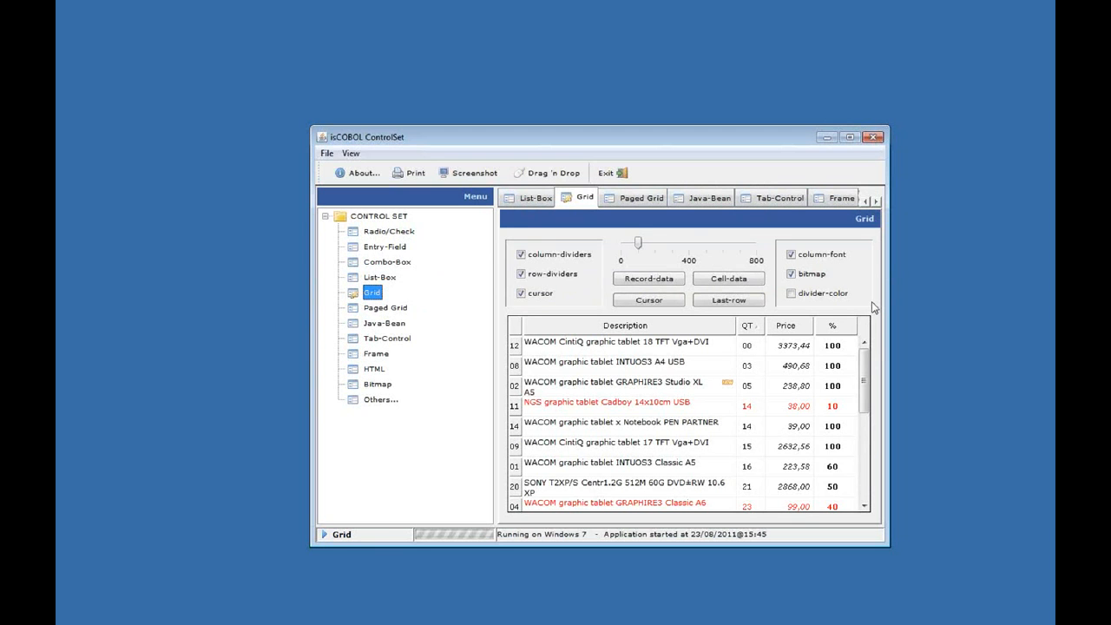
mouse_move(814, 299)
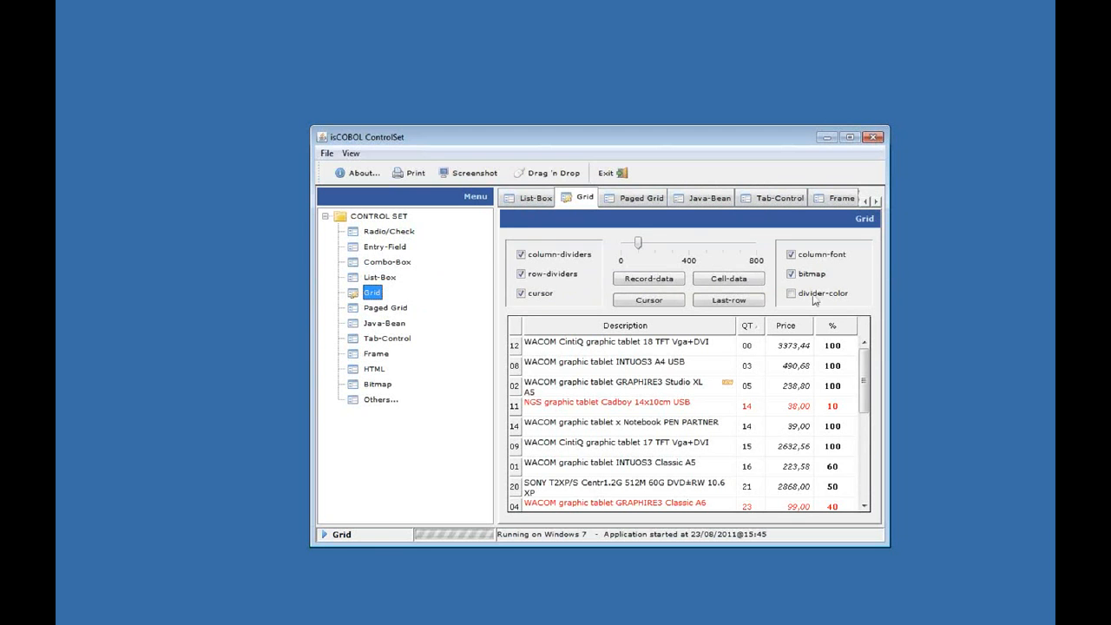
mouse_move(872, 293)
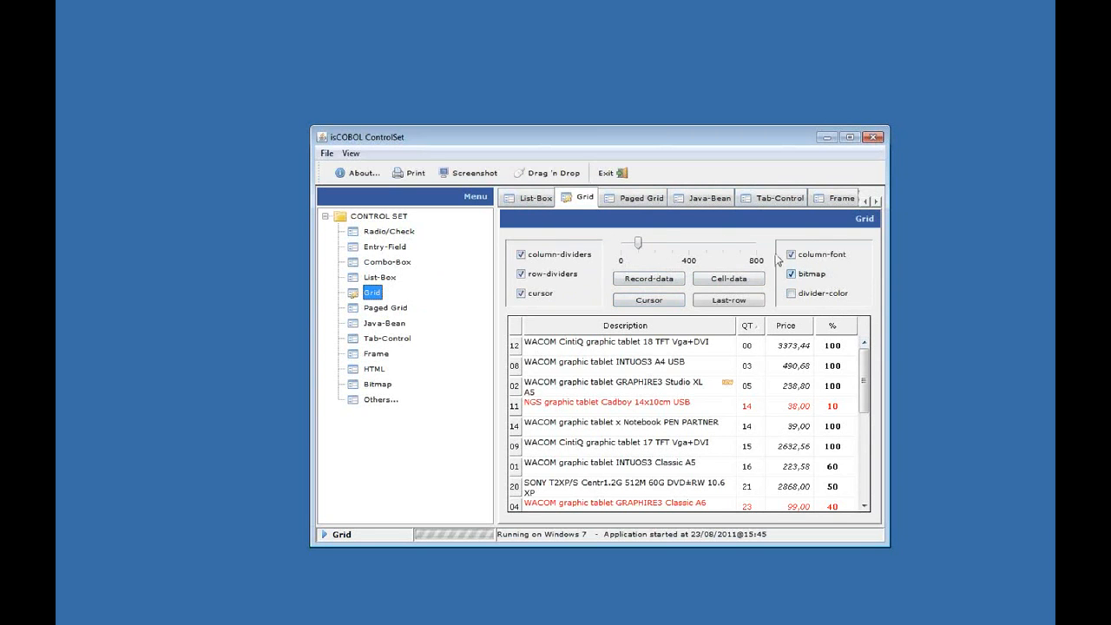
mouse_move(614, 230)
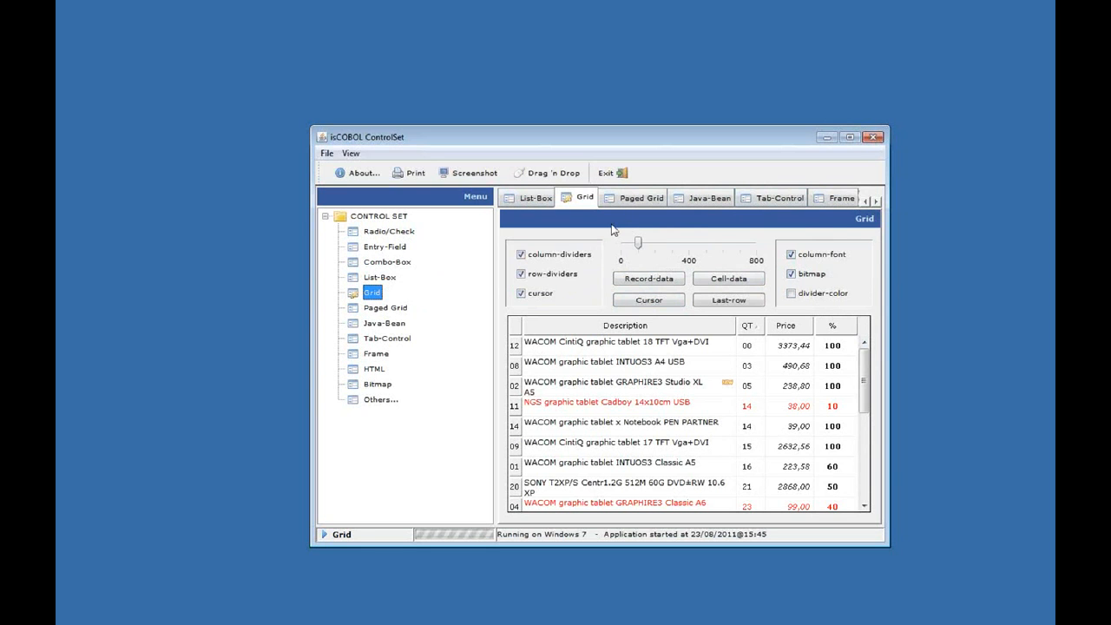
mouse_move(868, 208)
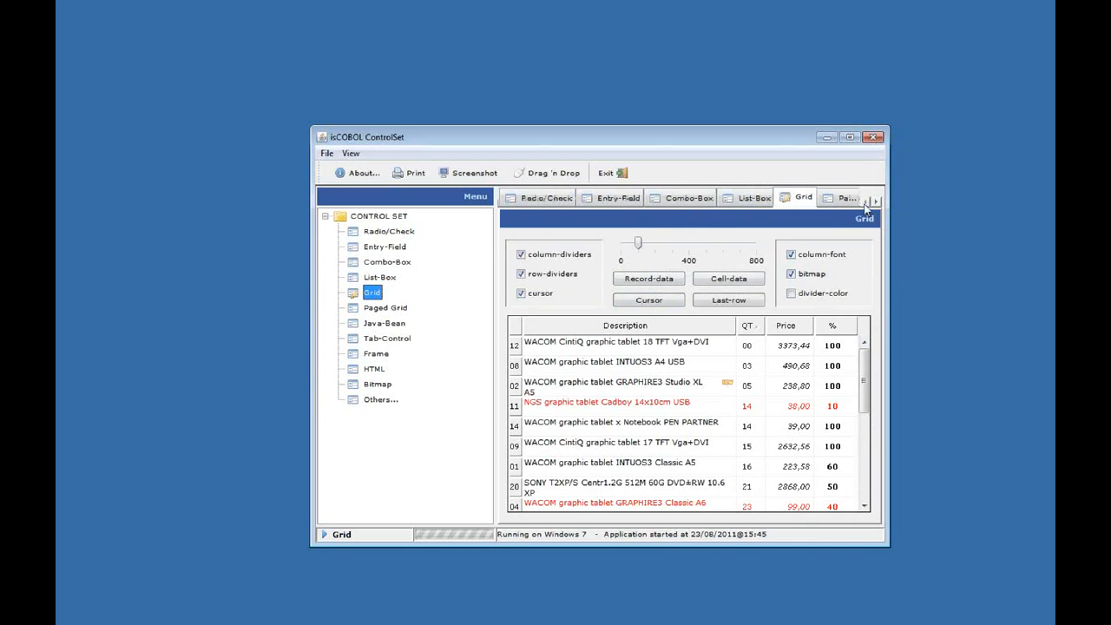
mouse_move(531, 197)
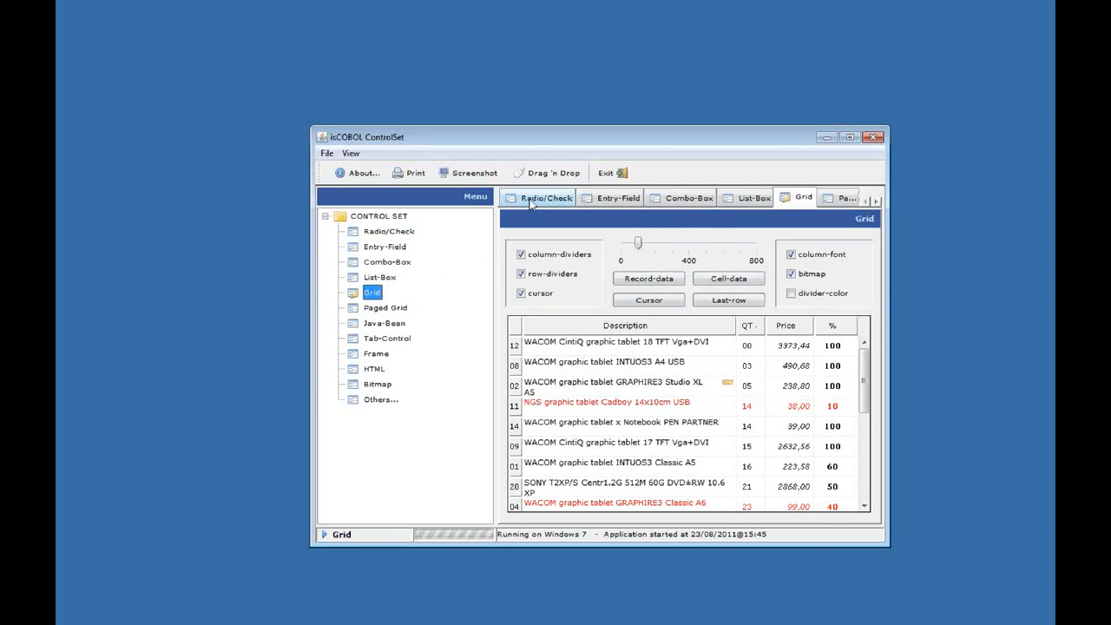
Switch from the Grid to the Radio/Check page of radio buttons, check boxes and bitmaps
left_click(544, 197)
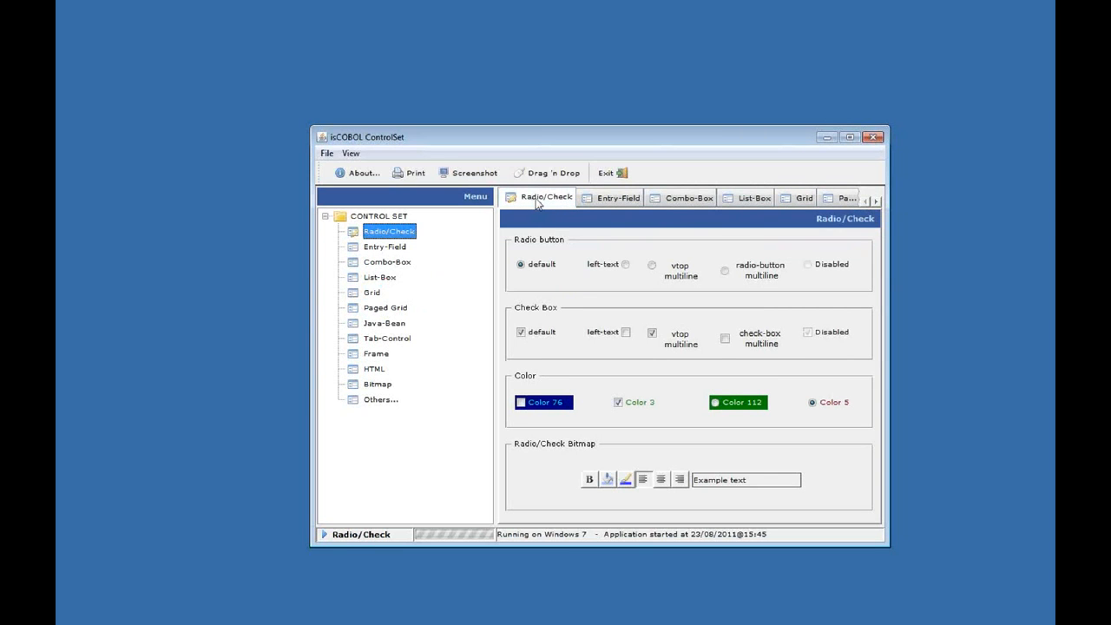
mouse_move(623, 276)
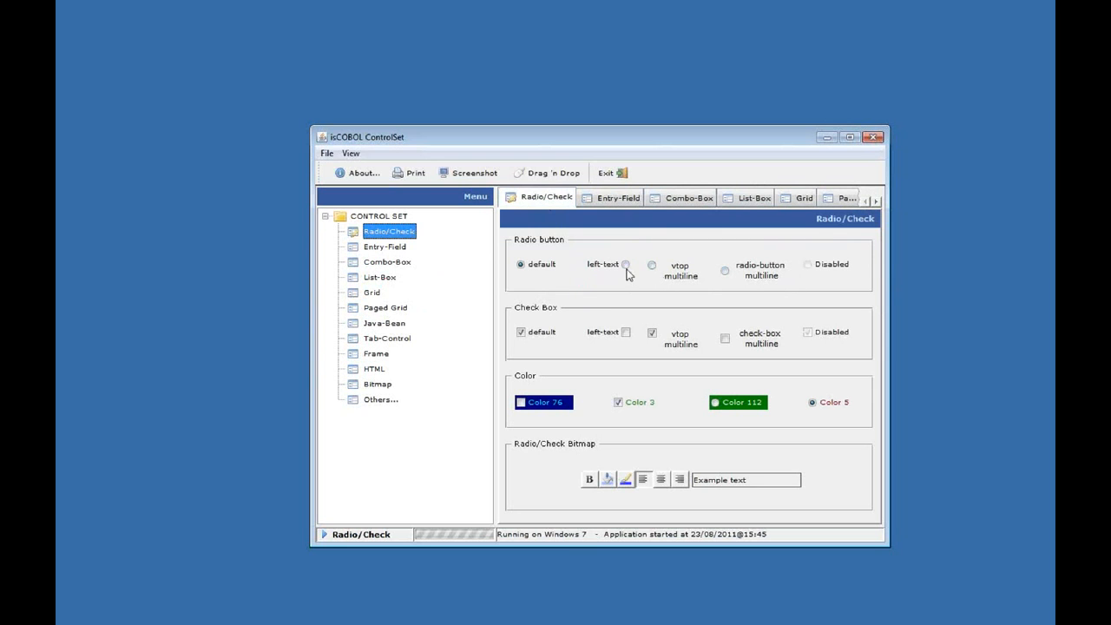
mouse_move(580, 430)
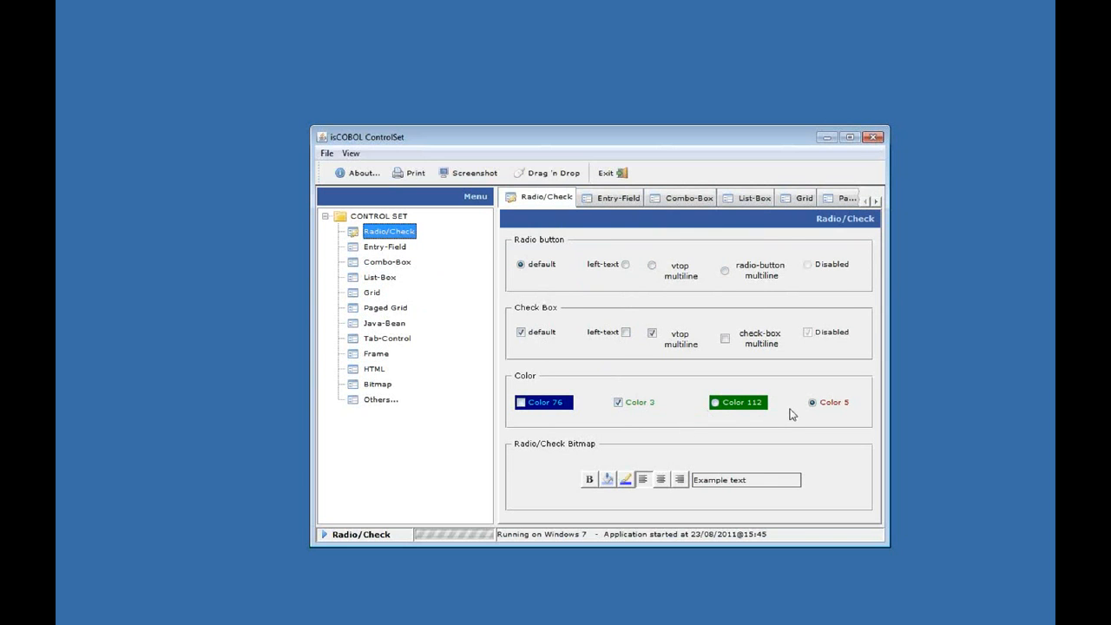
mouse_move(597, 484)
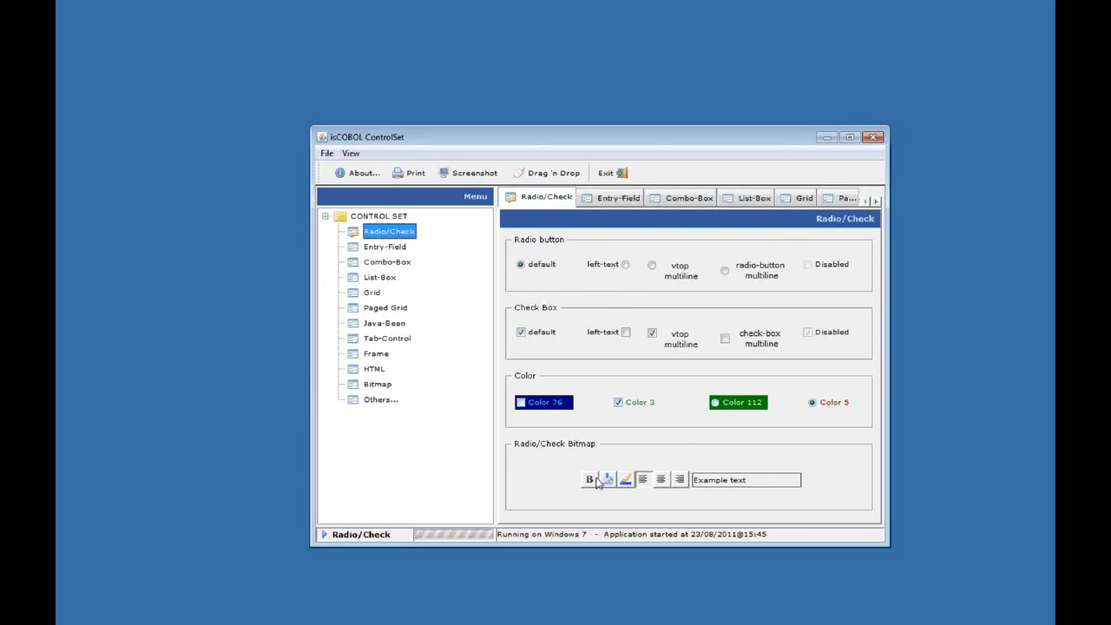
mouse_move(640, 495)
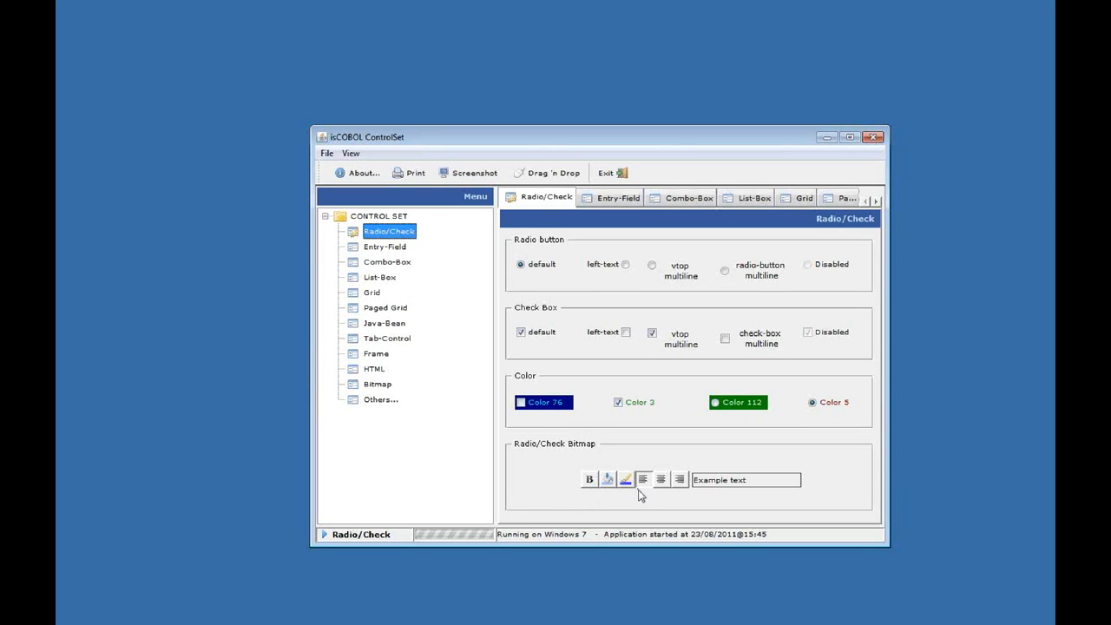
mouse_move(531, 484)
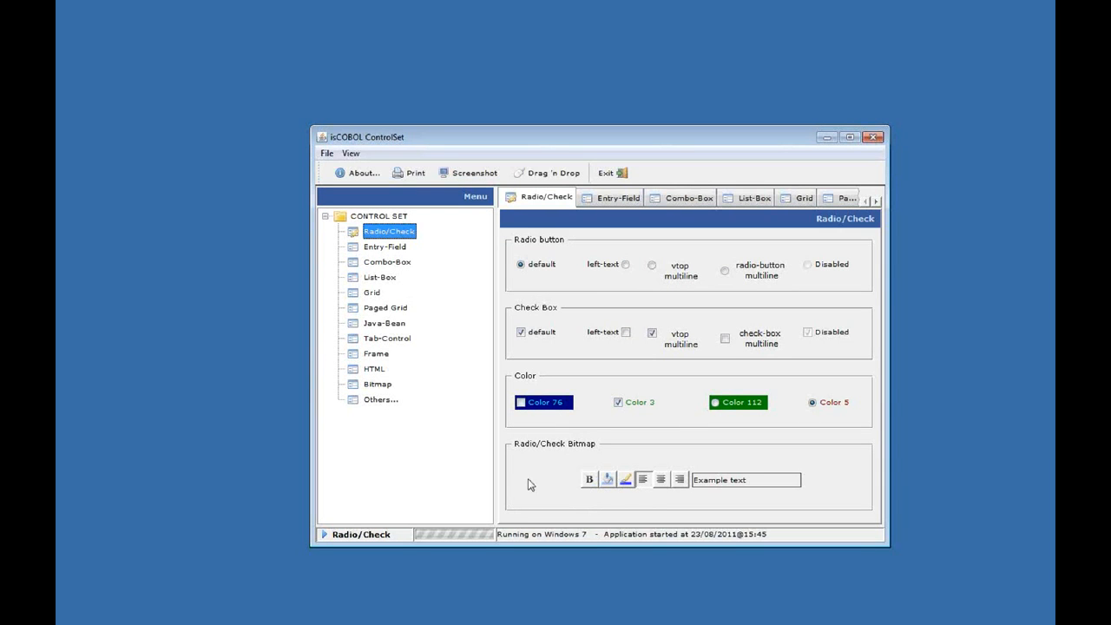
mouse_move(671, 460)
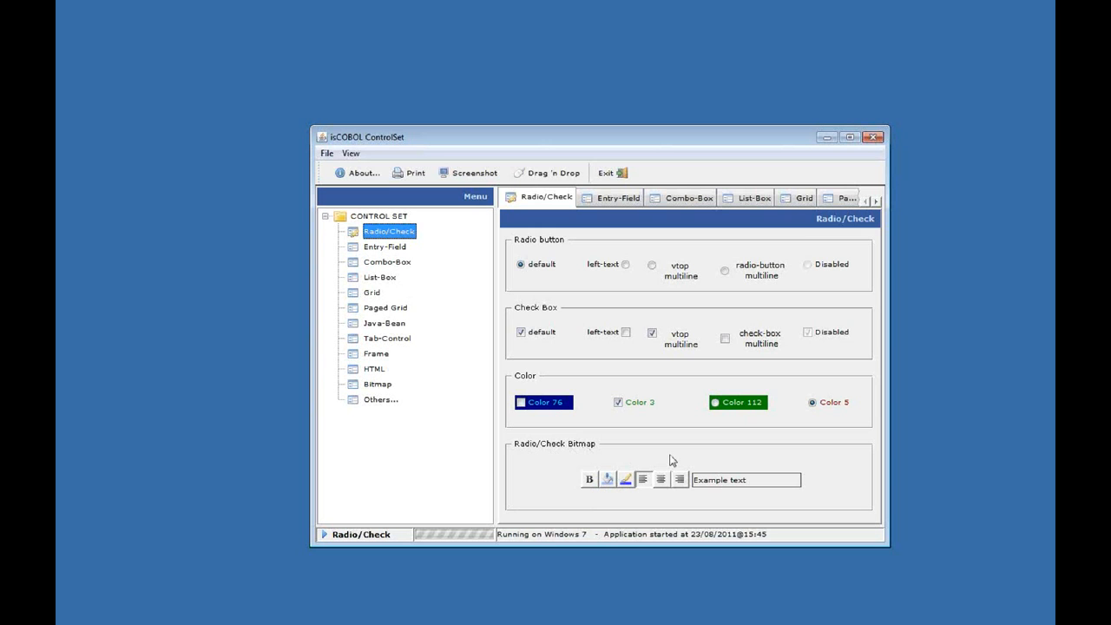
mouse_move(591, 466)
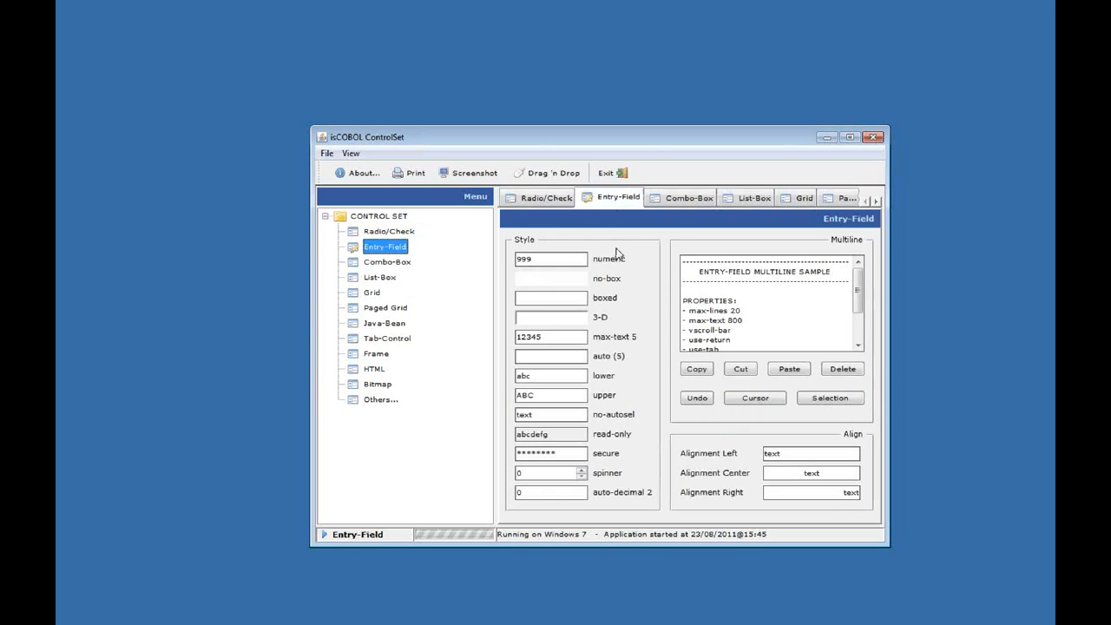
mouse_move(662, 284)
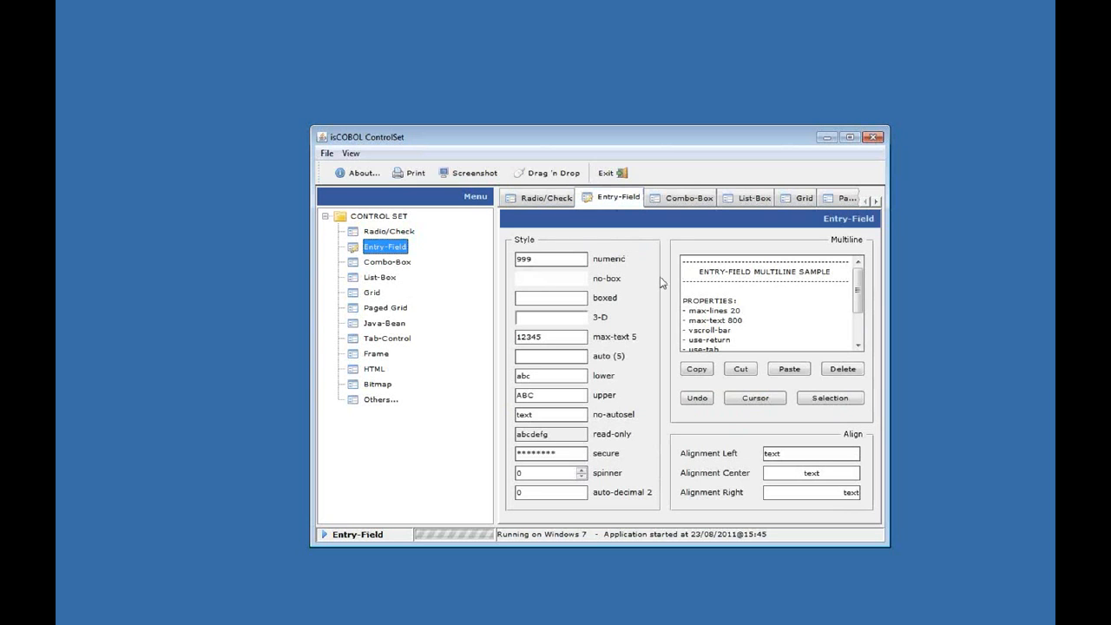
mouse_move(569, 273)
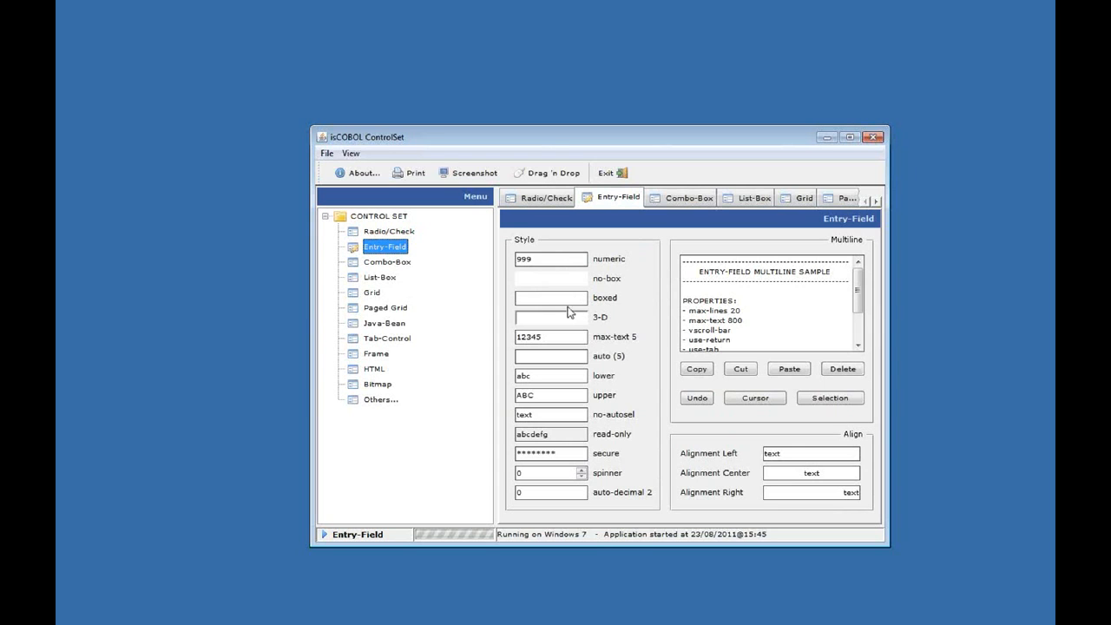
mouse_move(630, 289)
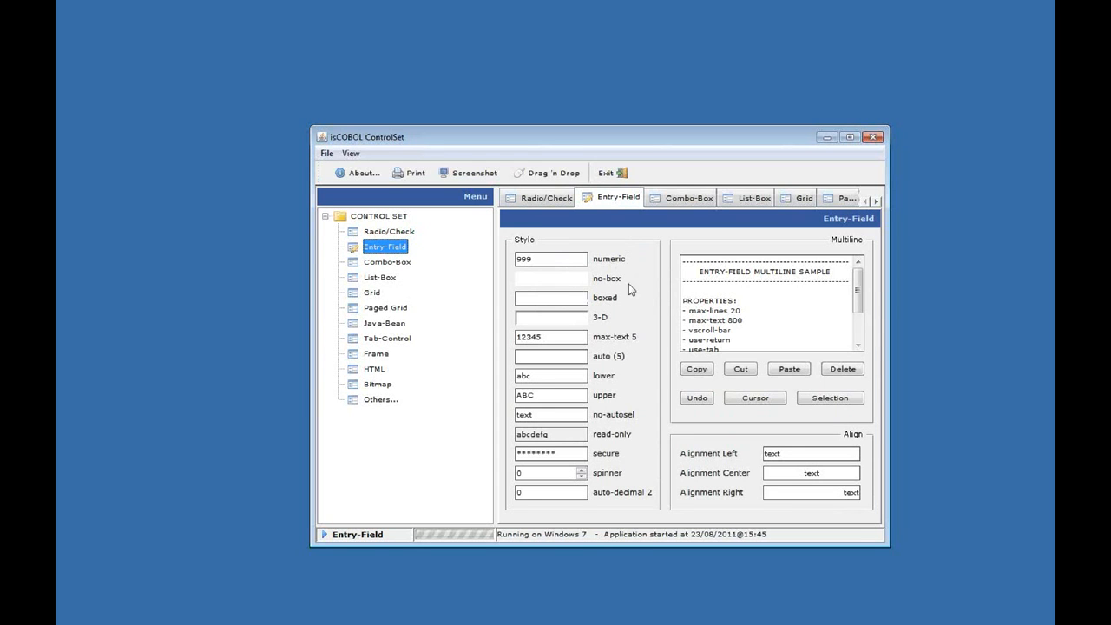
mouse_move(603, 288)
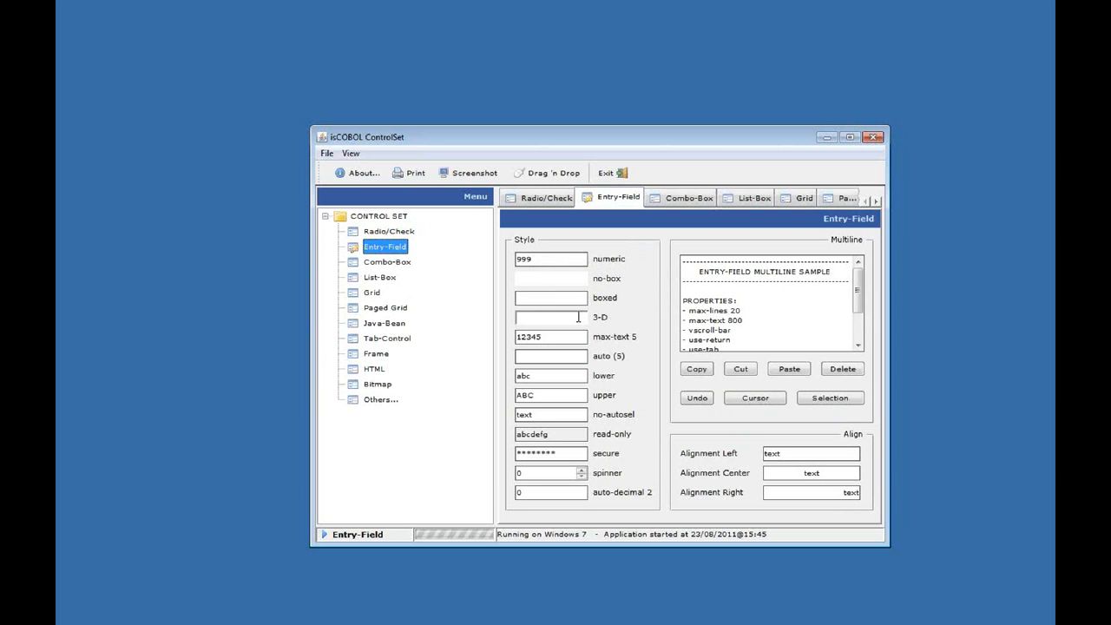
mouse_move(615, 344)
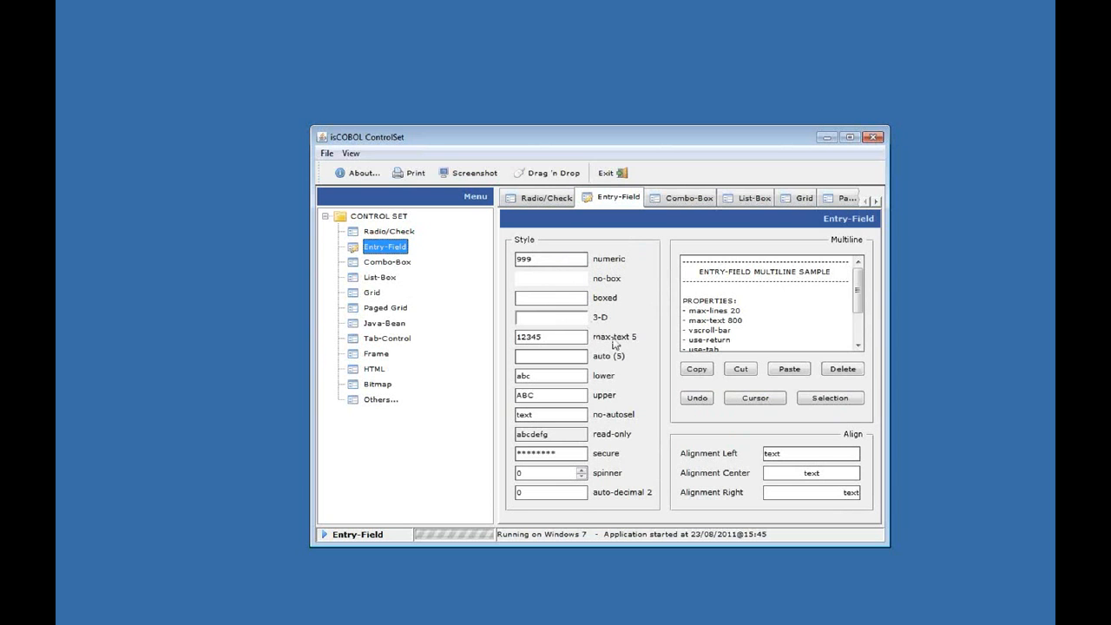
mouse_move(630, 352)
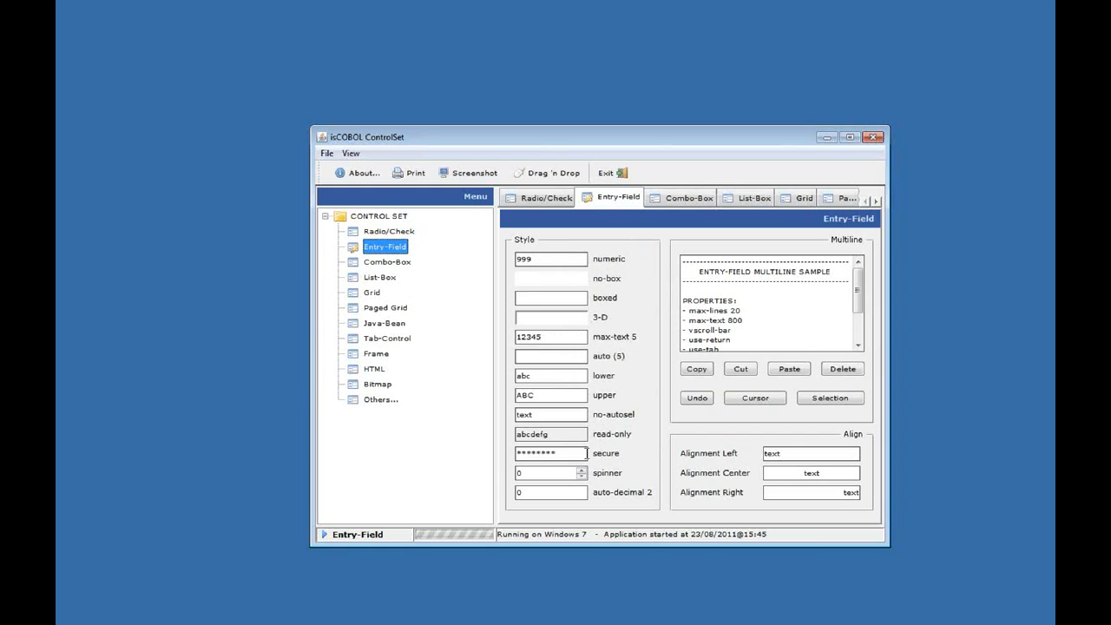
mouse_move(596, 463)
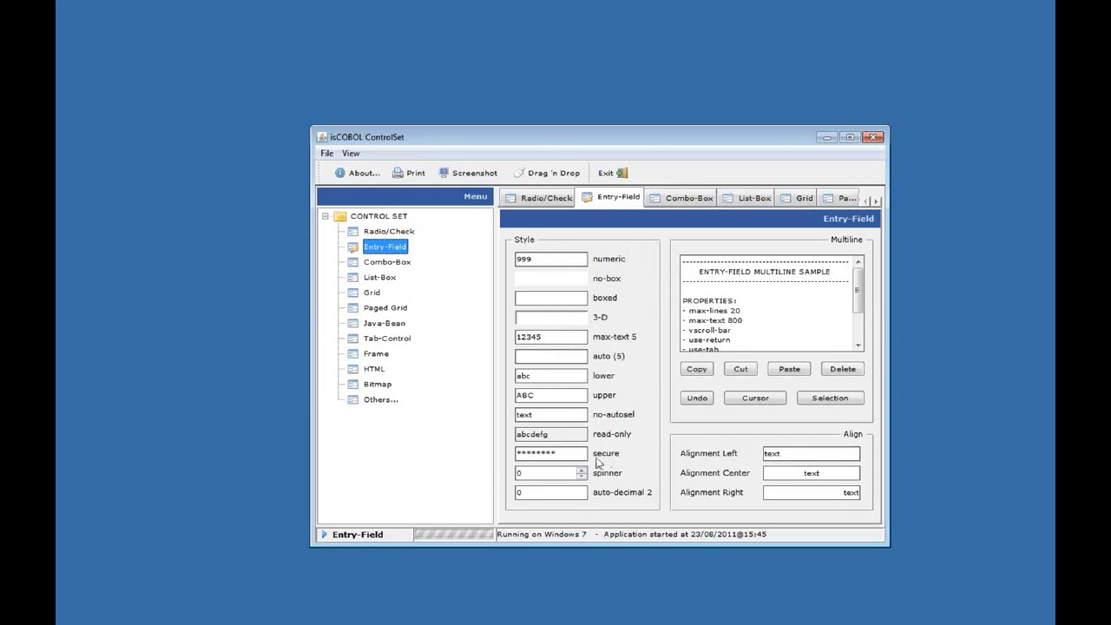
mouse_move(614, 432)
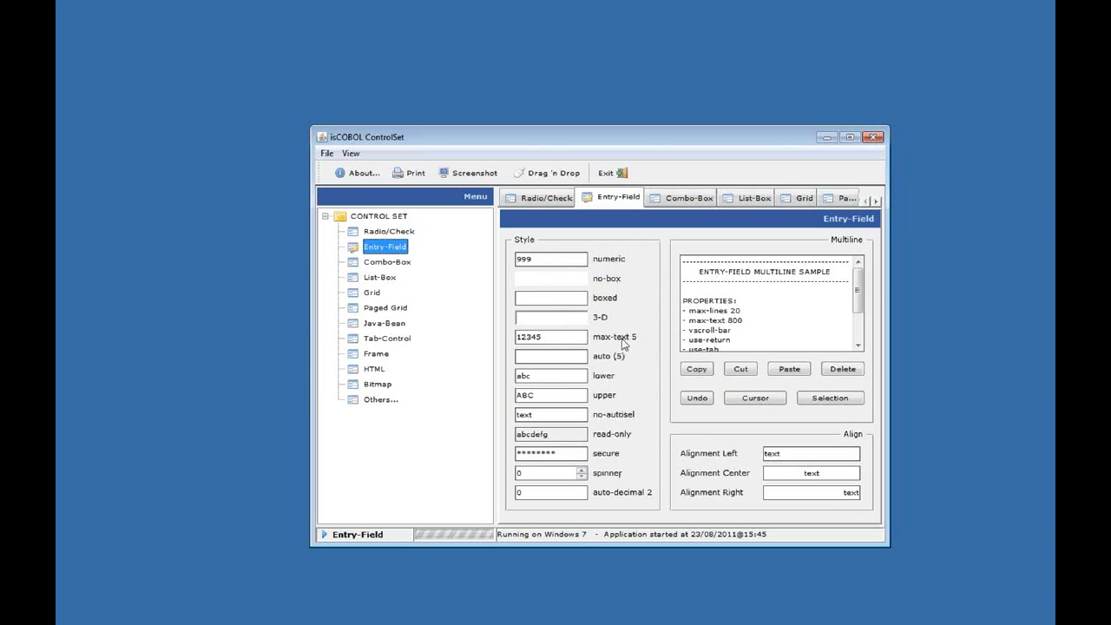
mouse_move(627, 385)
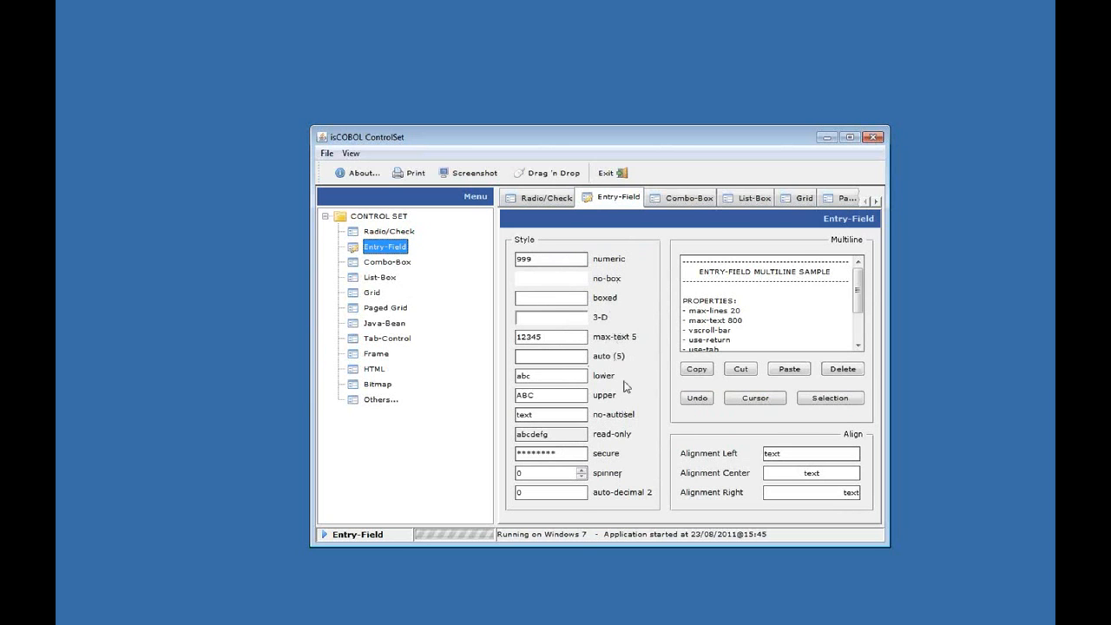
mouse_move(603, 346)
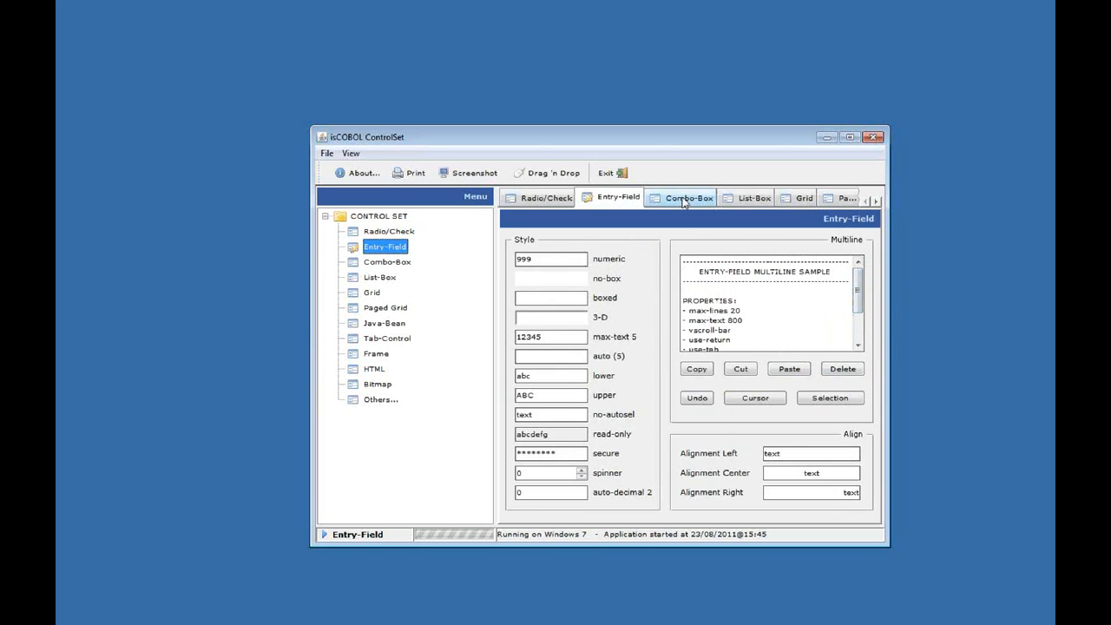
Move from the Entry-Field sample to the Combo-Box page with its green bar chart
left_click(680, 197)
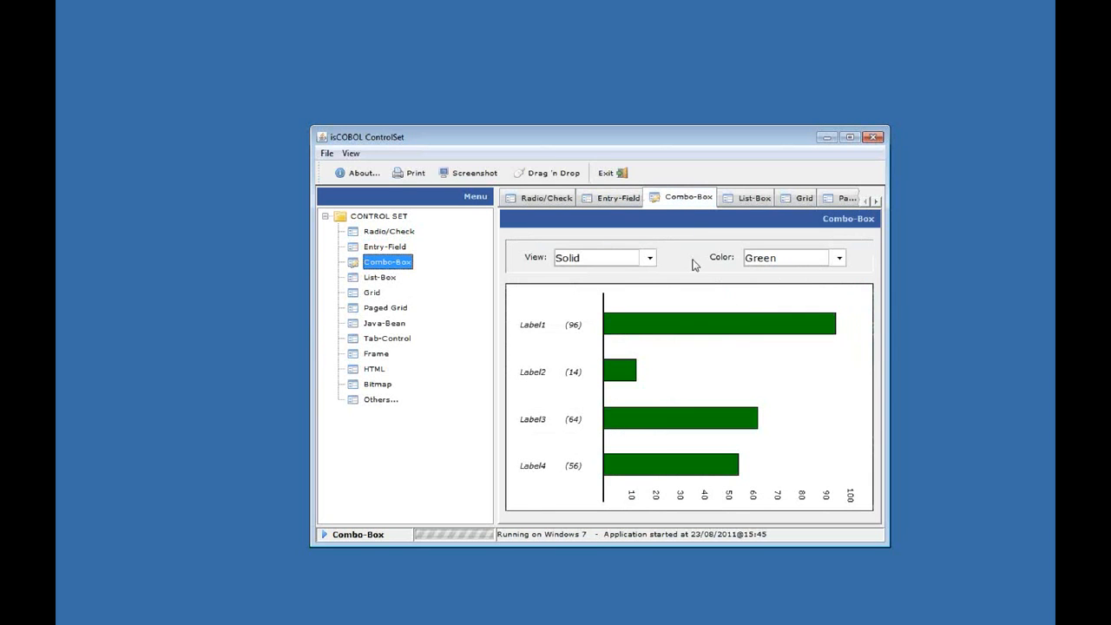
mouse_move(745, 342)
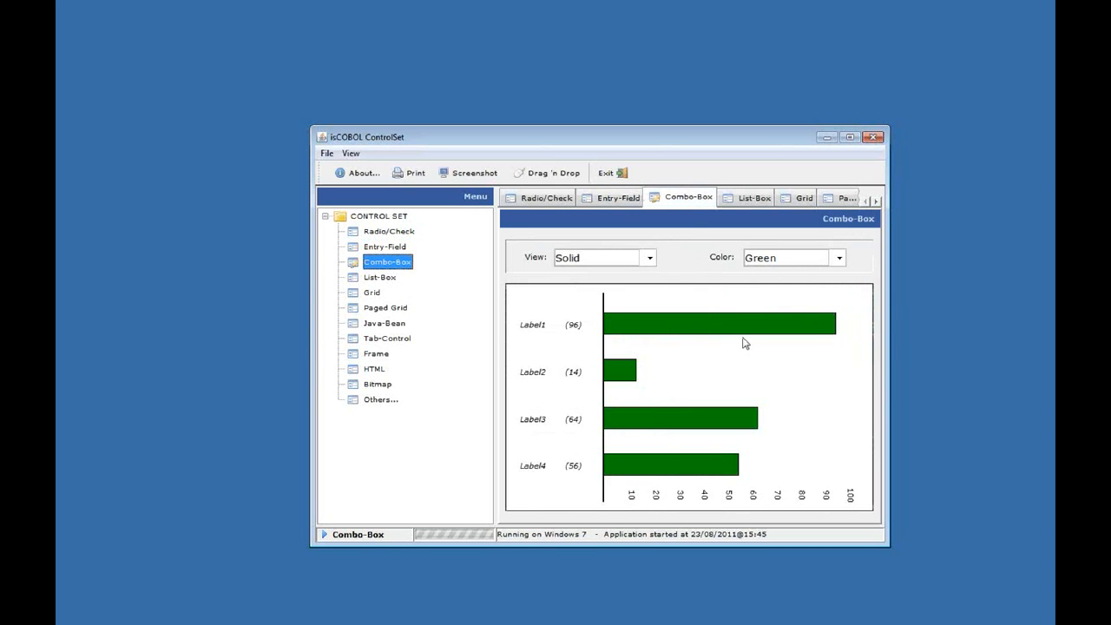
mouse_move(833, 352)
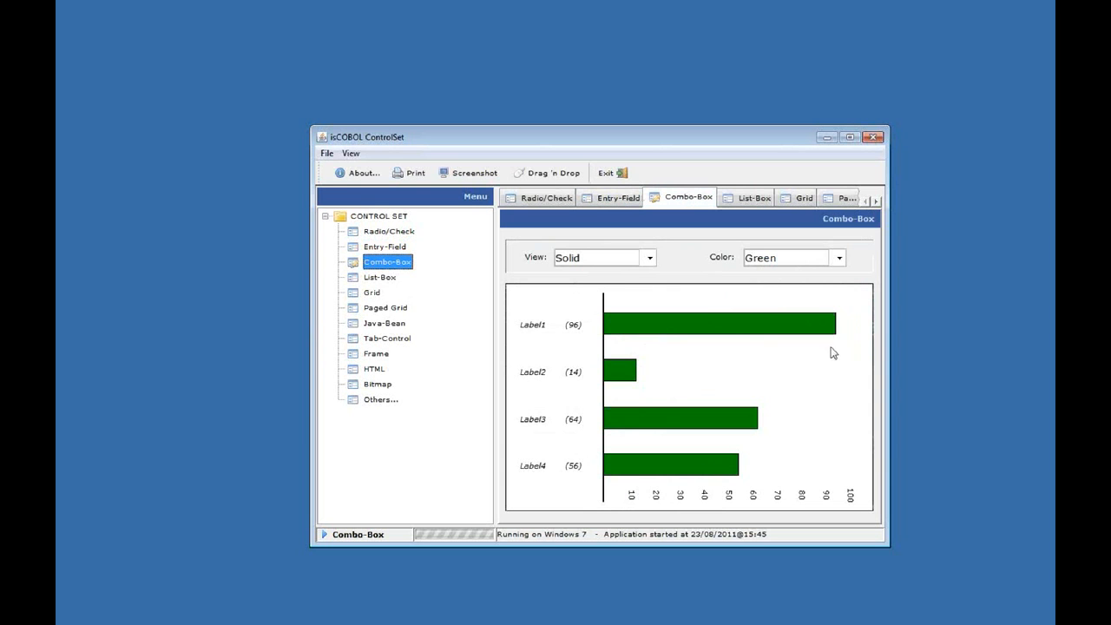
mouse_move(723, 268)
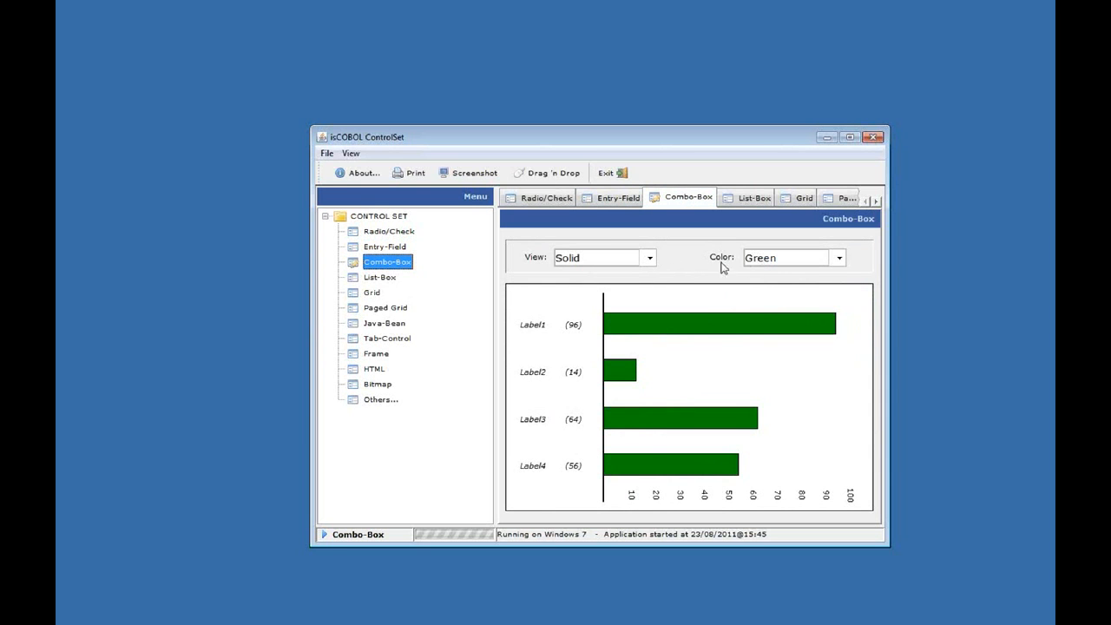
mouse_move(733, 302)
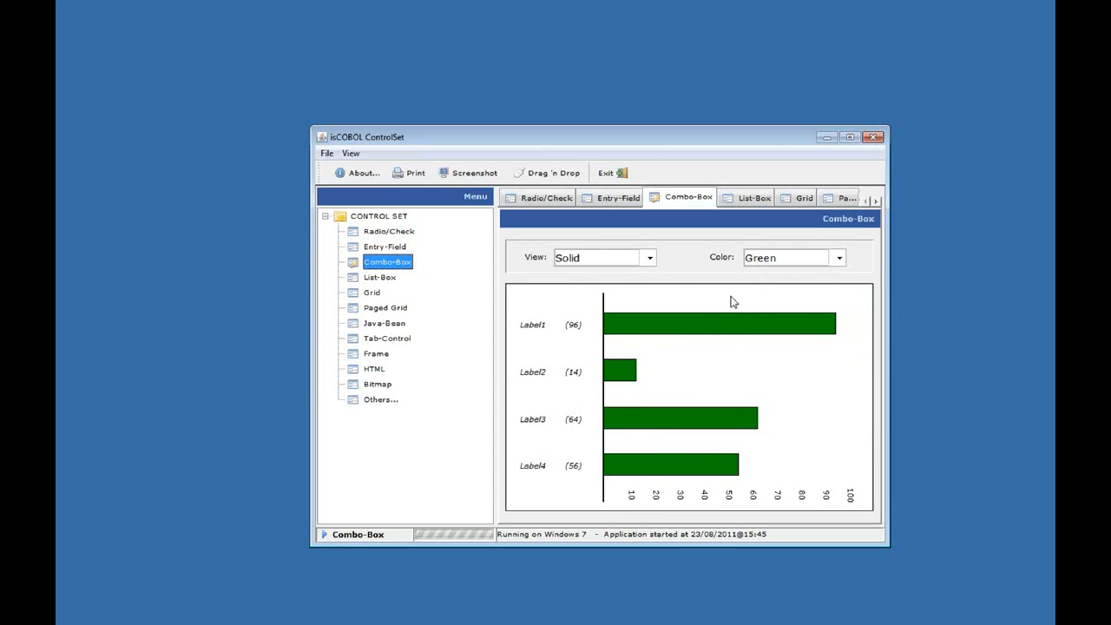
mouse_move(831, 286)
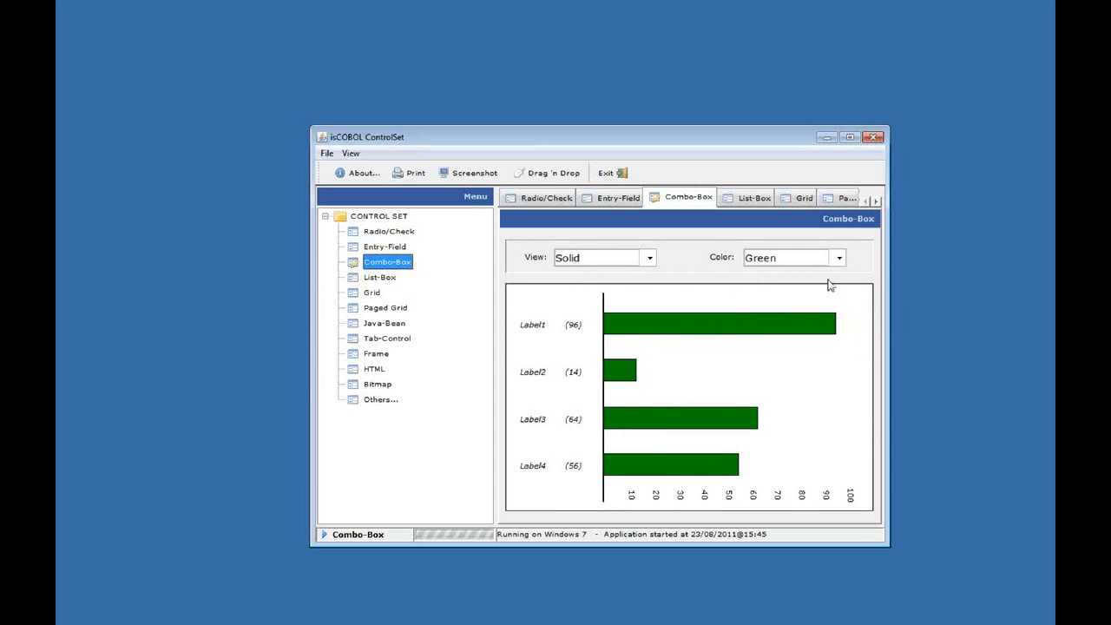
mouse_move(815, 268)
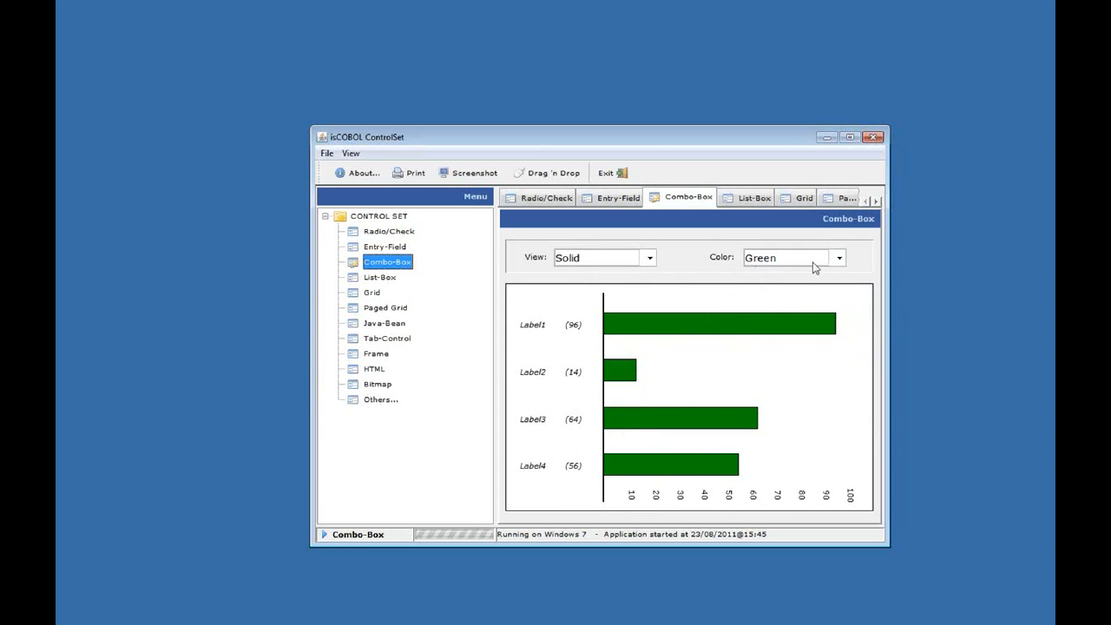
Recolour the Combo-Box bar chart blue, then switch to the List-Box sample
left_click(837, 258)
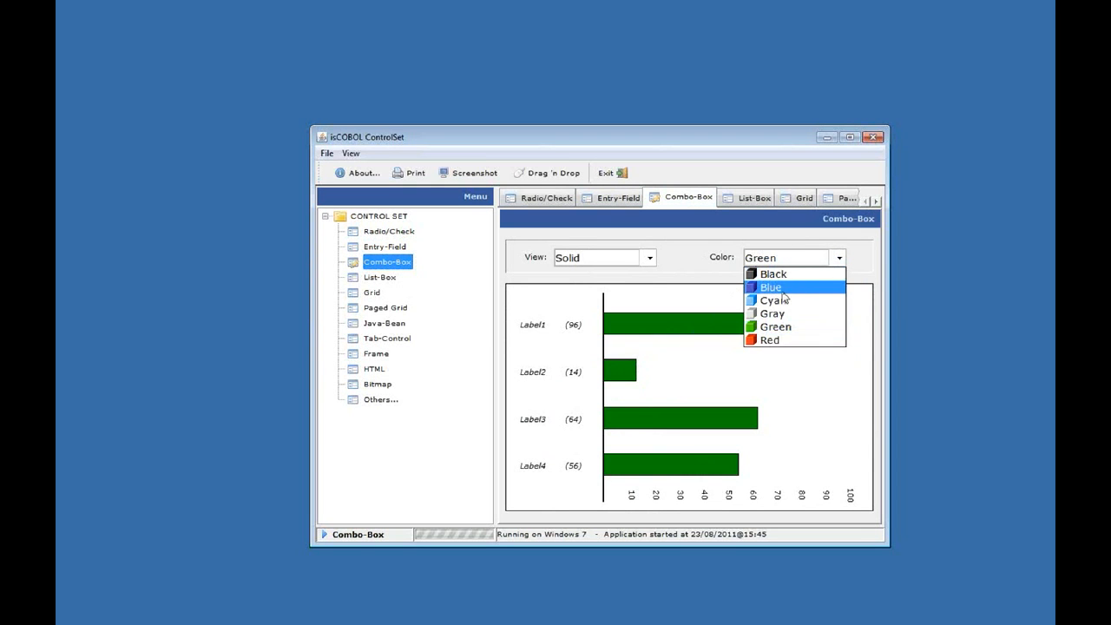
left_click(770, 287)
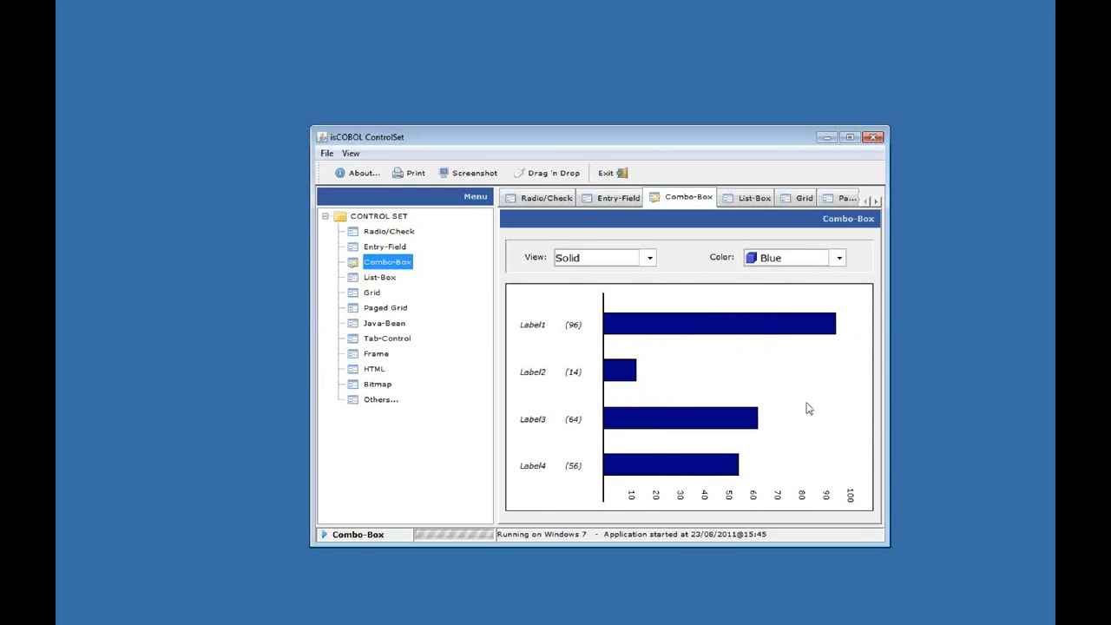
mouse_move(752, 302)
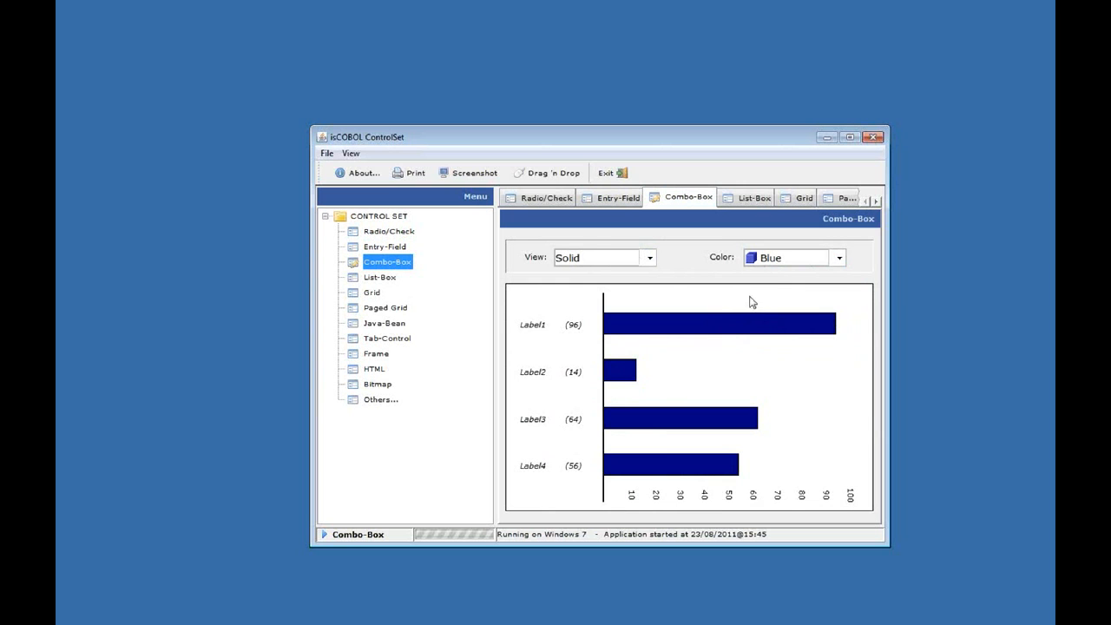
mouse_move(771, 261)
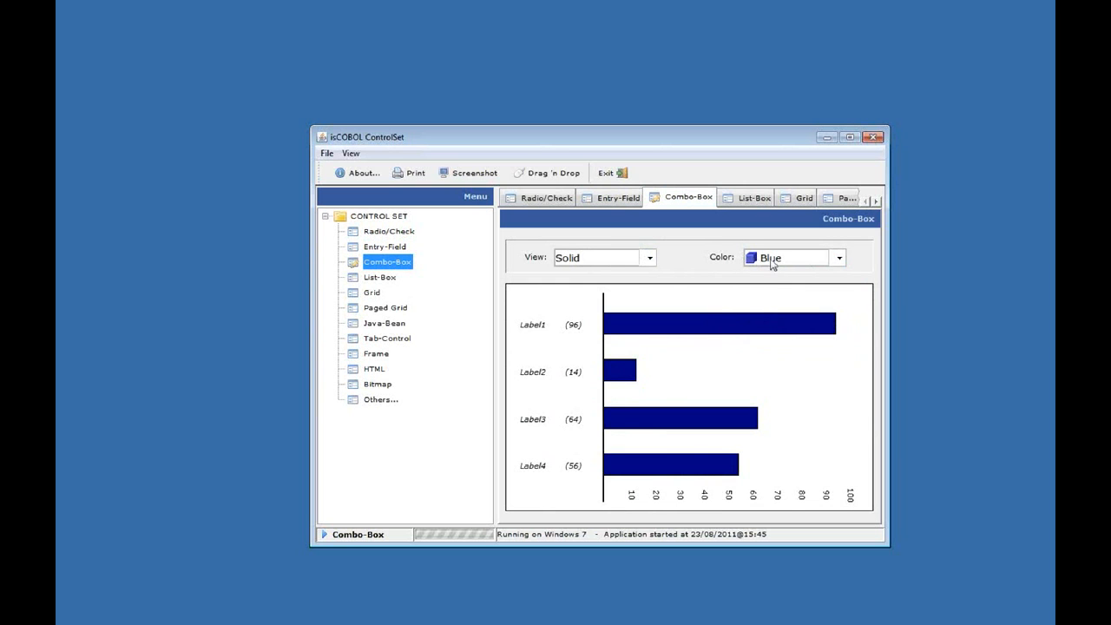
left_click(838, 258)
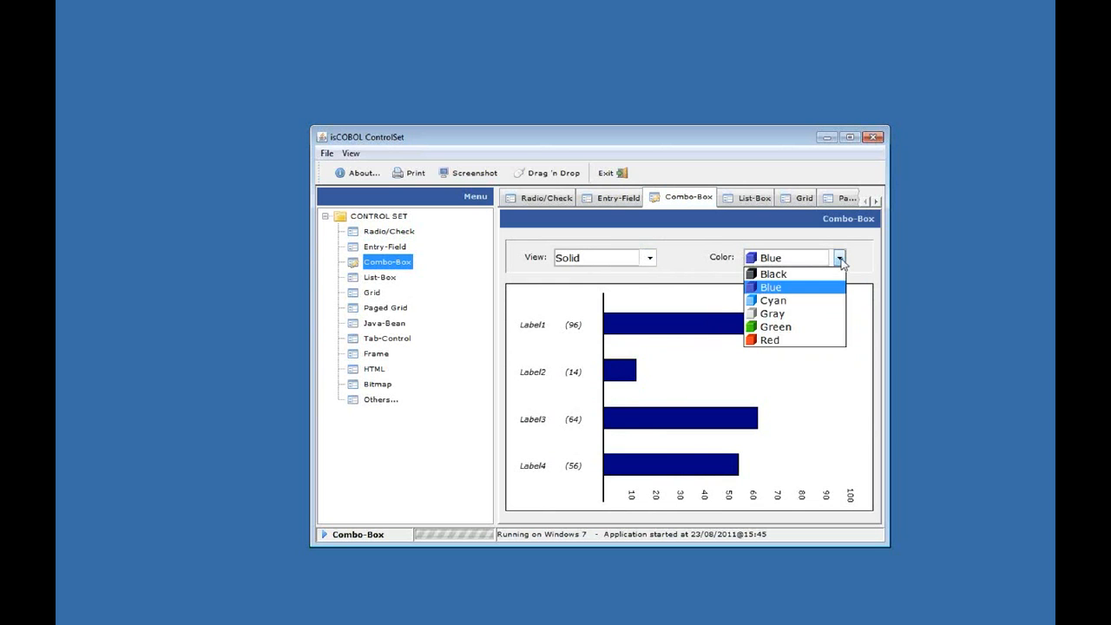
left_click(751, 197)
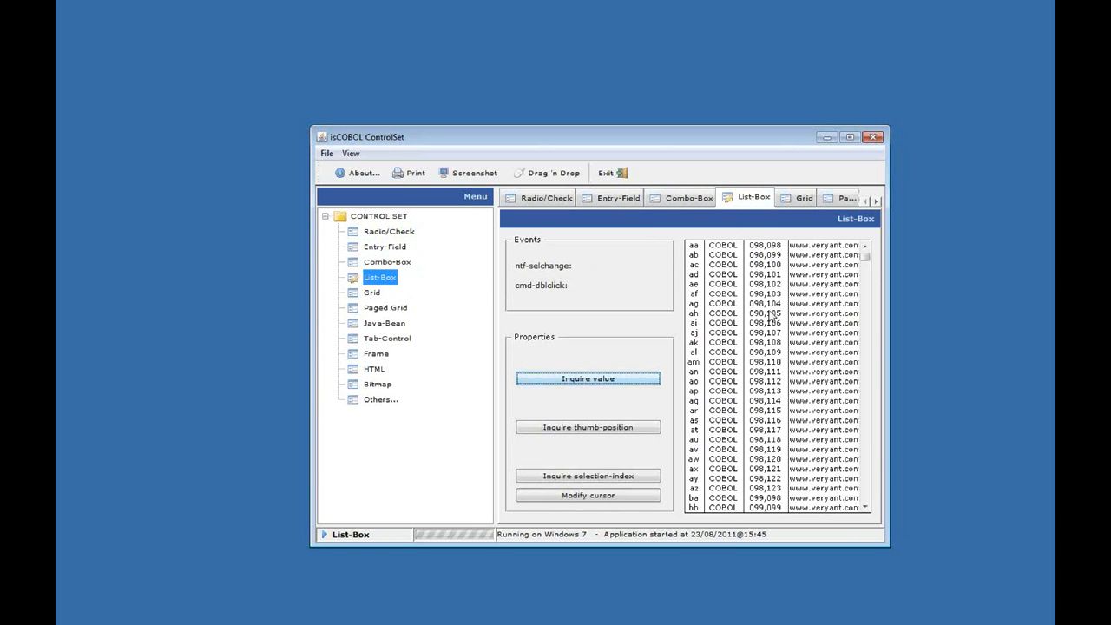
mouse_move(789, 372)
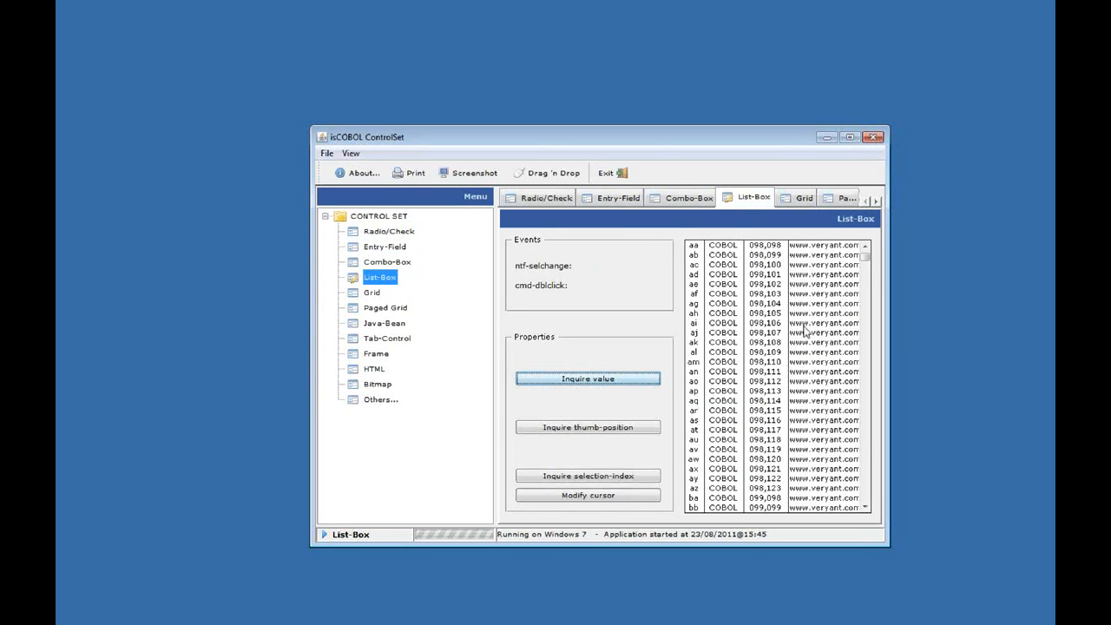
mouse_move(784, 313)
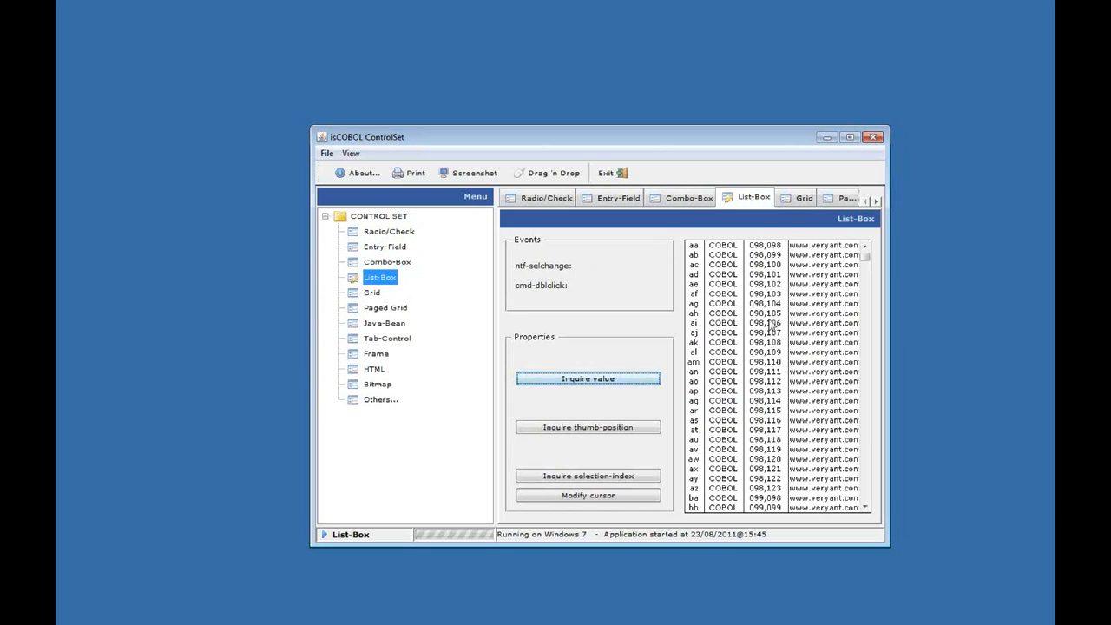
mouse_move(827, 349)
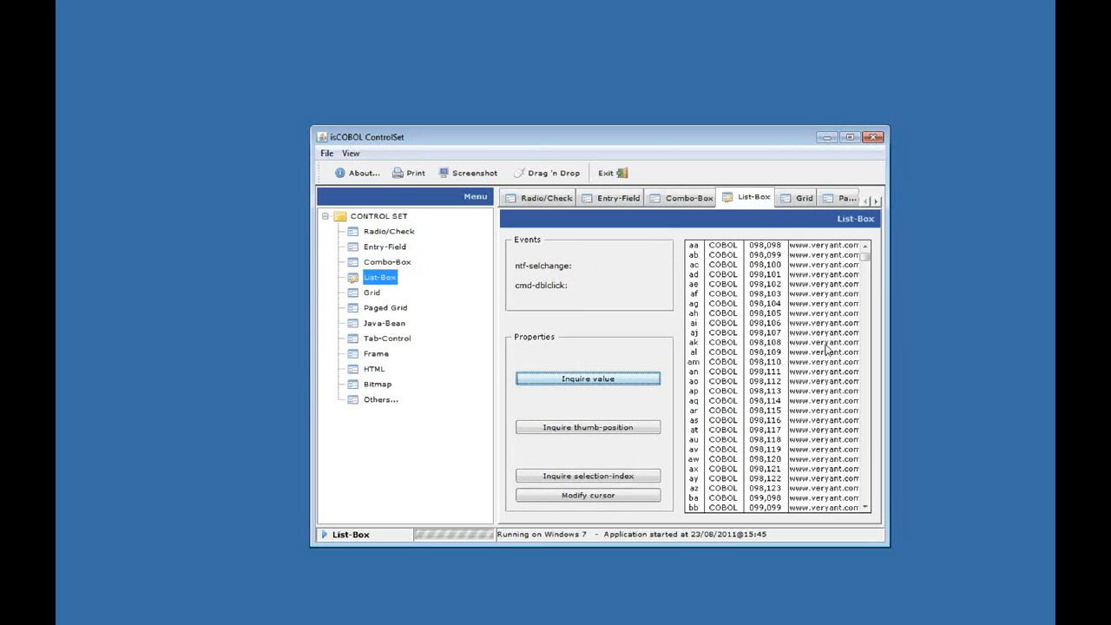
Select the 'al' list row to report alCOBOL, then show the Grid product table
left_click(764, 351)
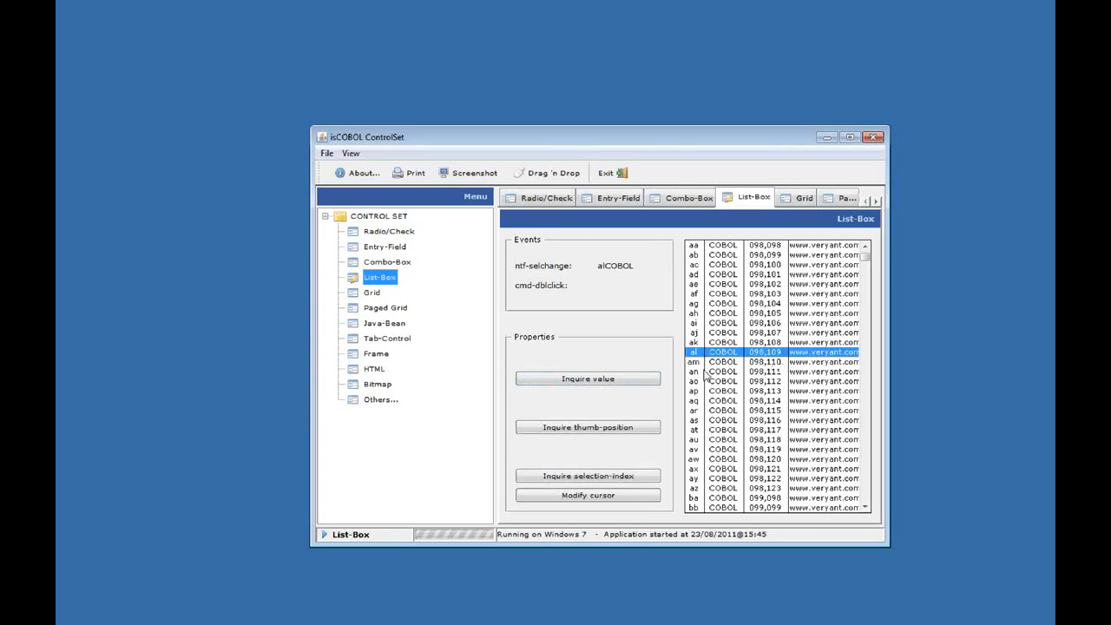
left_click(588, 378)
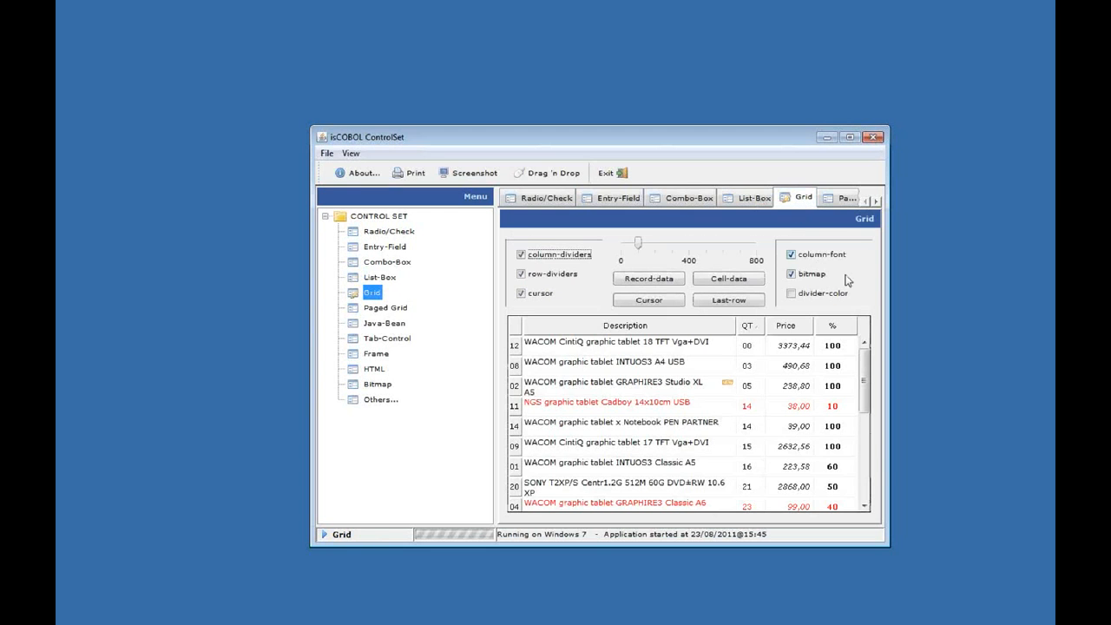
mouse_move(872, 302)
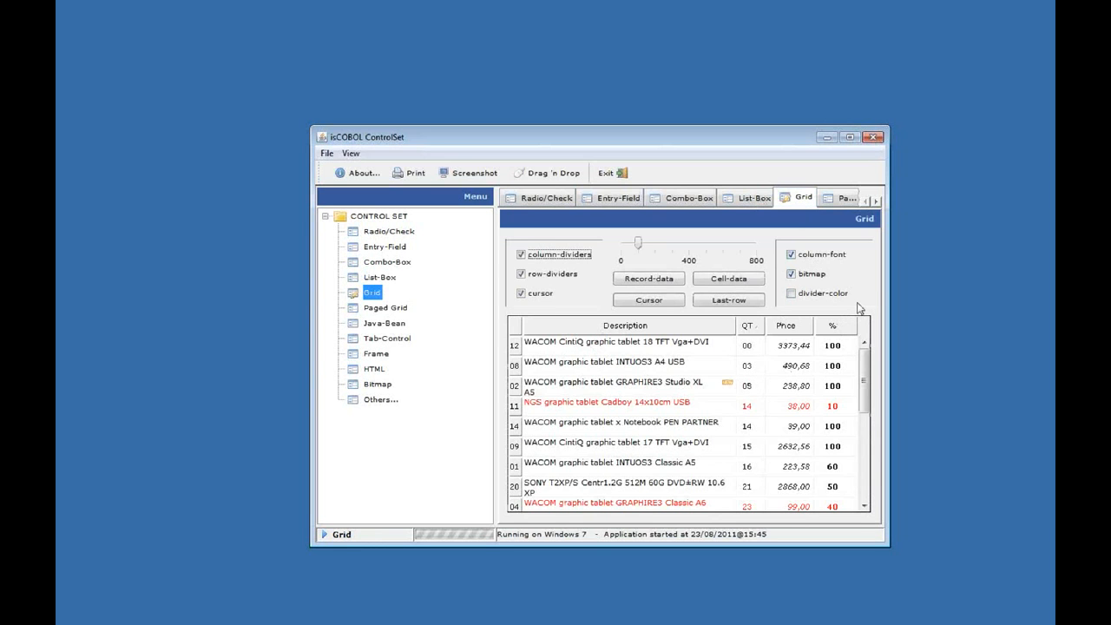
mouse_move(811, 375)
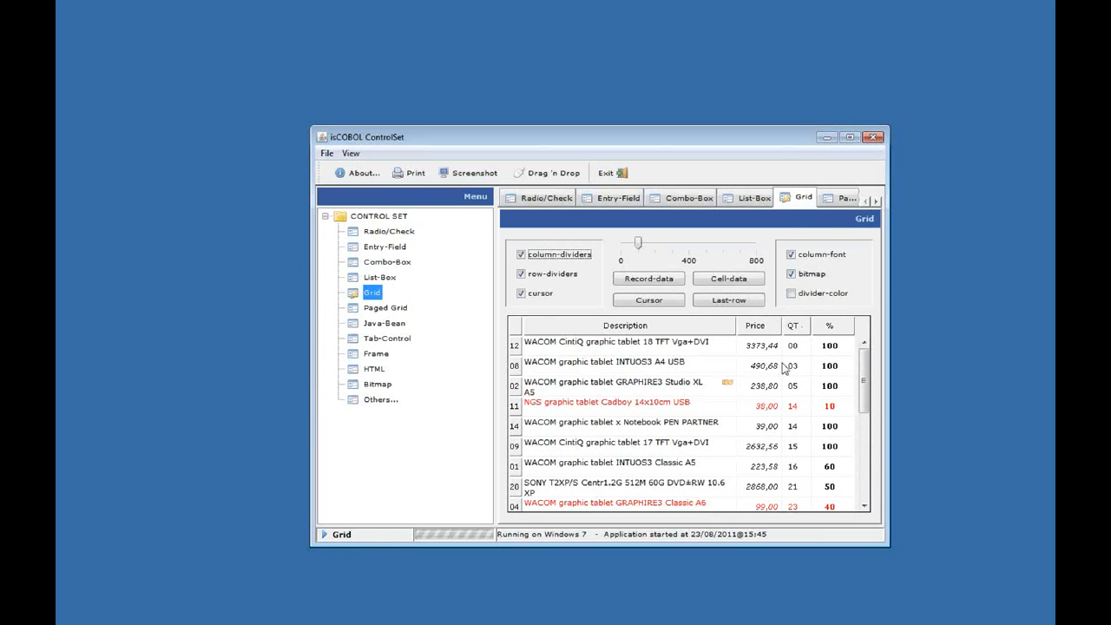
Scroll the product grid, make rows taller and back, then open Paged Grid
scroll("down", 3)
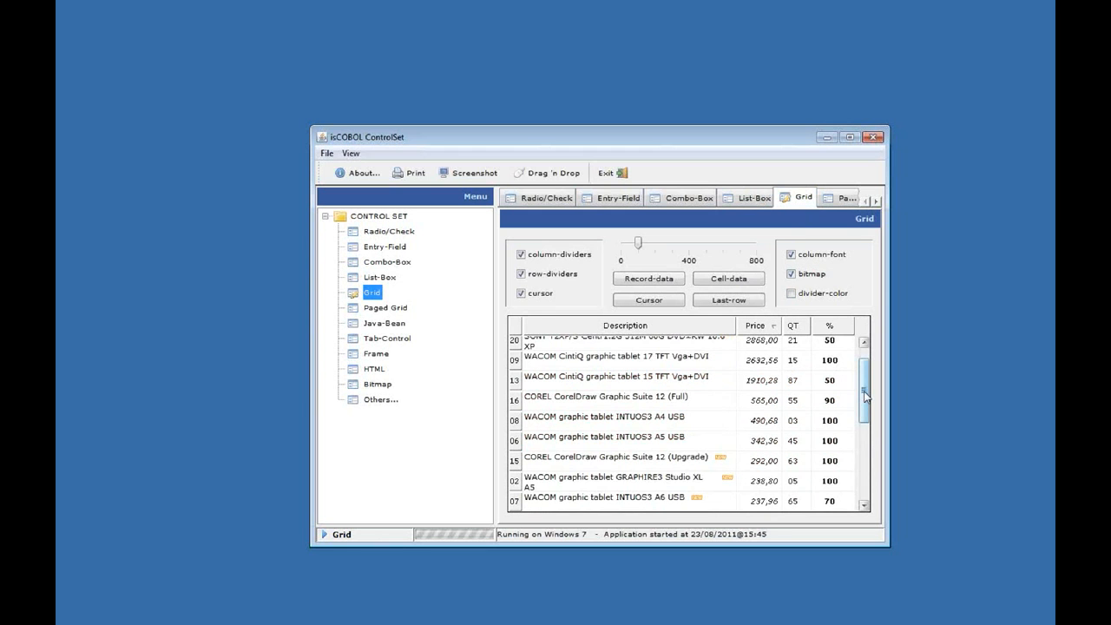
scroll("up", 3)
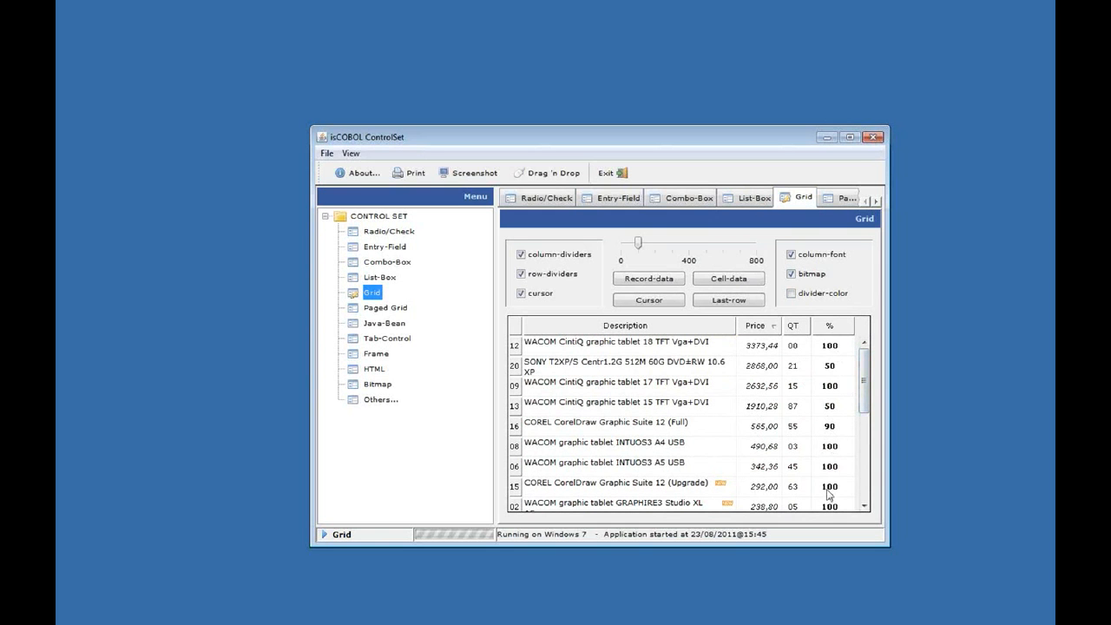
mouse_move(832, 416)
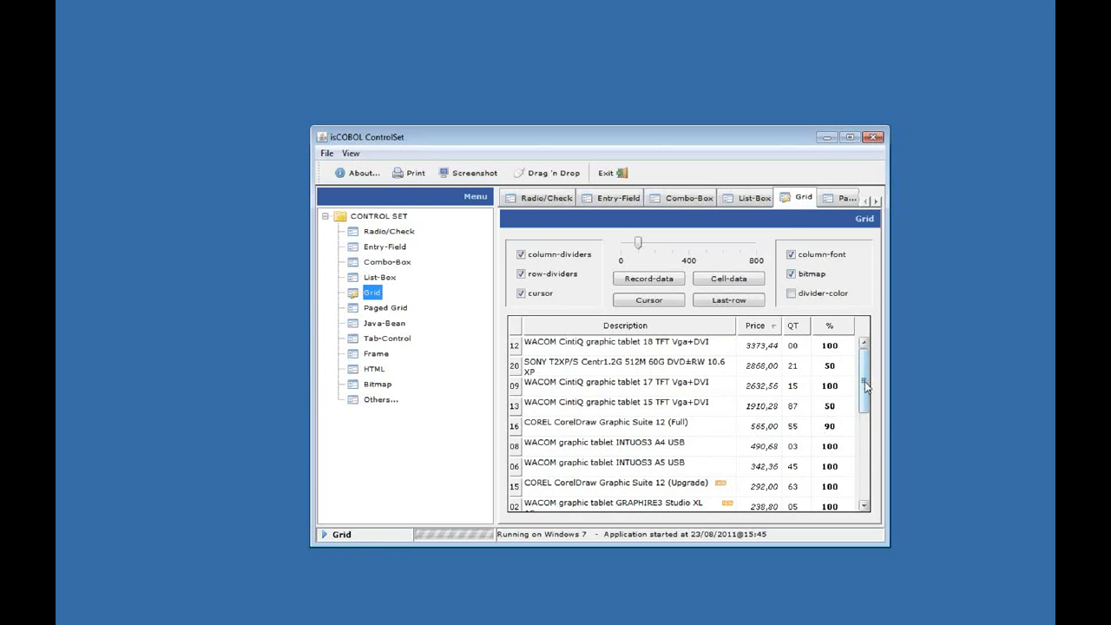
scroll("down", 3)
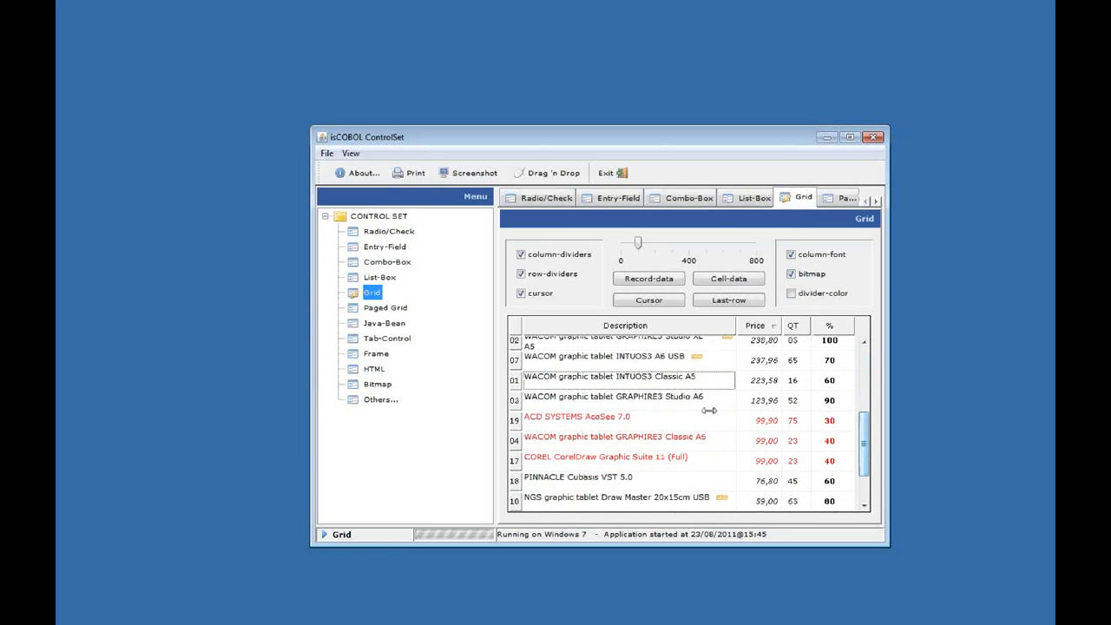
mouse_move(863, 465)
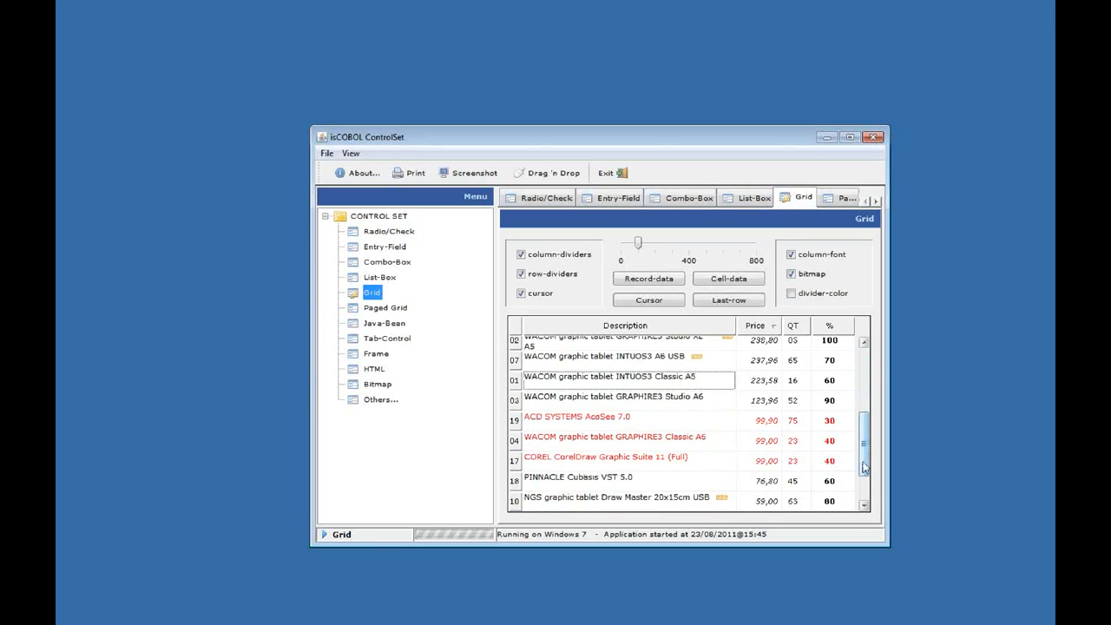
scroll("down", 3)
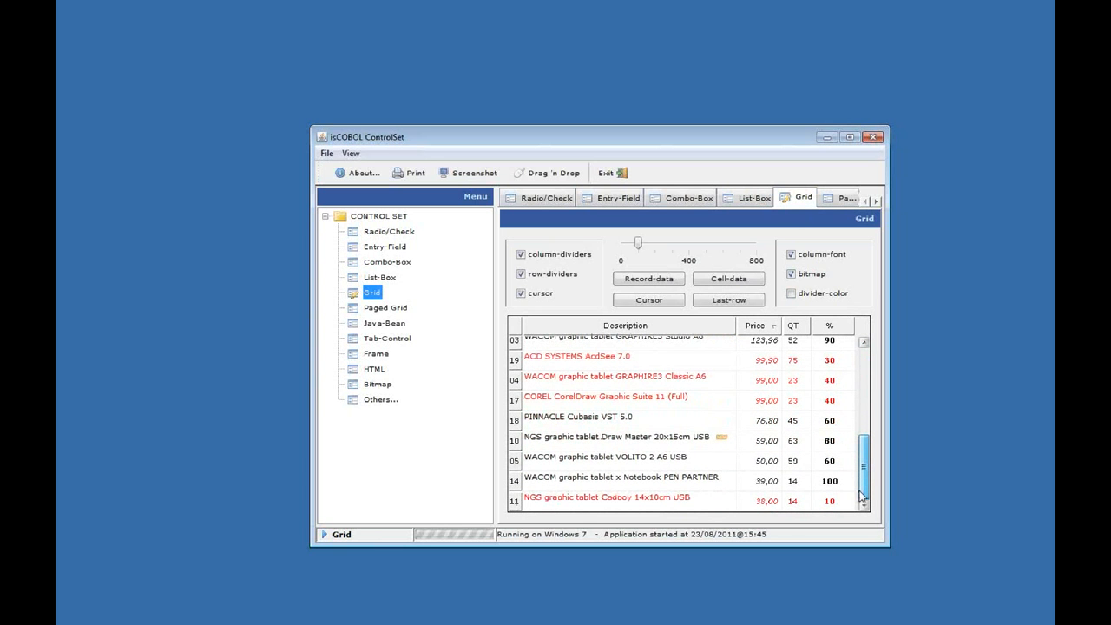
scroll("up", 3)
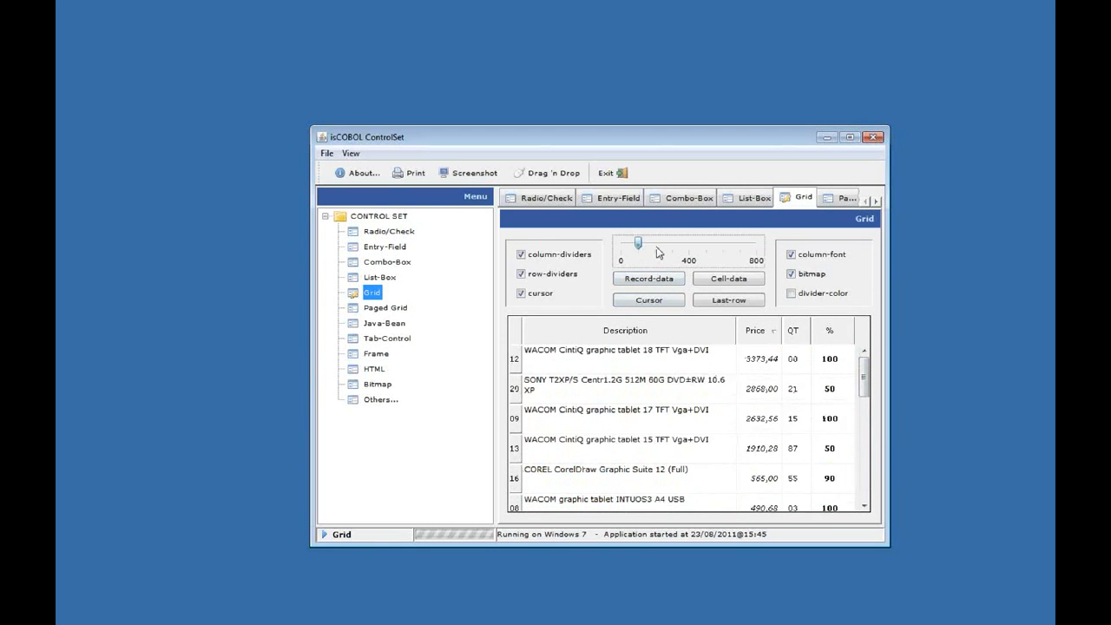
left_click_drag(638, 242, 671, 241)
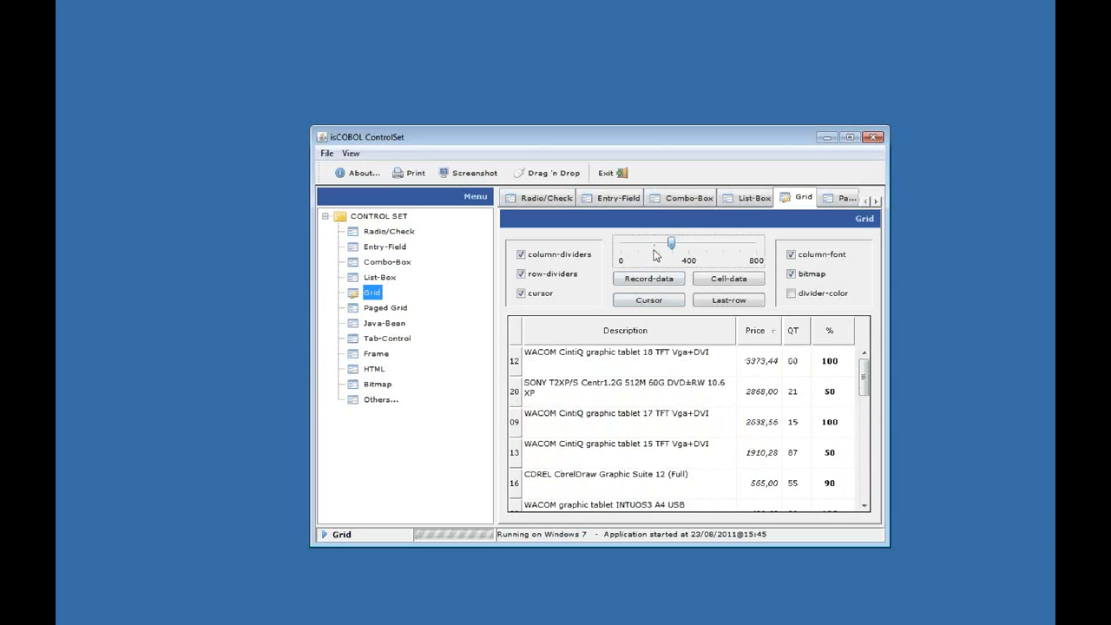
left_click_drag(673, 242, 638, 242)
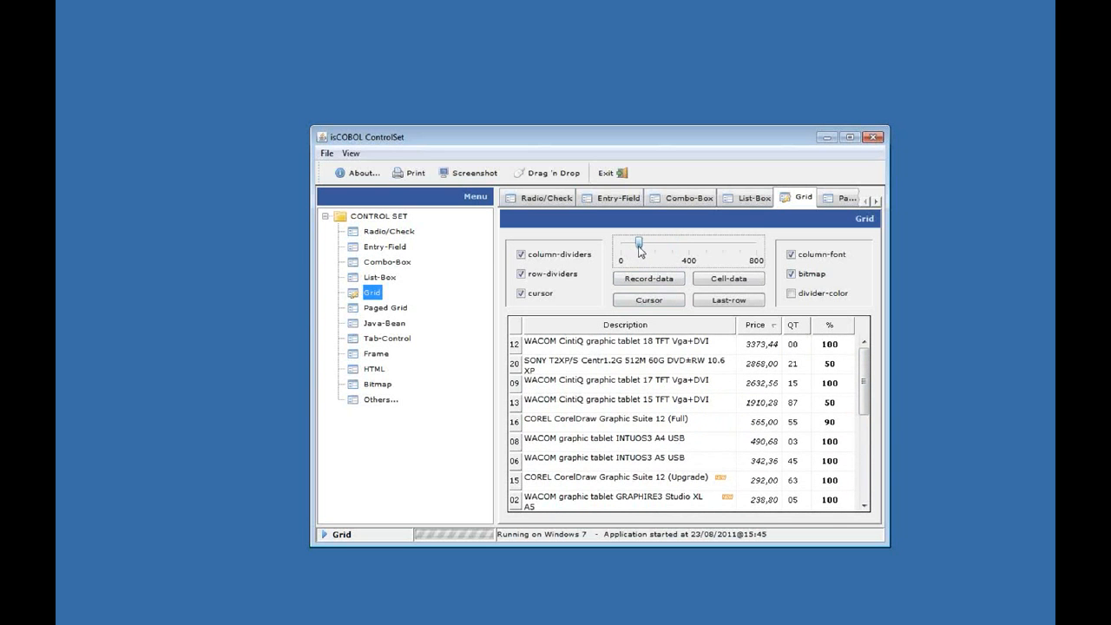
left_click(847, 198)
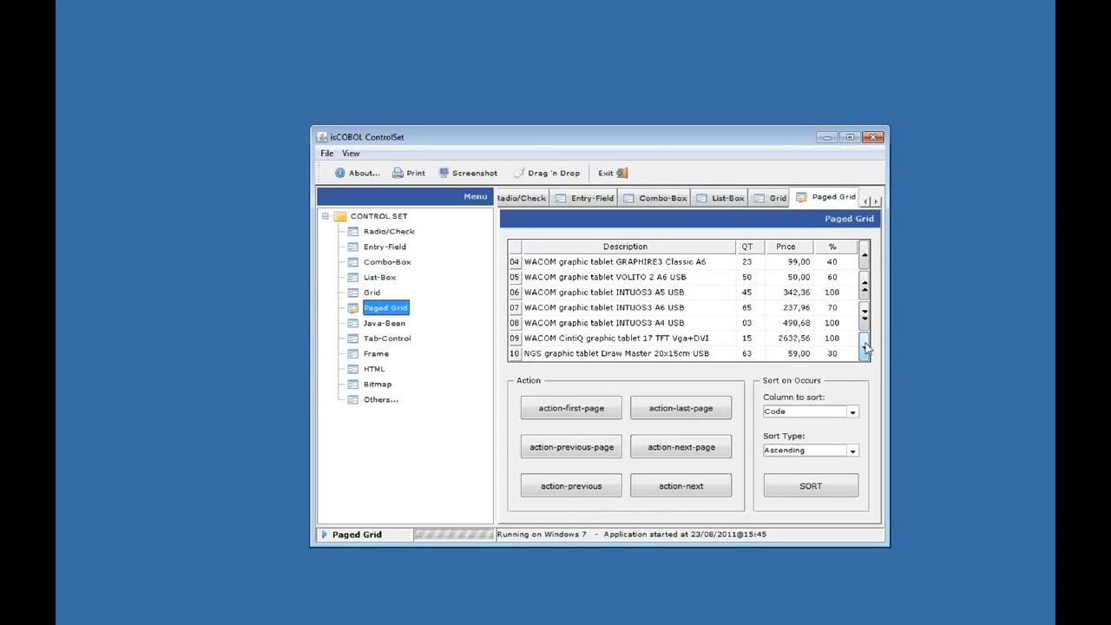
Page the grid forward to rows 11–17, then open the Java-Bean 3D pie chart
left_click(864, 345)
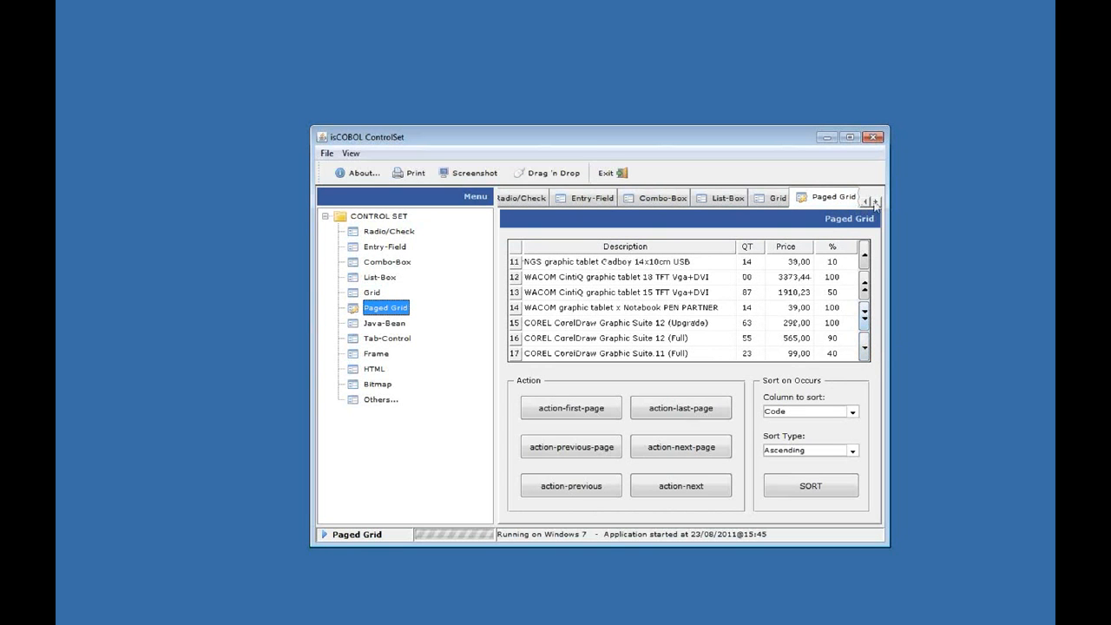
left_click(874, 198)
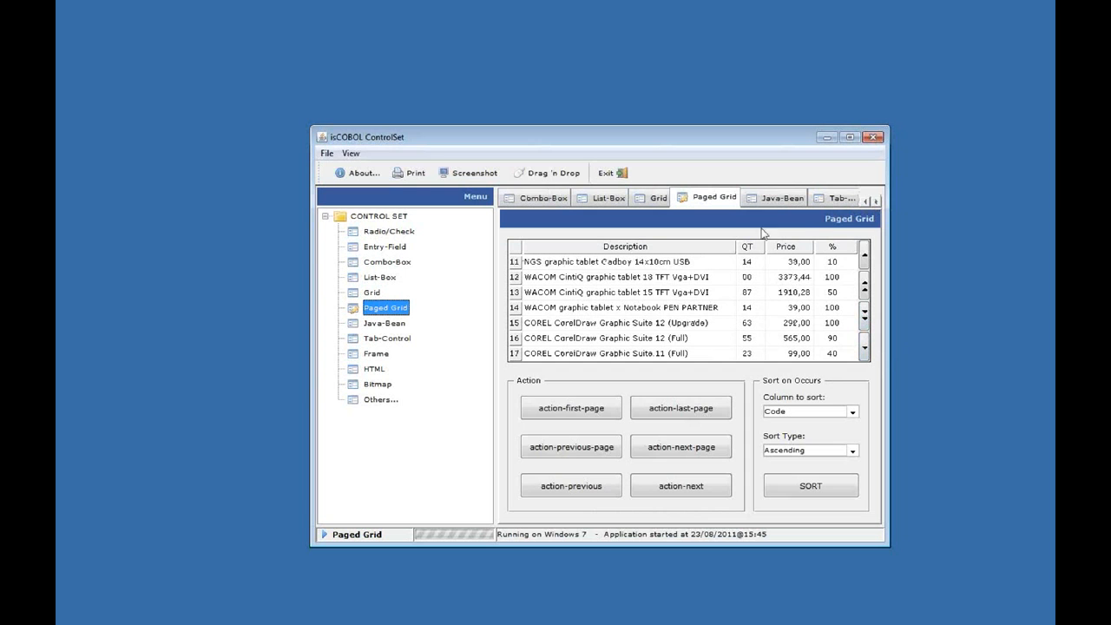
mouse_move(779, 230)
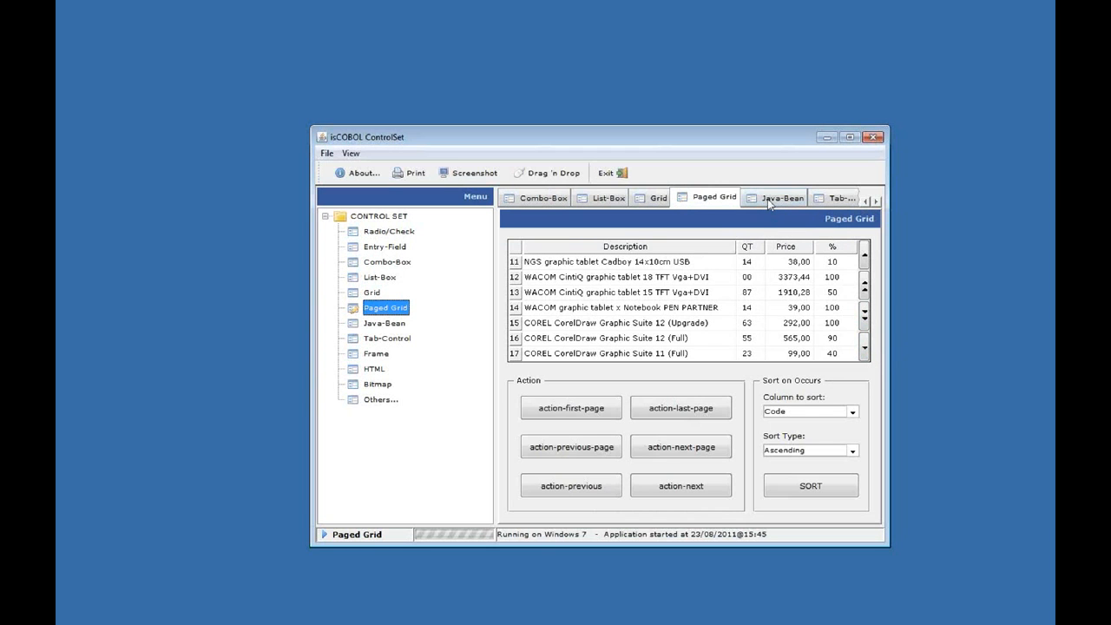
left_click(779, 197)
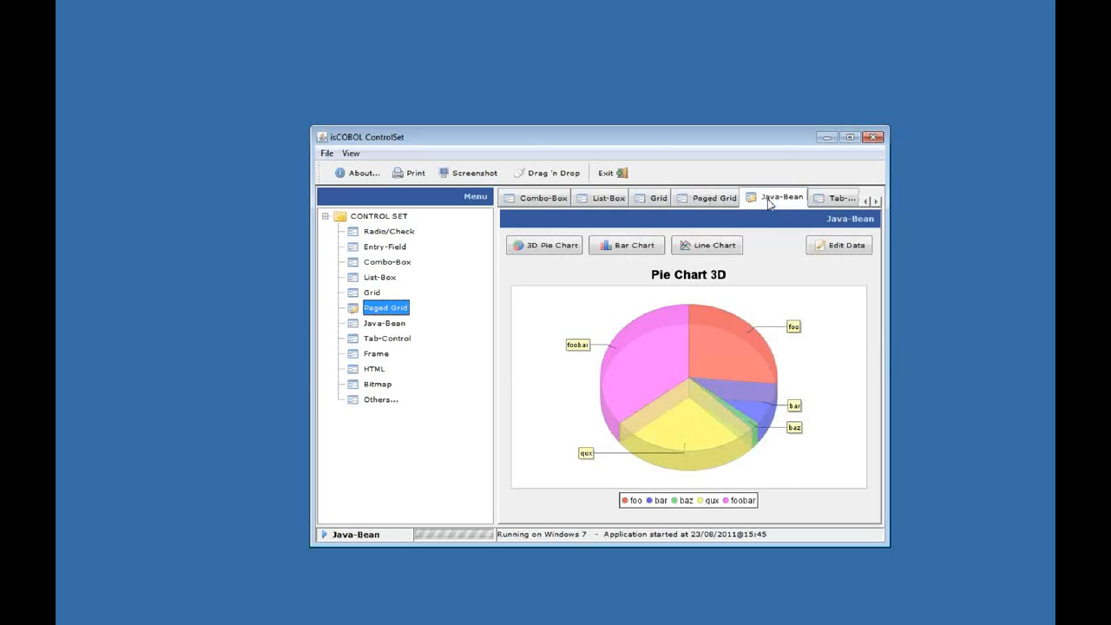
left_click(385, 323)
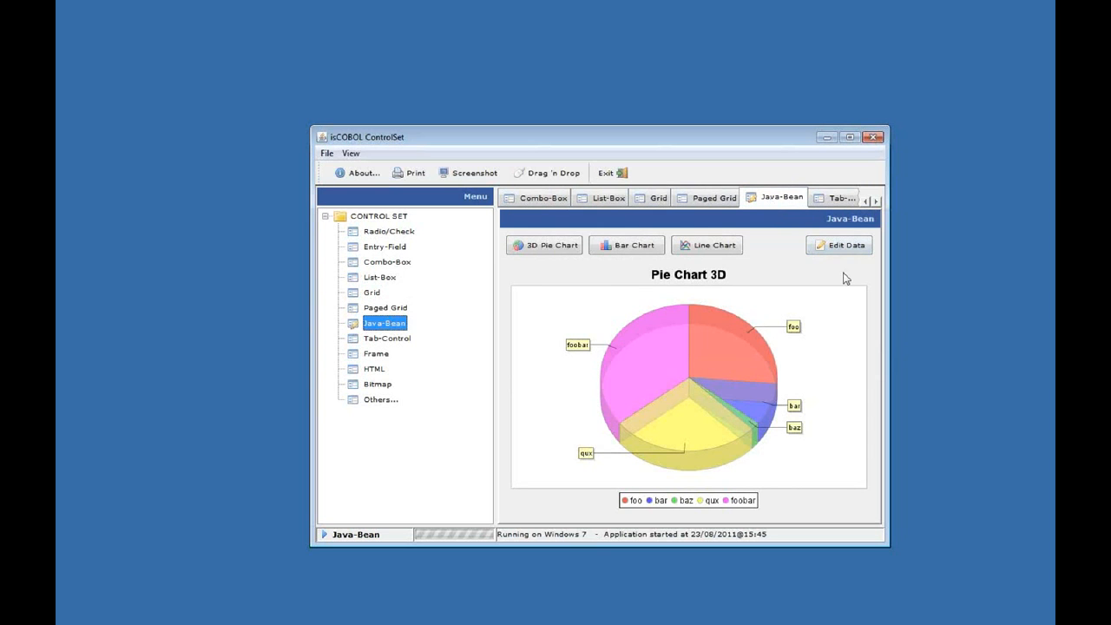
mouse_move(721, 291)
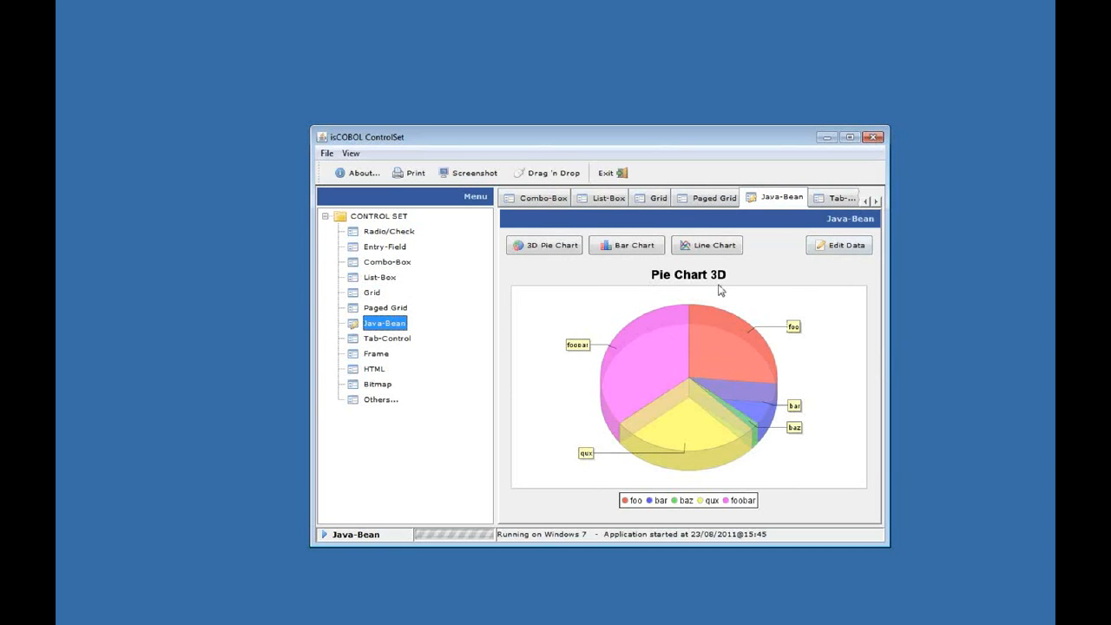
mouse_move(680, 291)
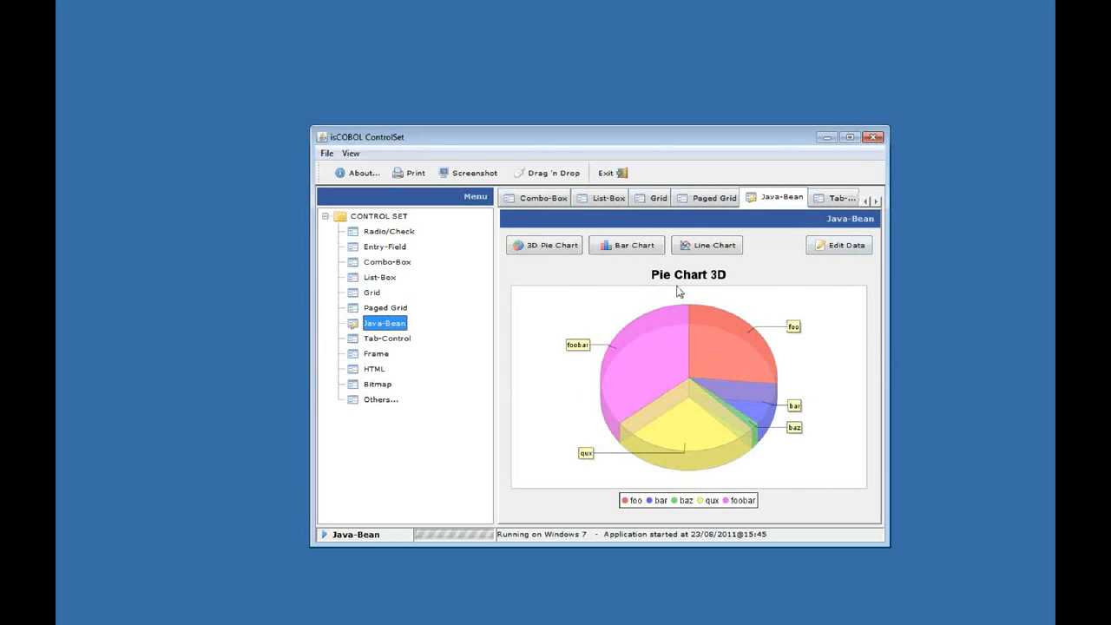
mouse_move(769, 308)
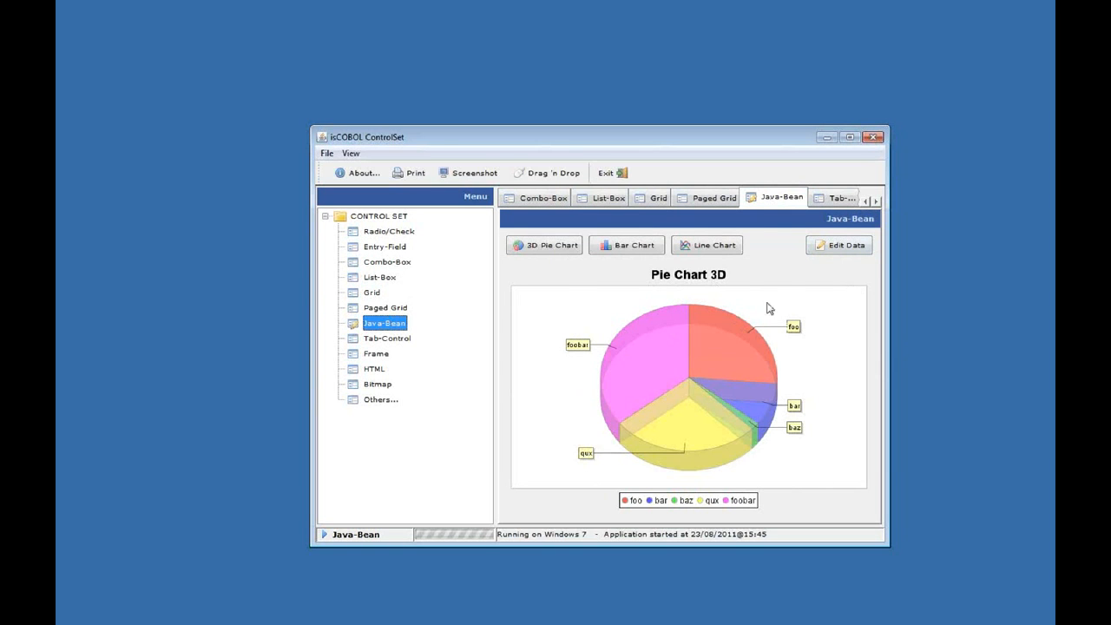
mouse_move(627, 244)
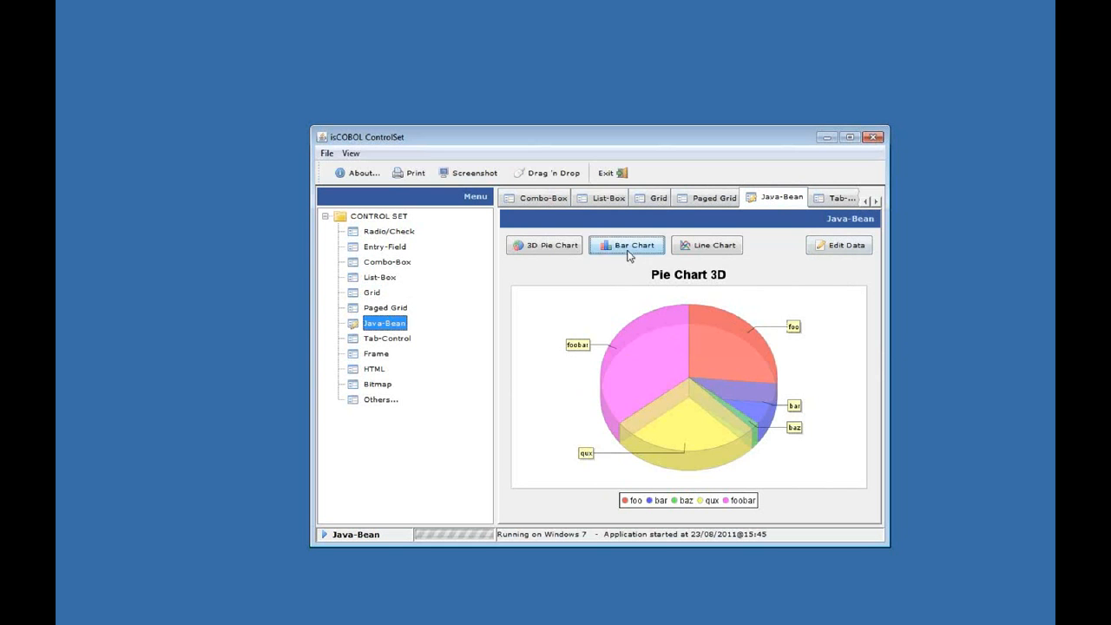
left_click(707, 245)
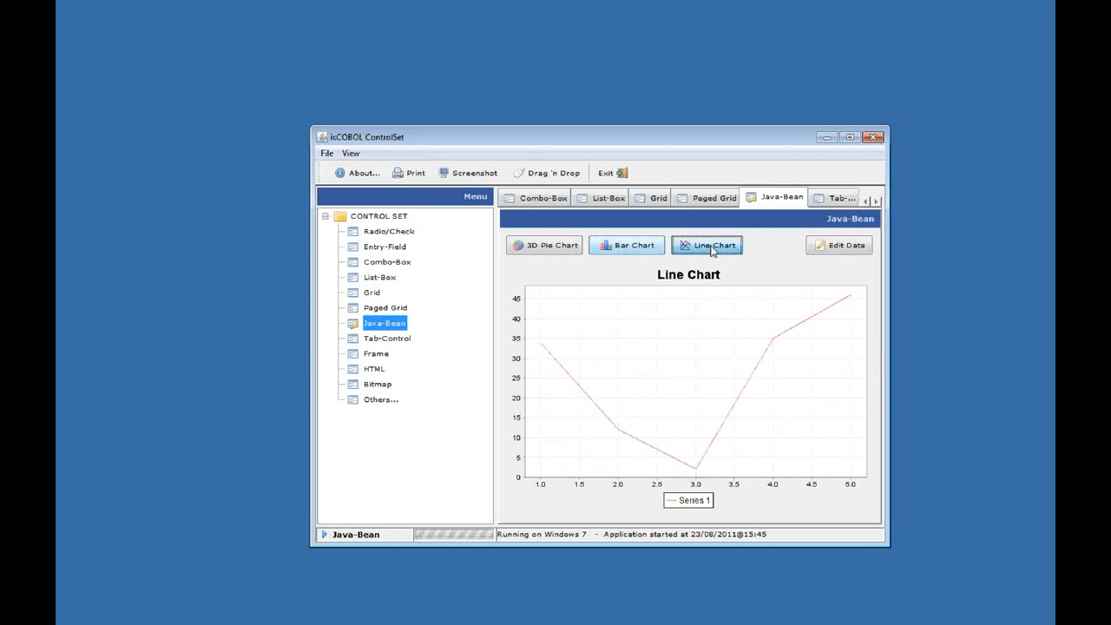
mouse_move(660, 232)
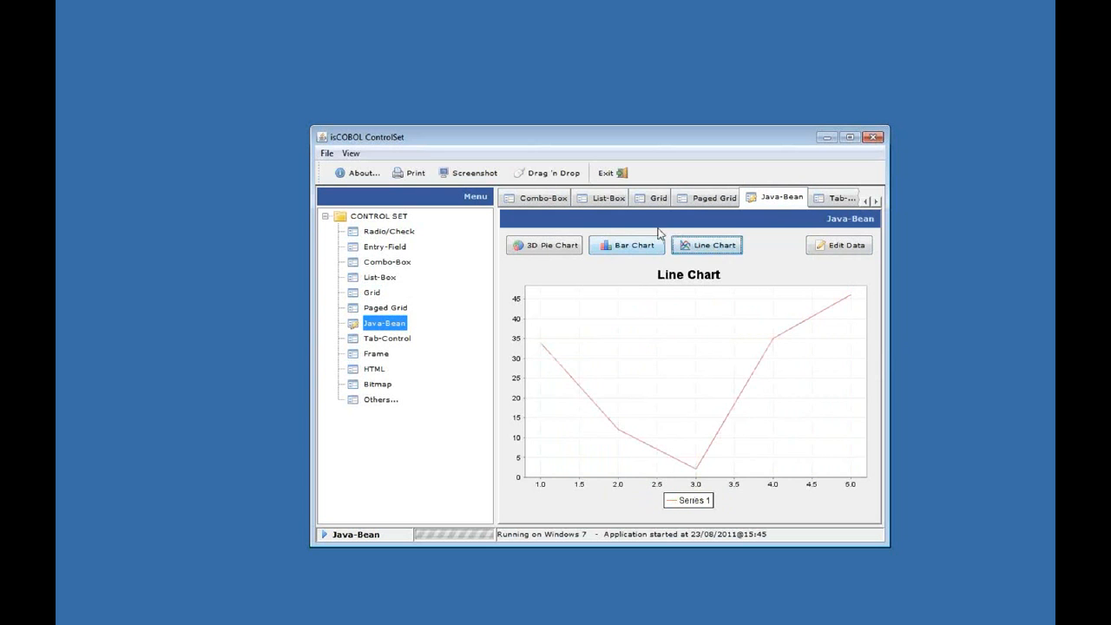
left_click(626, 245)
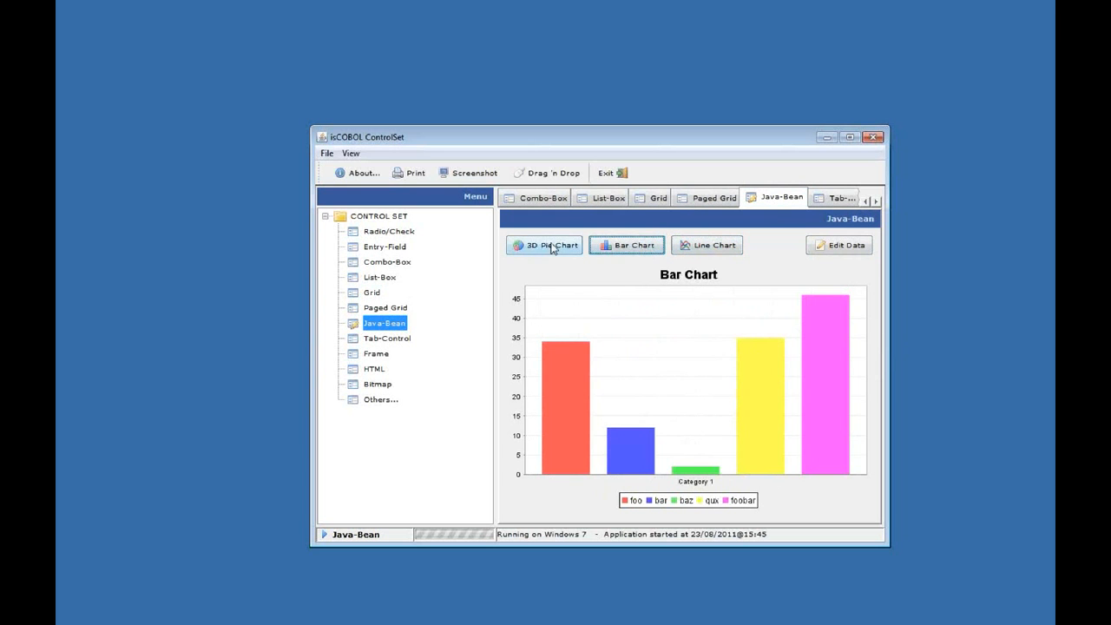
left_click(544, 244)
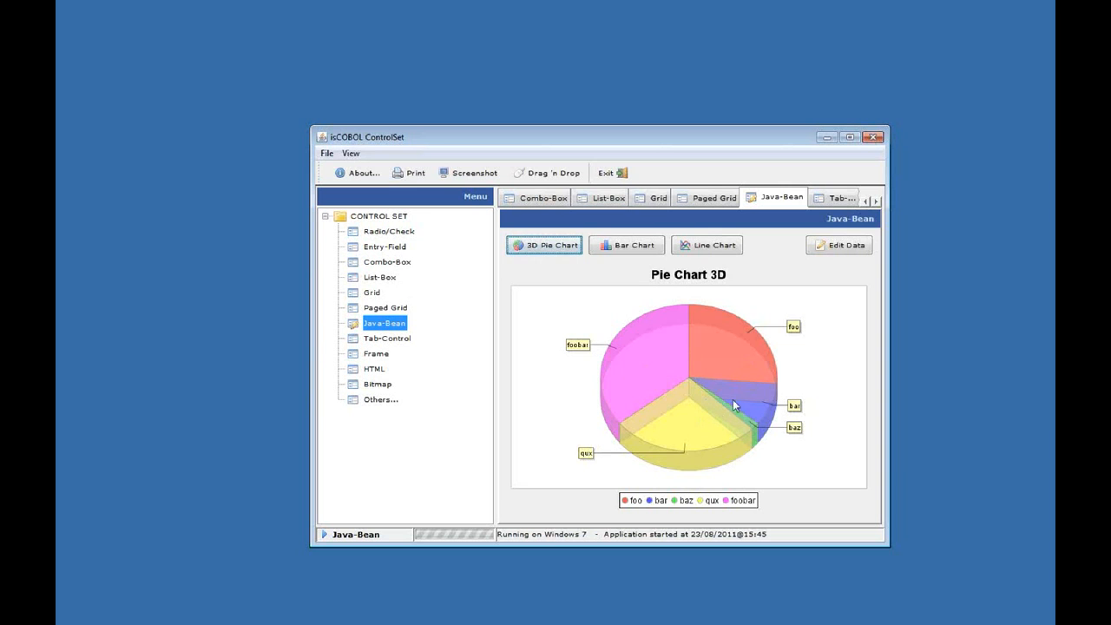
mouse_move(846, 235)
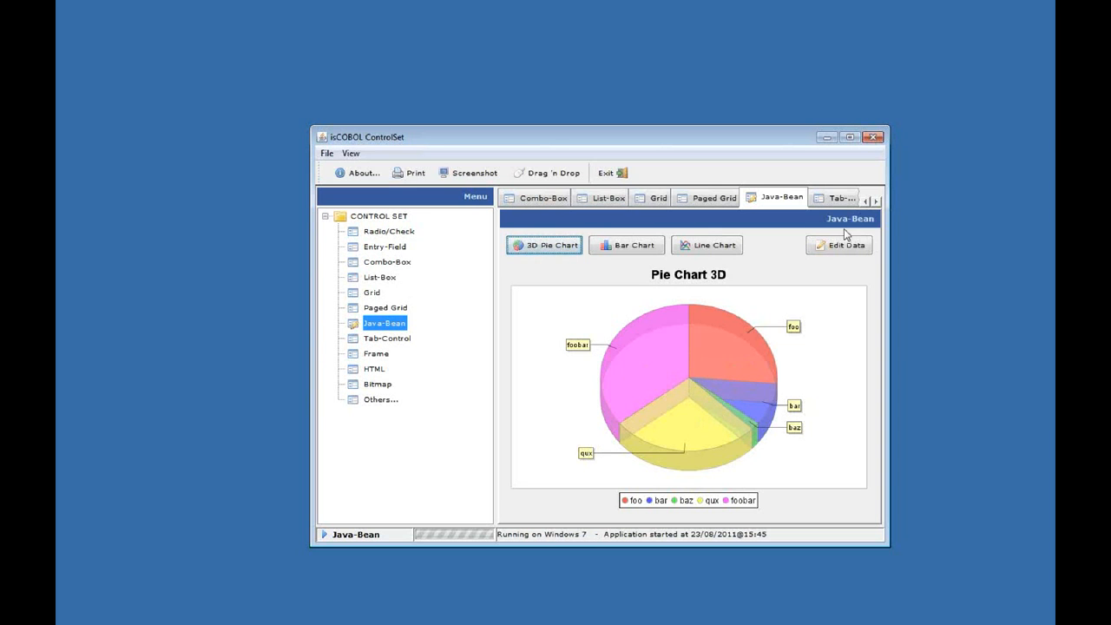
left_click(877, 199)
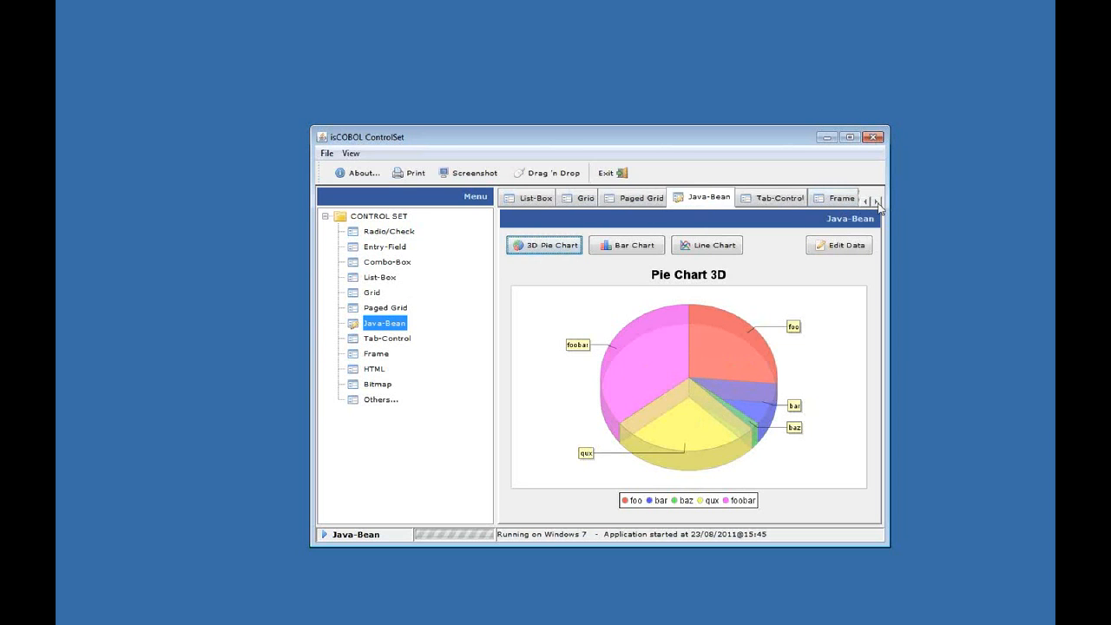
left_click(875, 200)
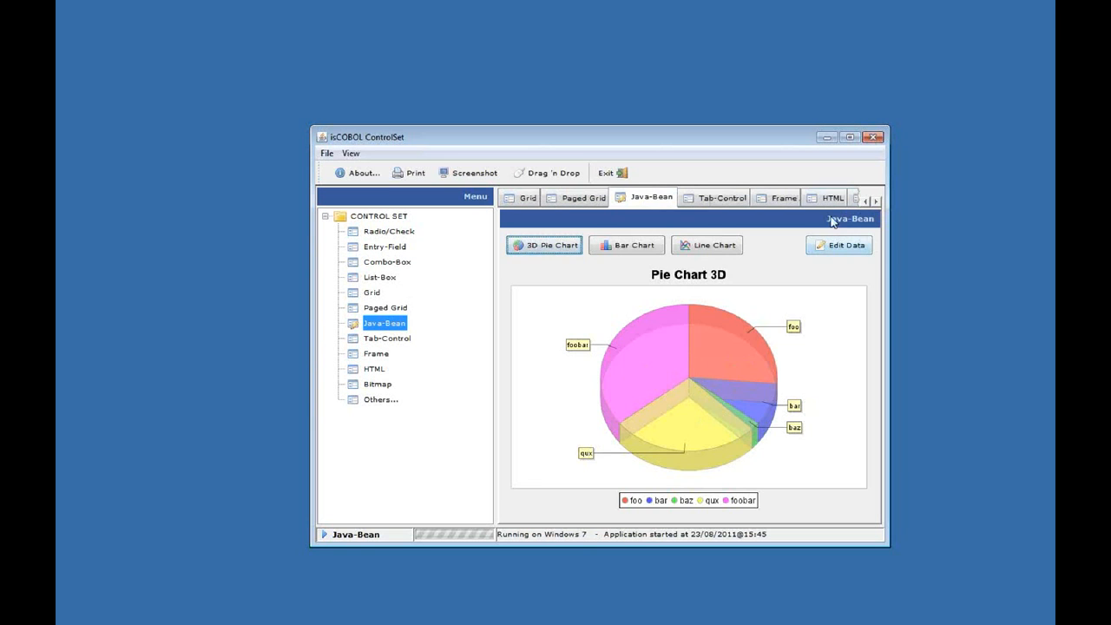
Show the HTML sample and its tooltip, then reveal the Bitmap and Others tabs
left_click(831, 197)
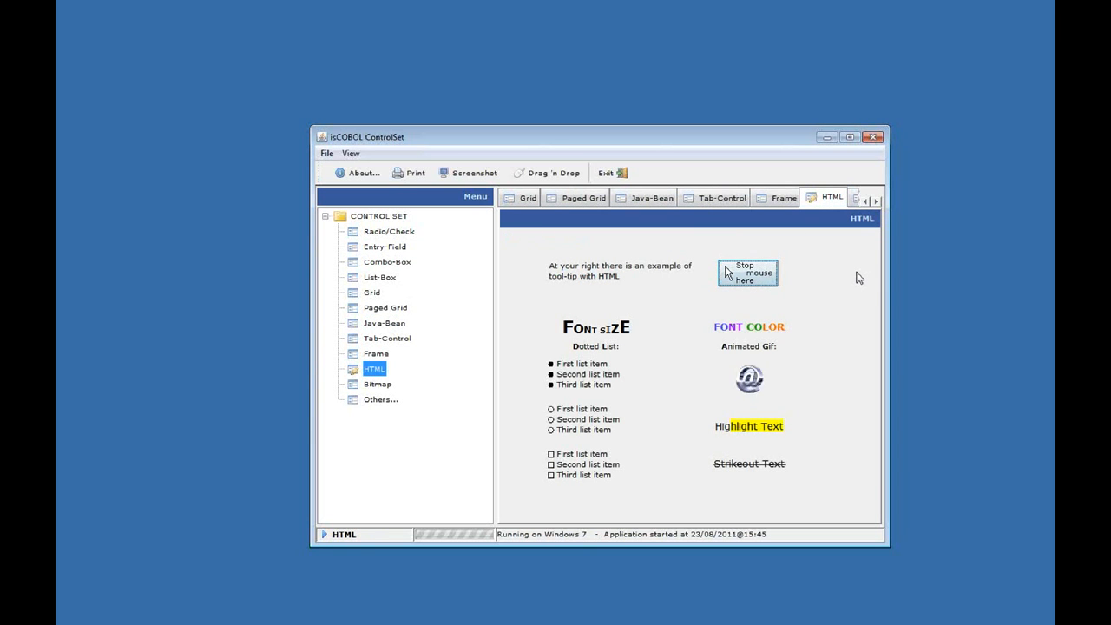
mouse_move(863, 282)
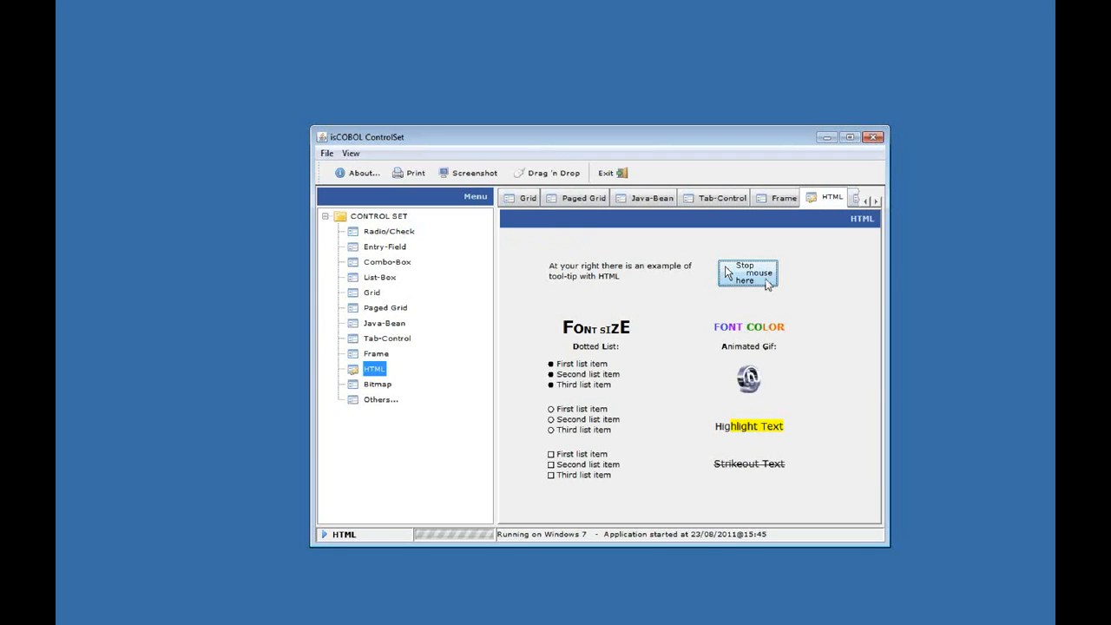
mouse_move(748, 273)
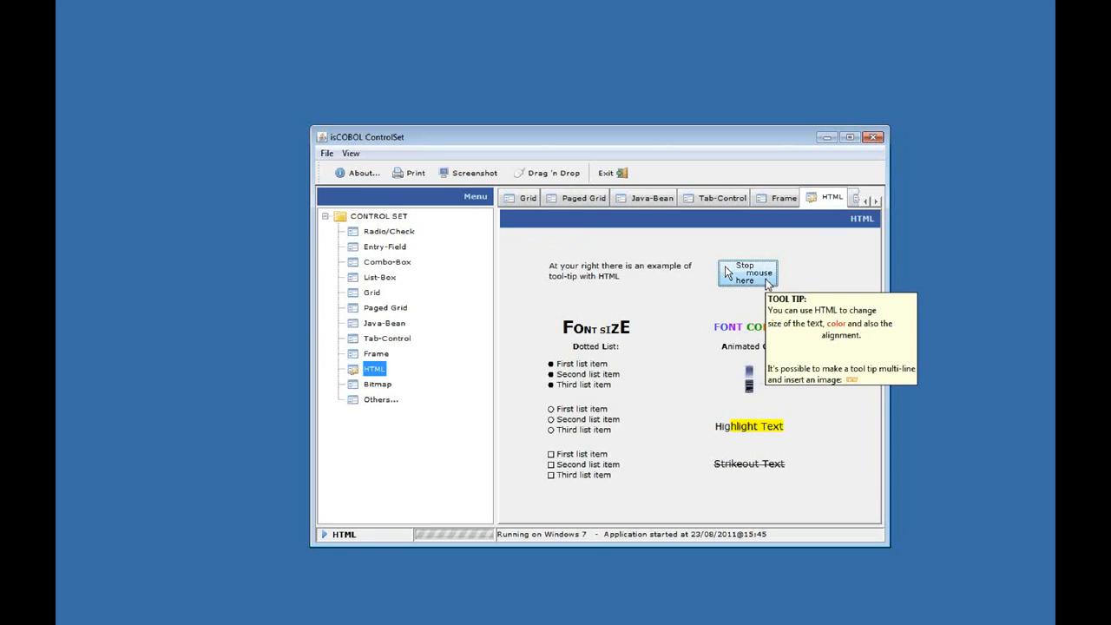
mouse_move(862, 365)
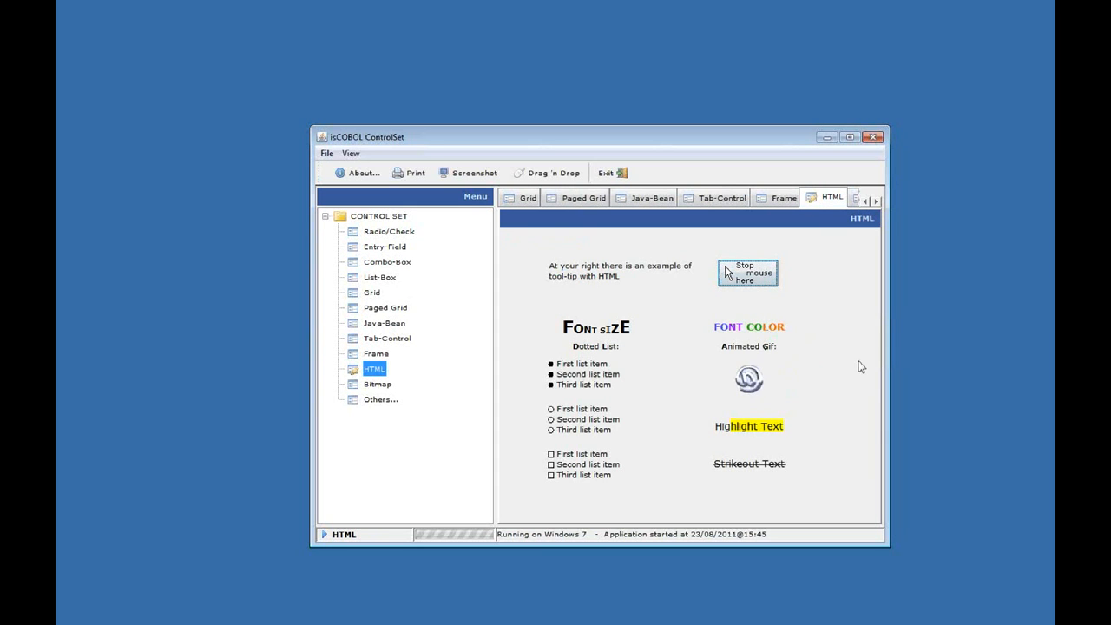
mouse_move(777, 346)
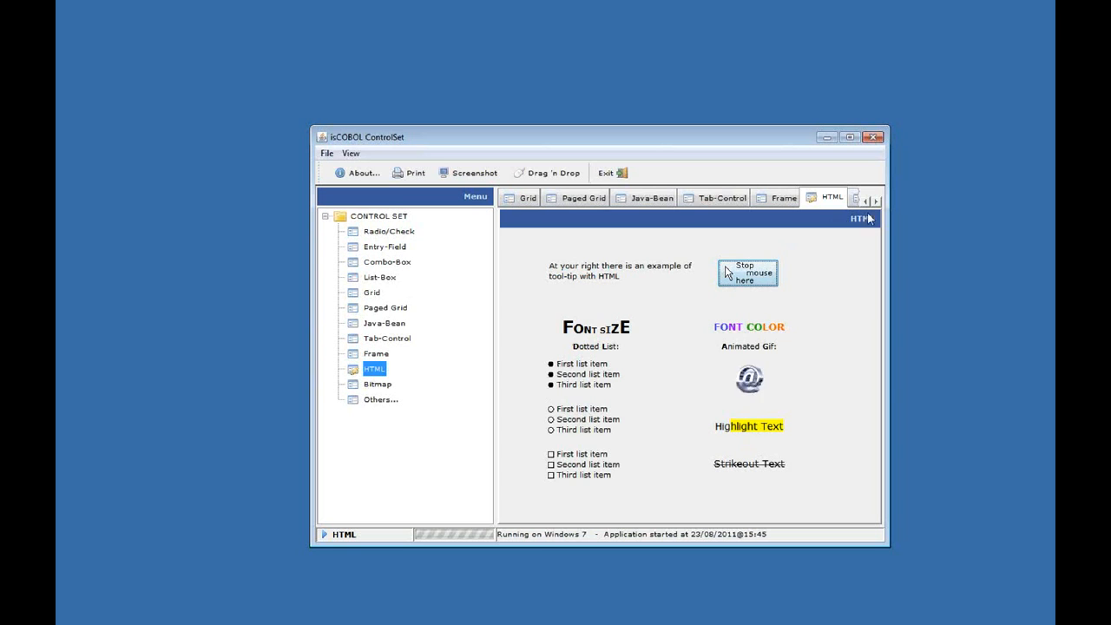
left_click(879, 201)
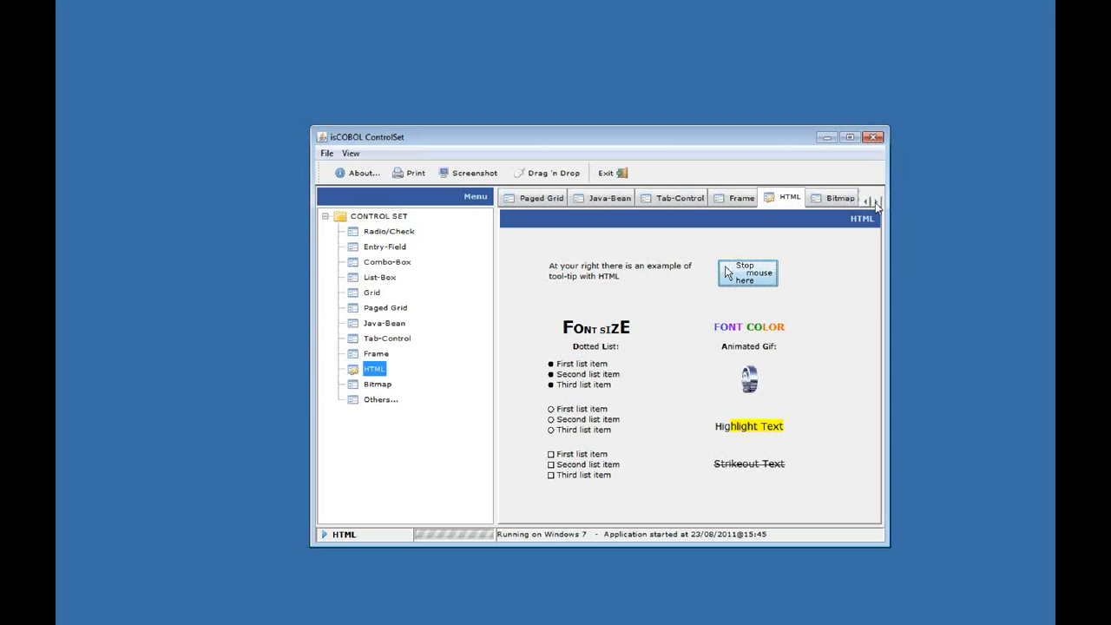
left_click(876, 202)
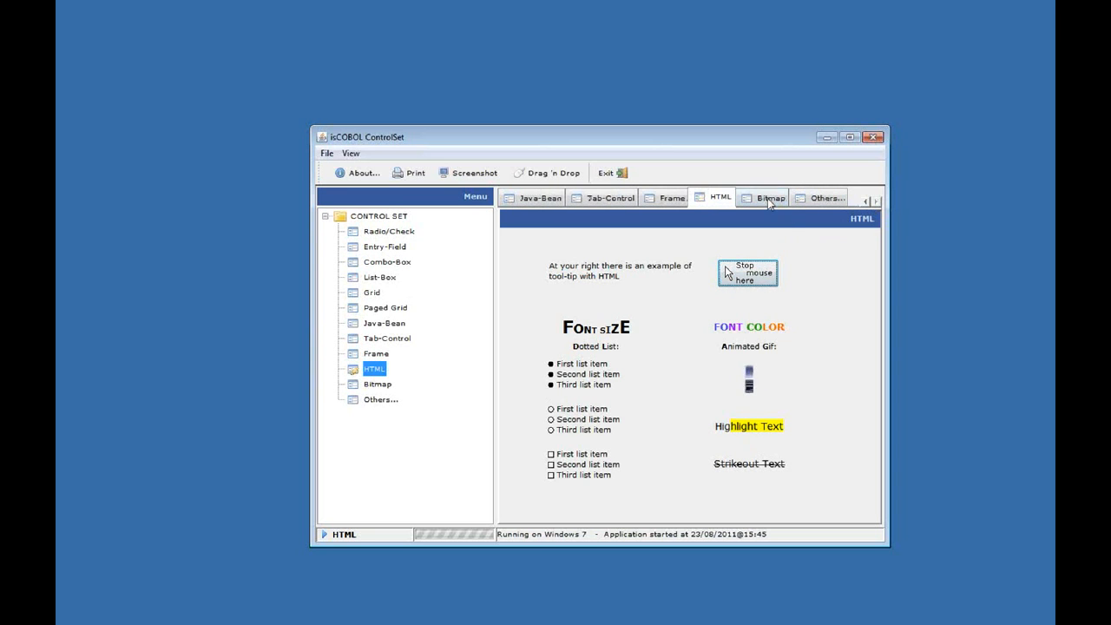
Open the Bitmap page and double-click the first folder so it appears opened
left_click(768, 198)
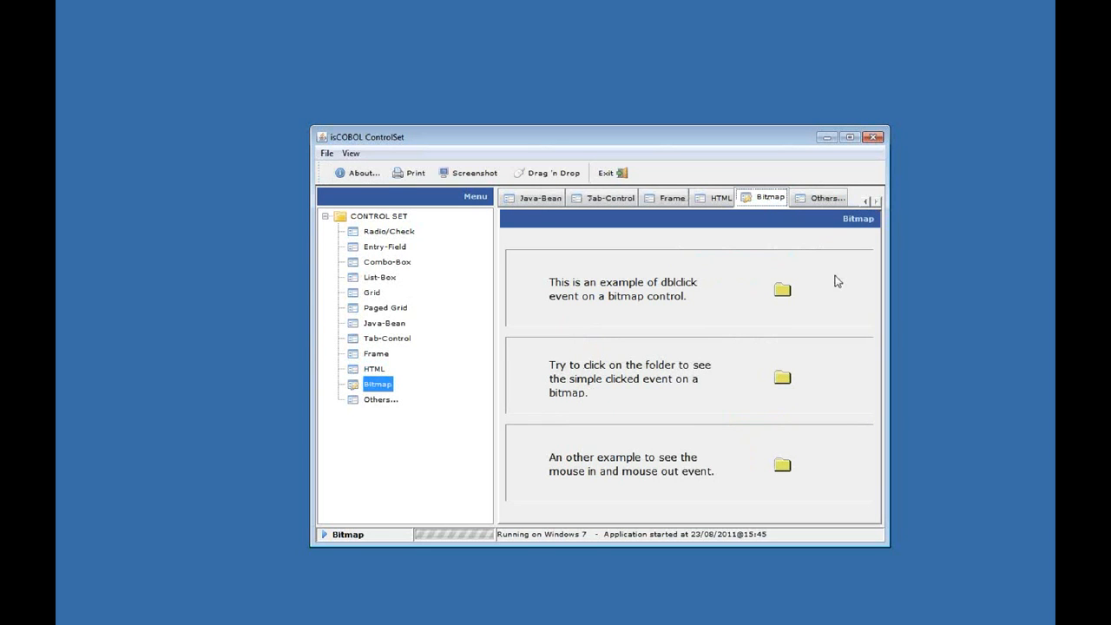
mouse_move(786, 298)
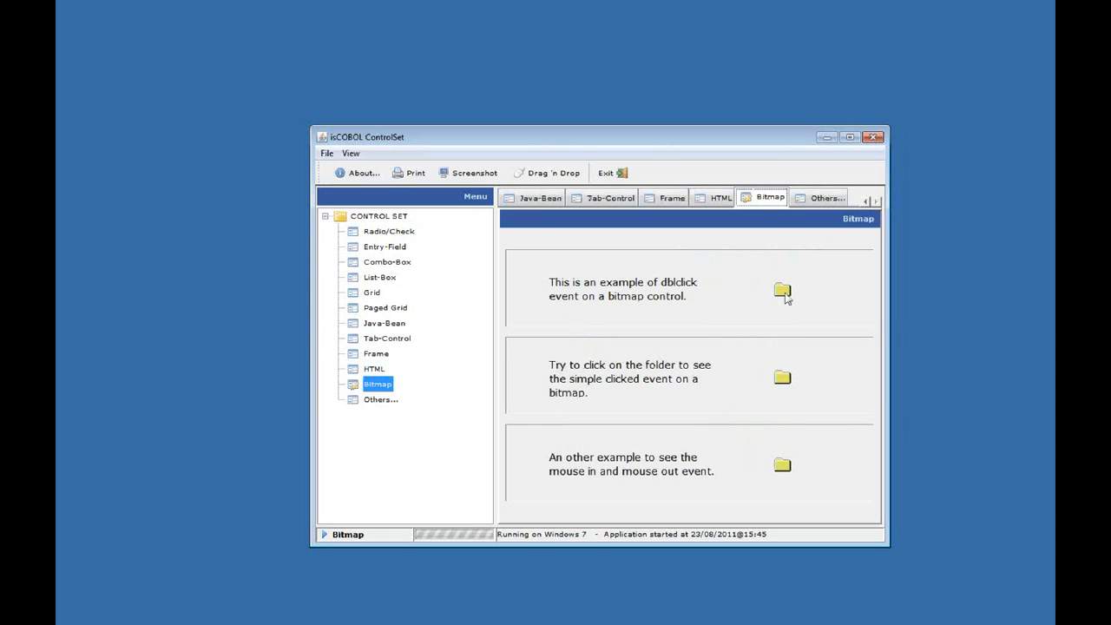
double_click(782, 290)
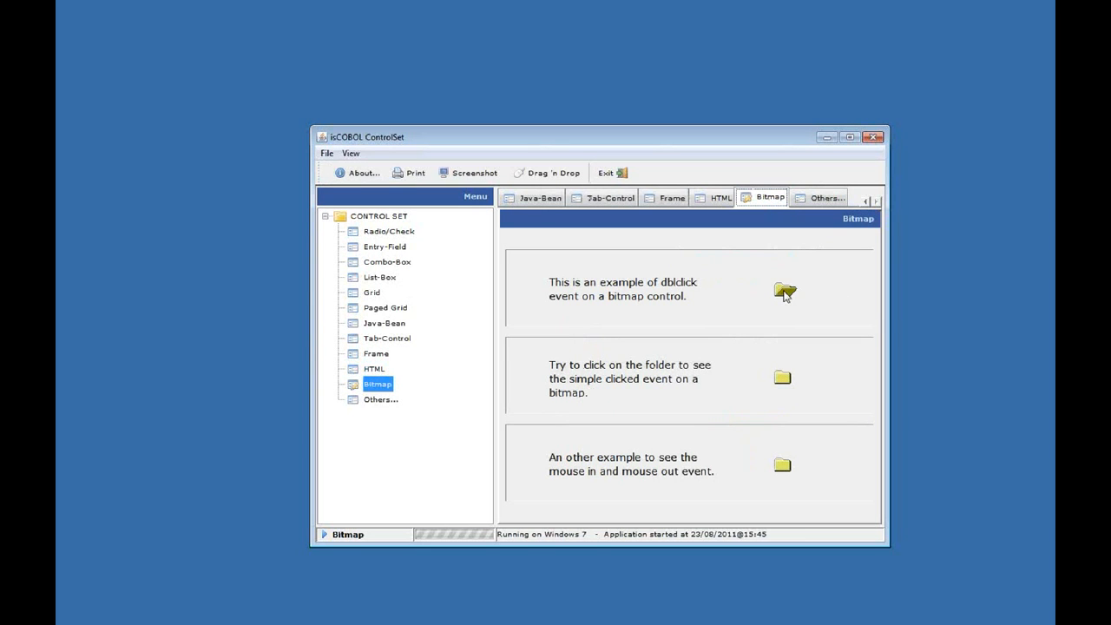
mouse_move(784, 291)
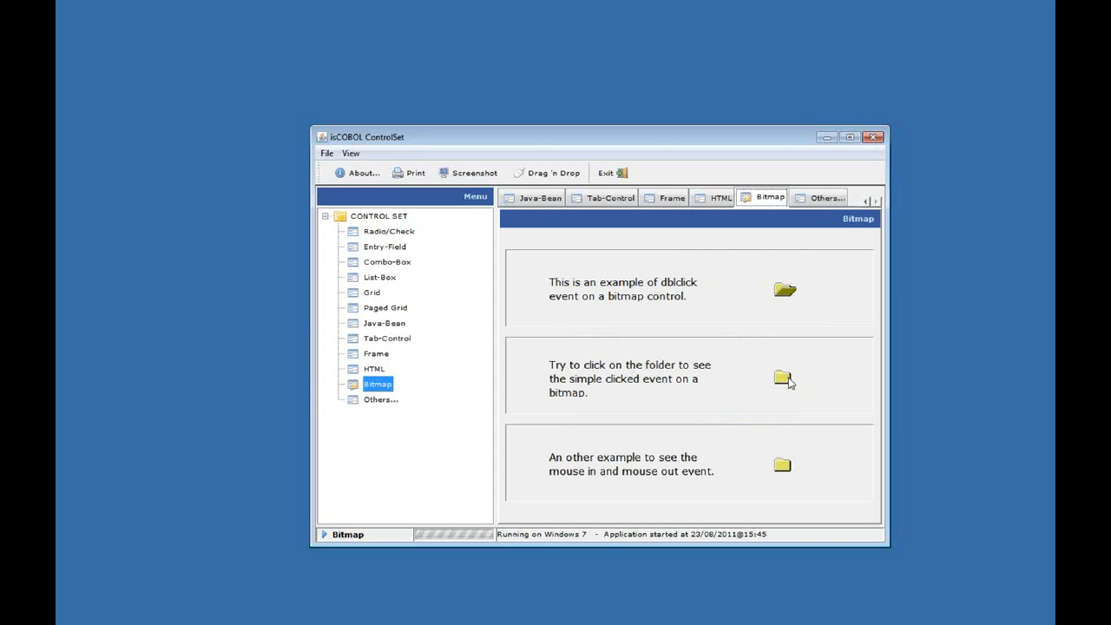
mouse_move(797, 439)
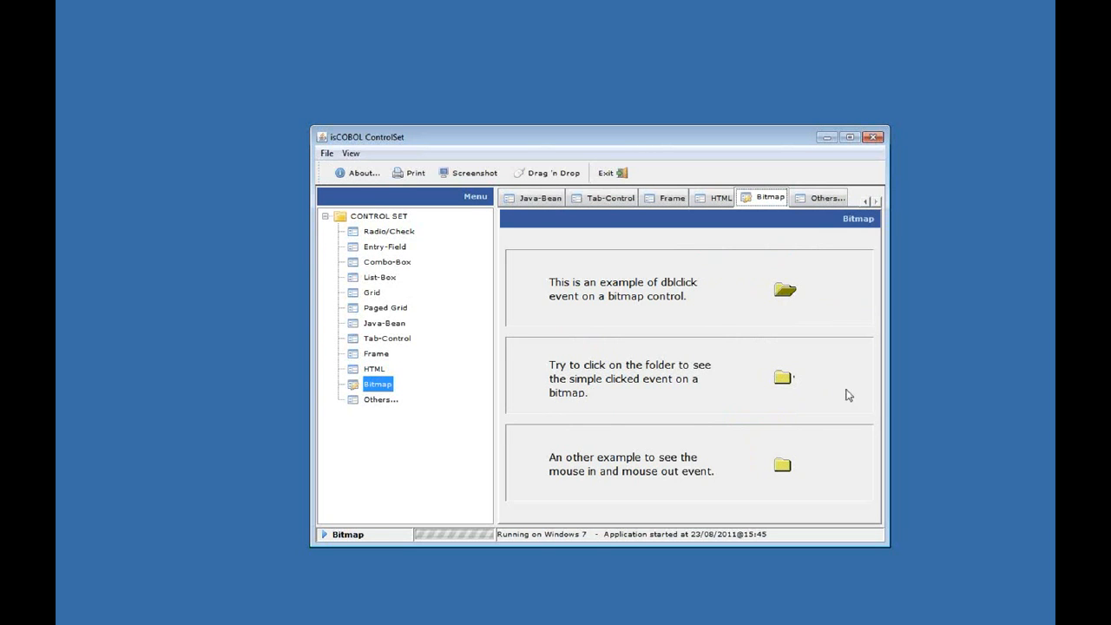
mouse_move(585, 219)
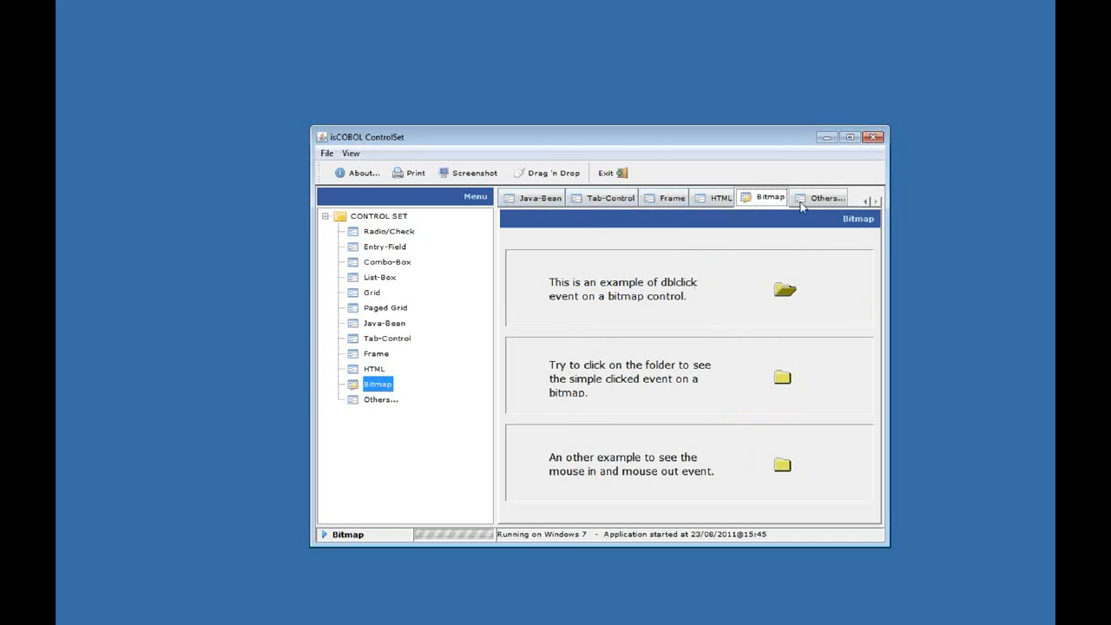
left_click(869, 200)
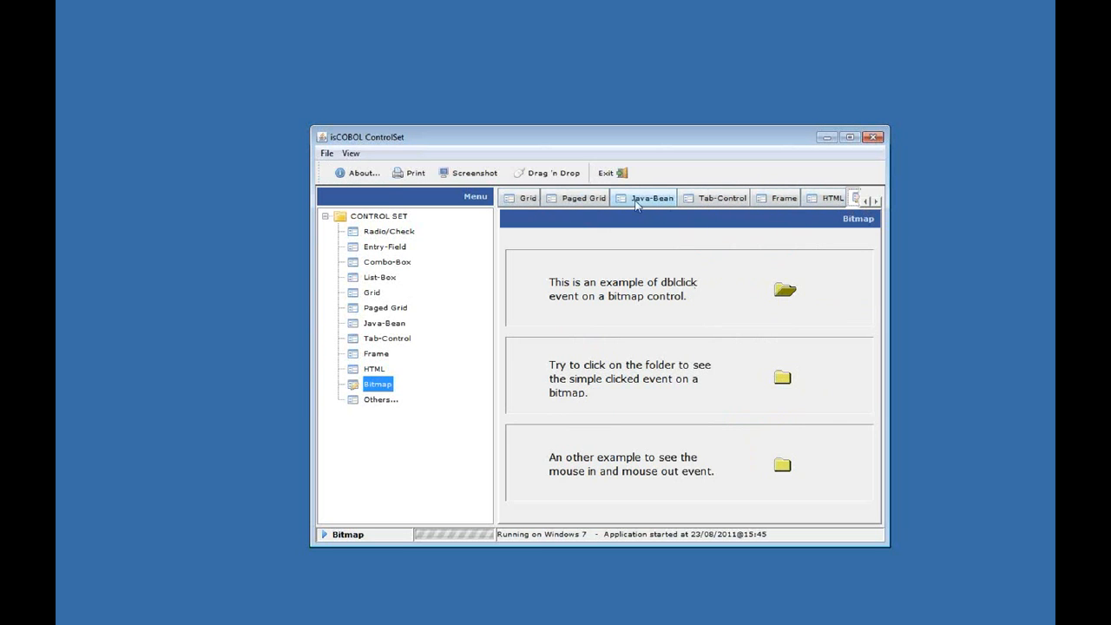
Switch to Paged Grid and drag the window corner twice to enlarge it
left_click(583, 198)
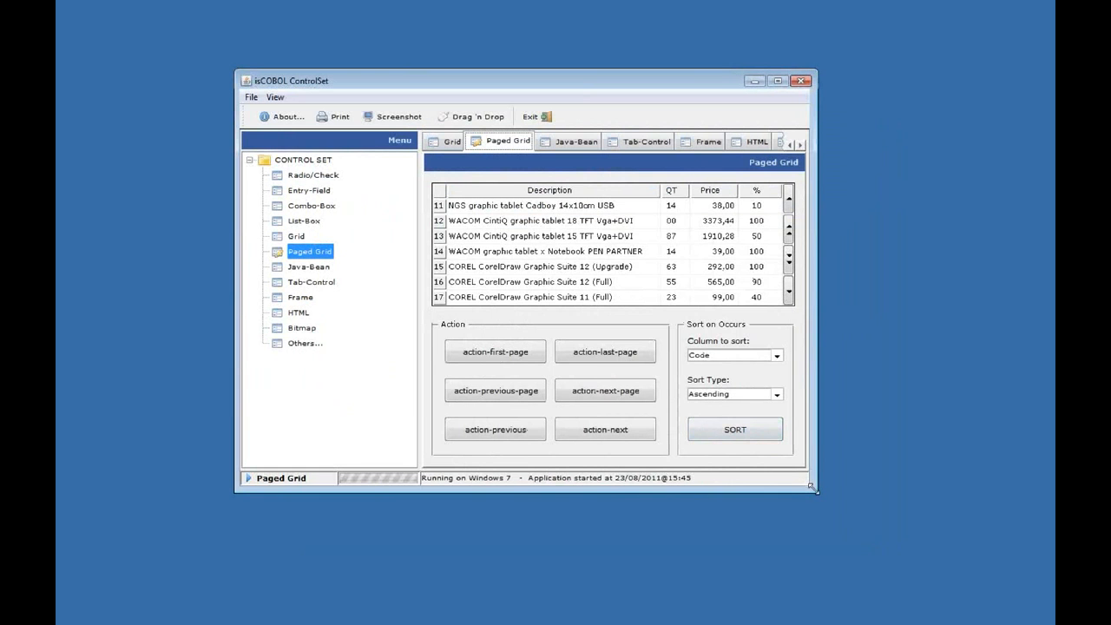
left_click_drag(811, 486, 928, 560)
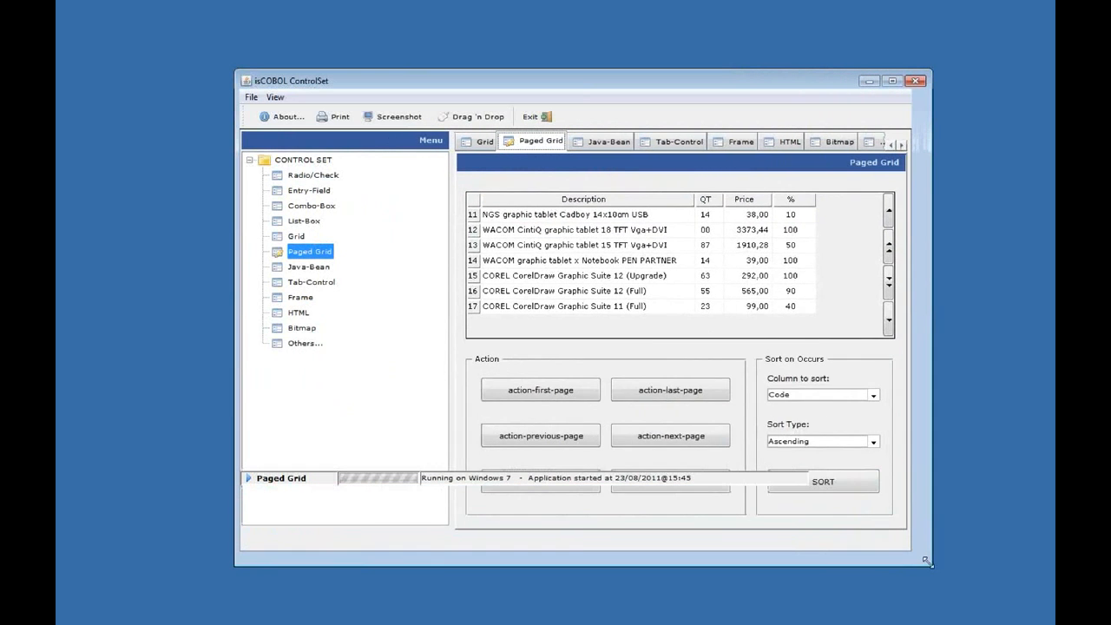
left_click_drag(929, 562, 972, 594)
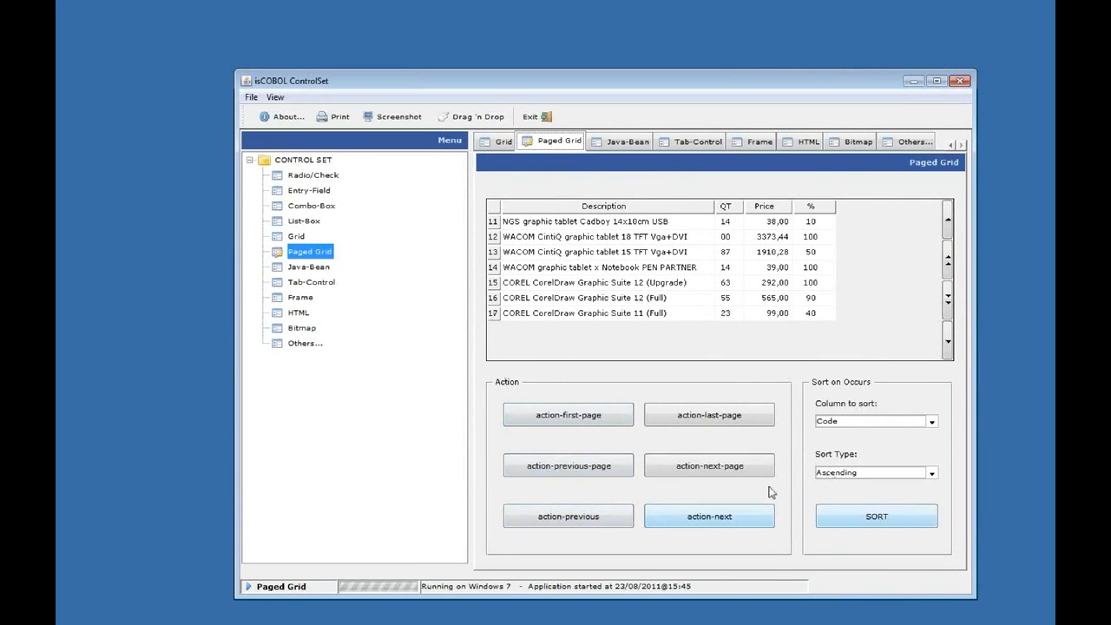
mouse_move(972, 599)
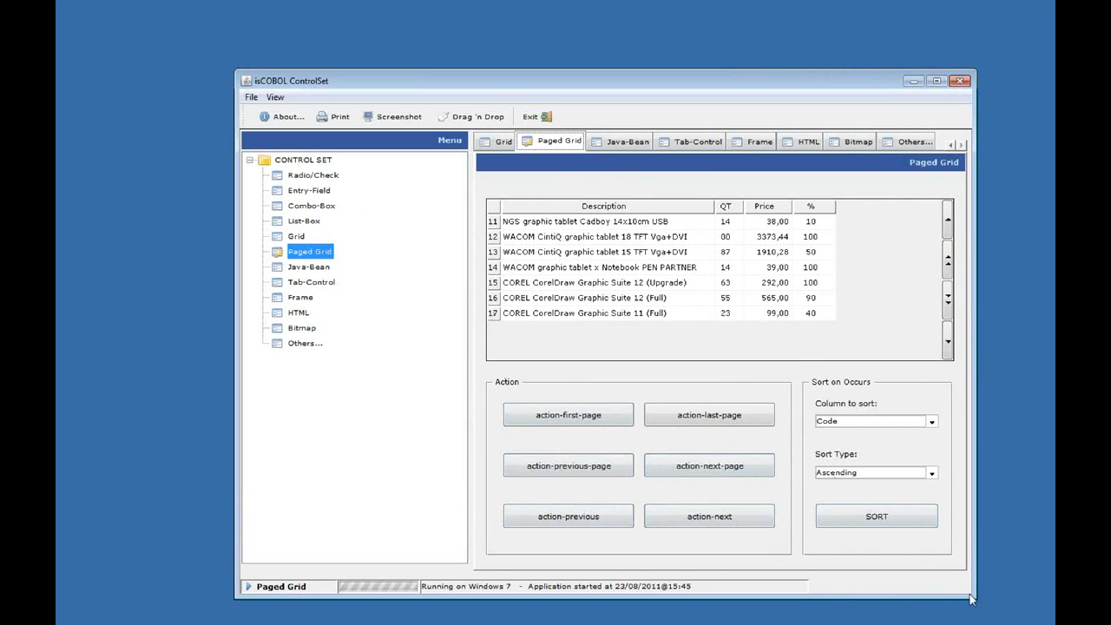